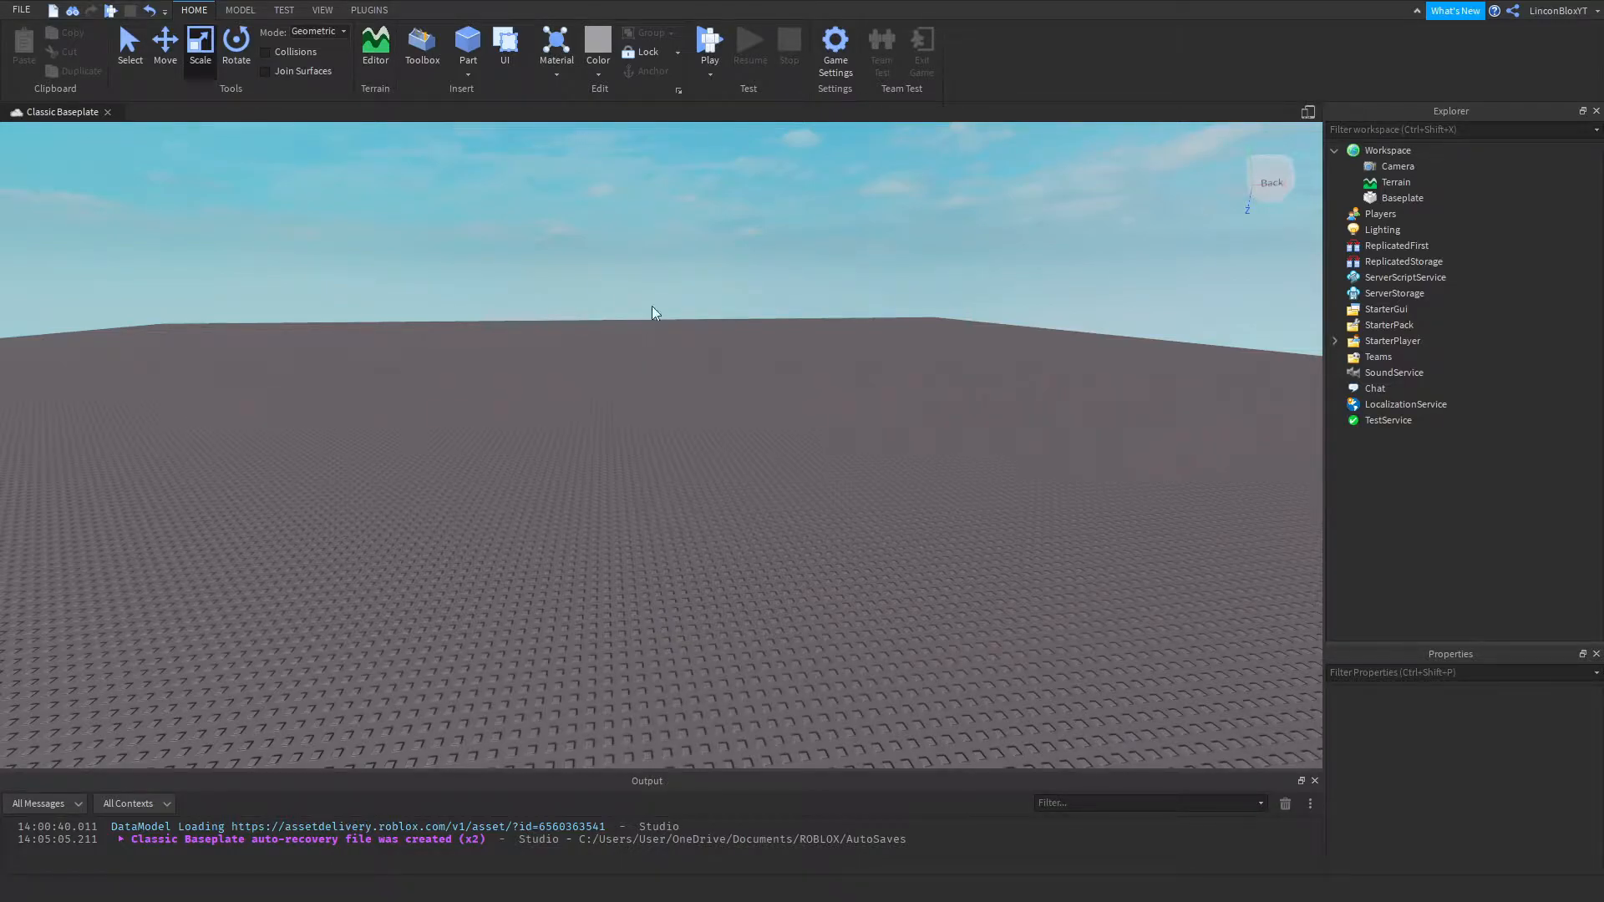
Step: Insert a new part and set its material to Neon
{"action": "left_click", "coordinate": [468, 46]}
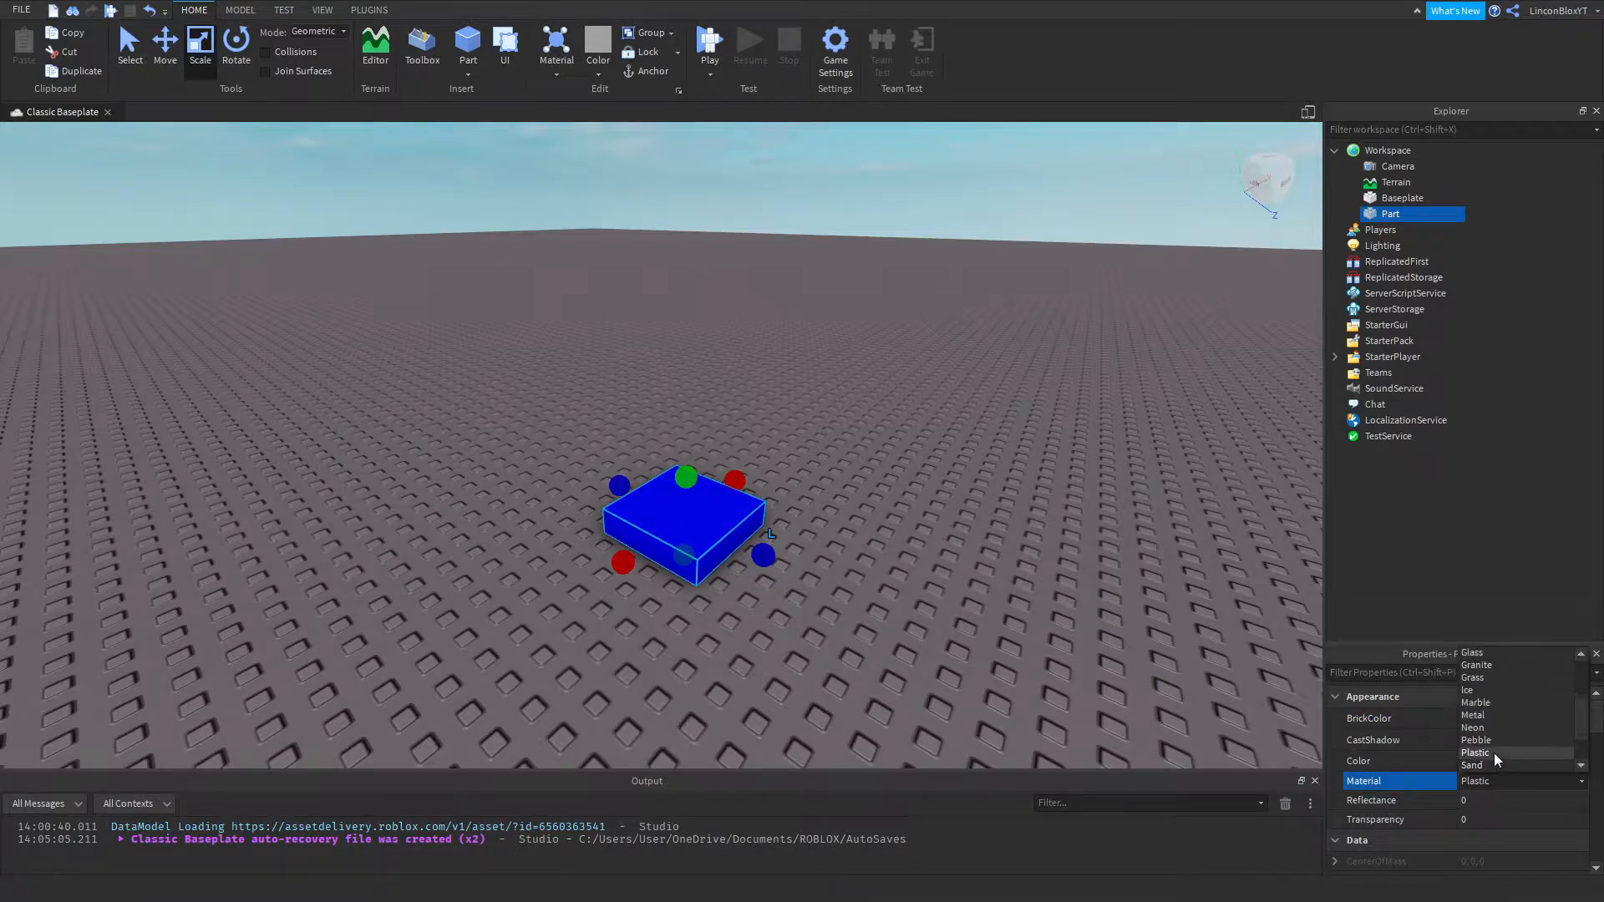
{"action": "left_click", "coordinate": [1473, 727]}
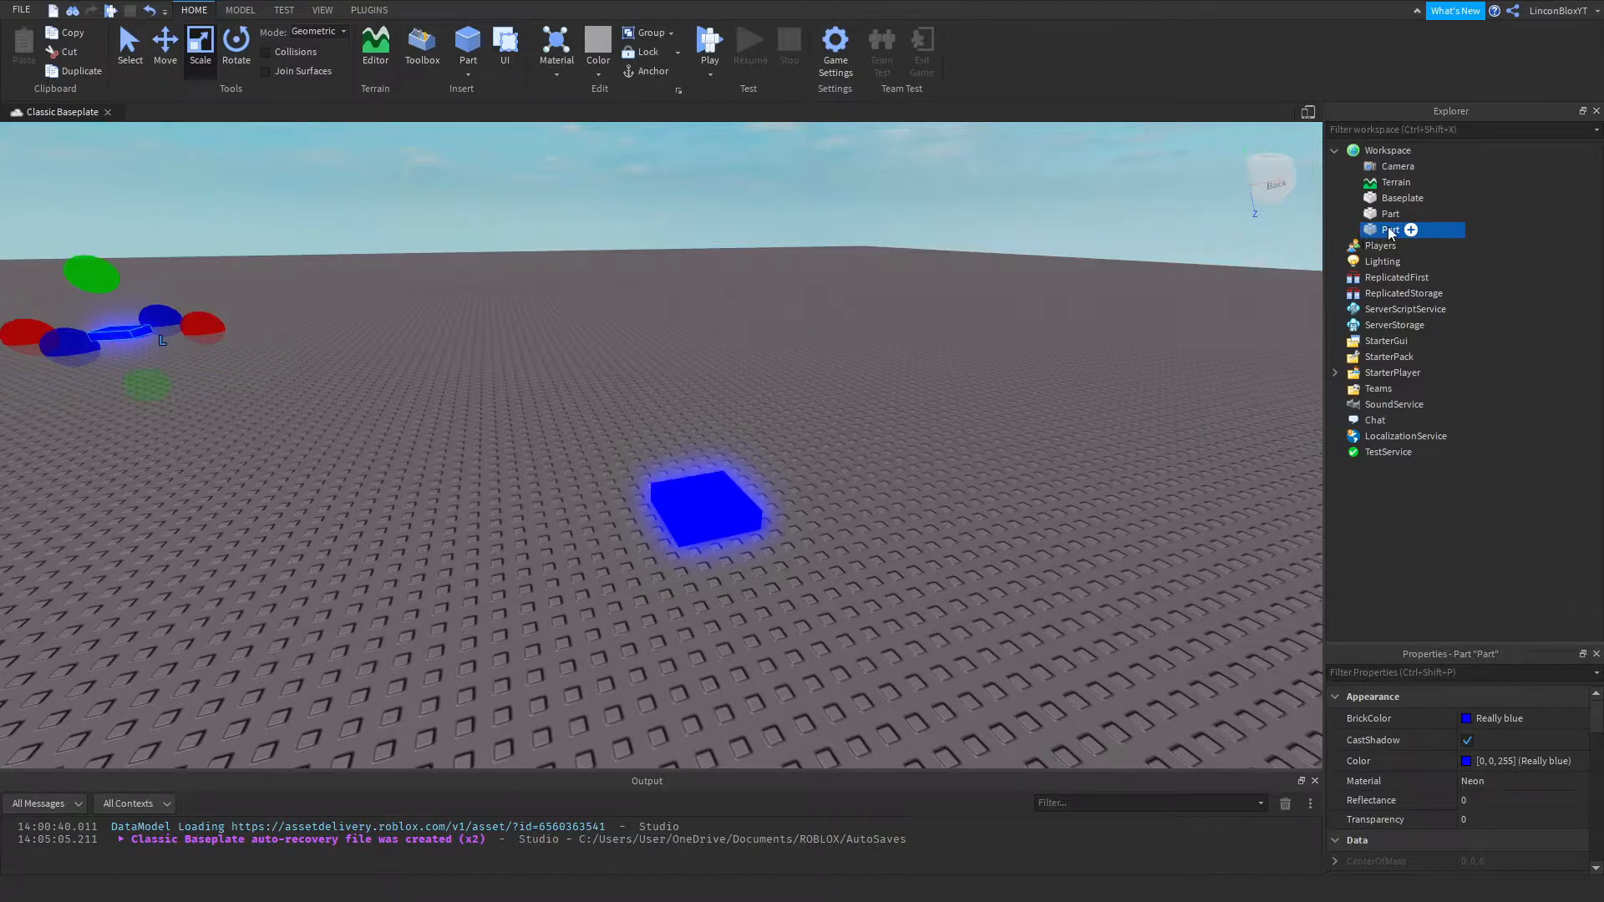
Step: Color the second neon part red, then add a script to the blue pad
{"action": "left_click", "coordinate": [597, 45]}
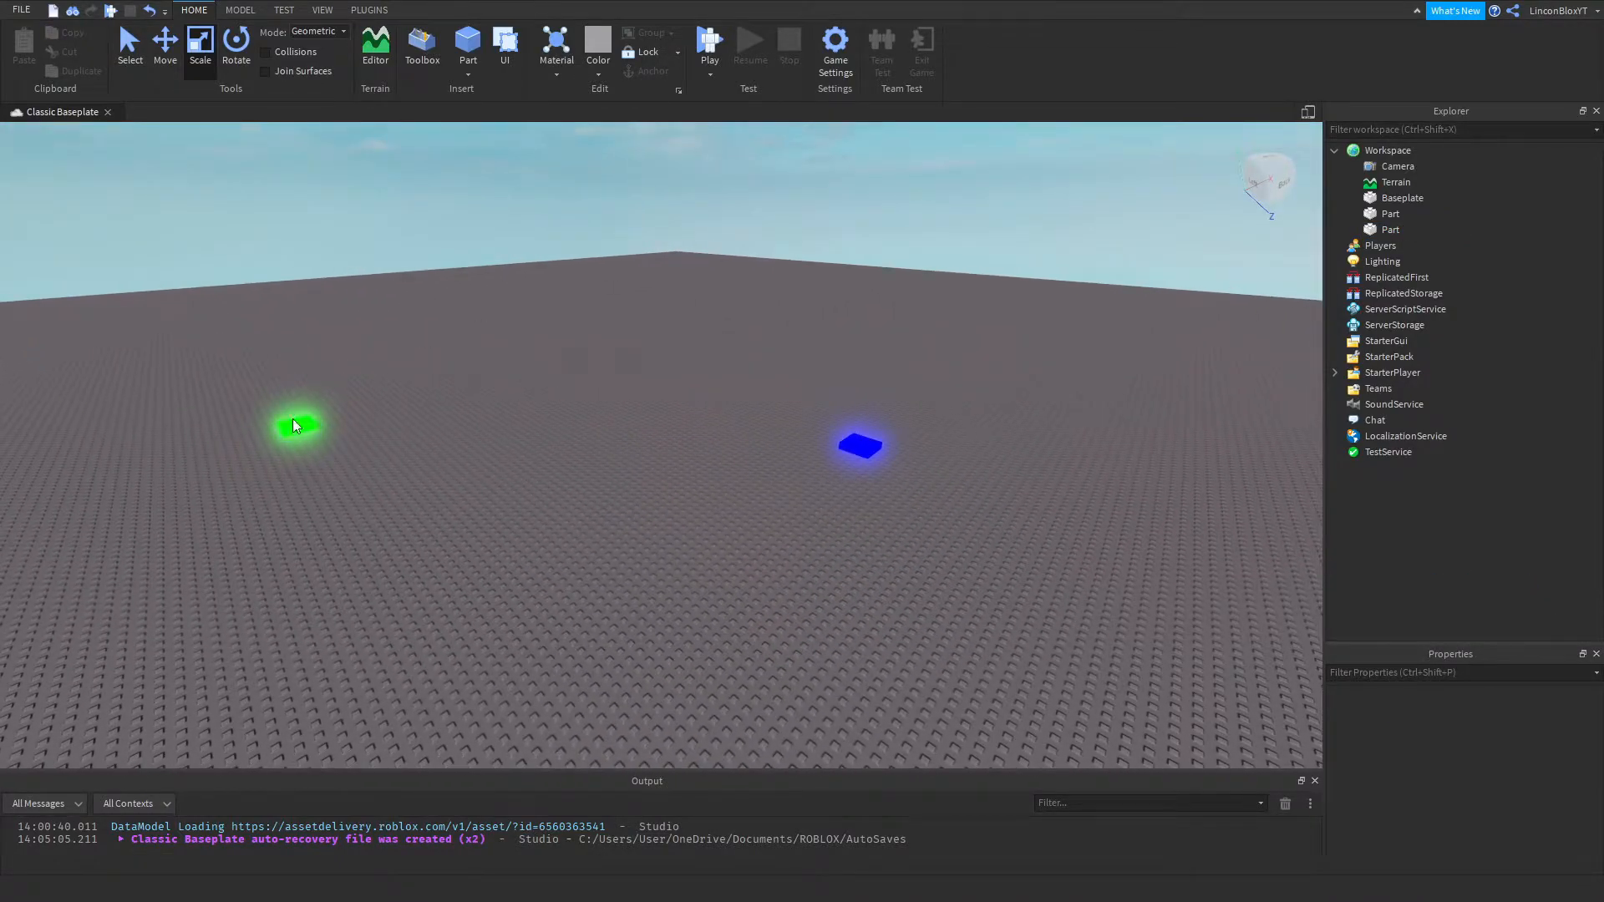
{"action": "left_click", "coordinate": [297, 426]}
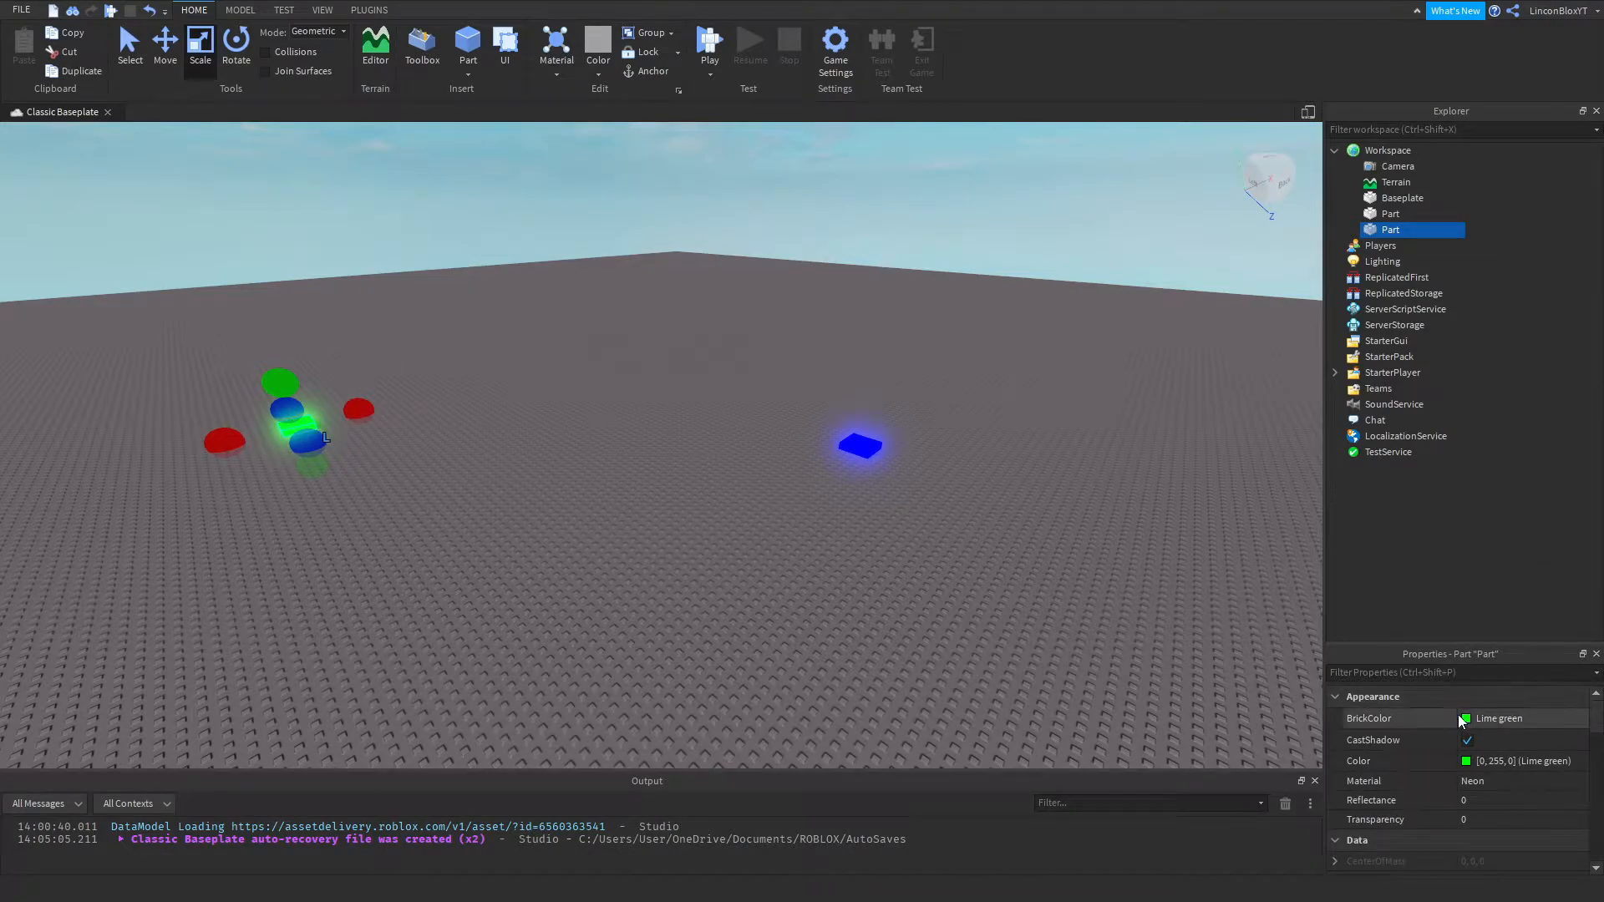
{"action": "left_click", "coordinate": [1464, 719]}
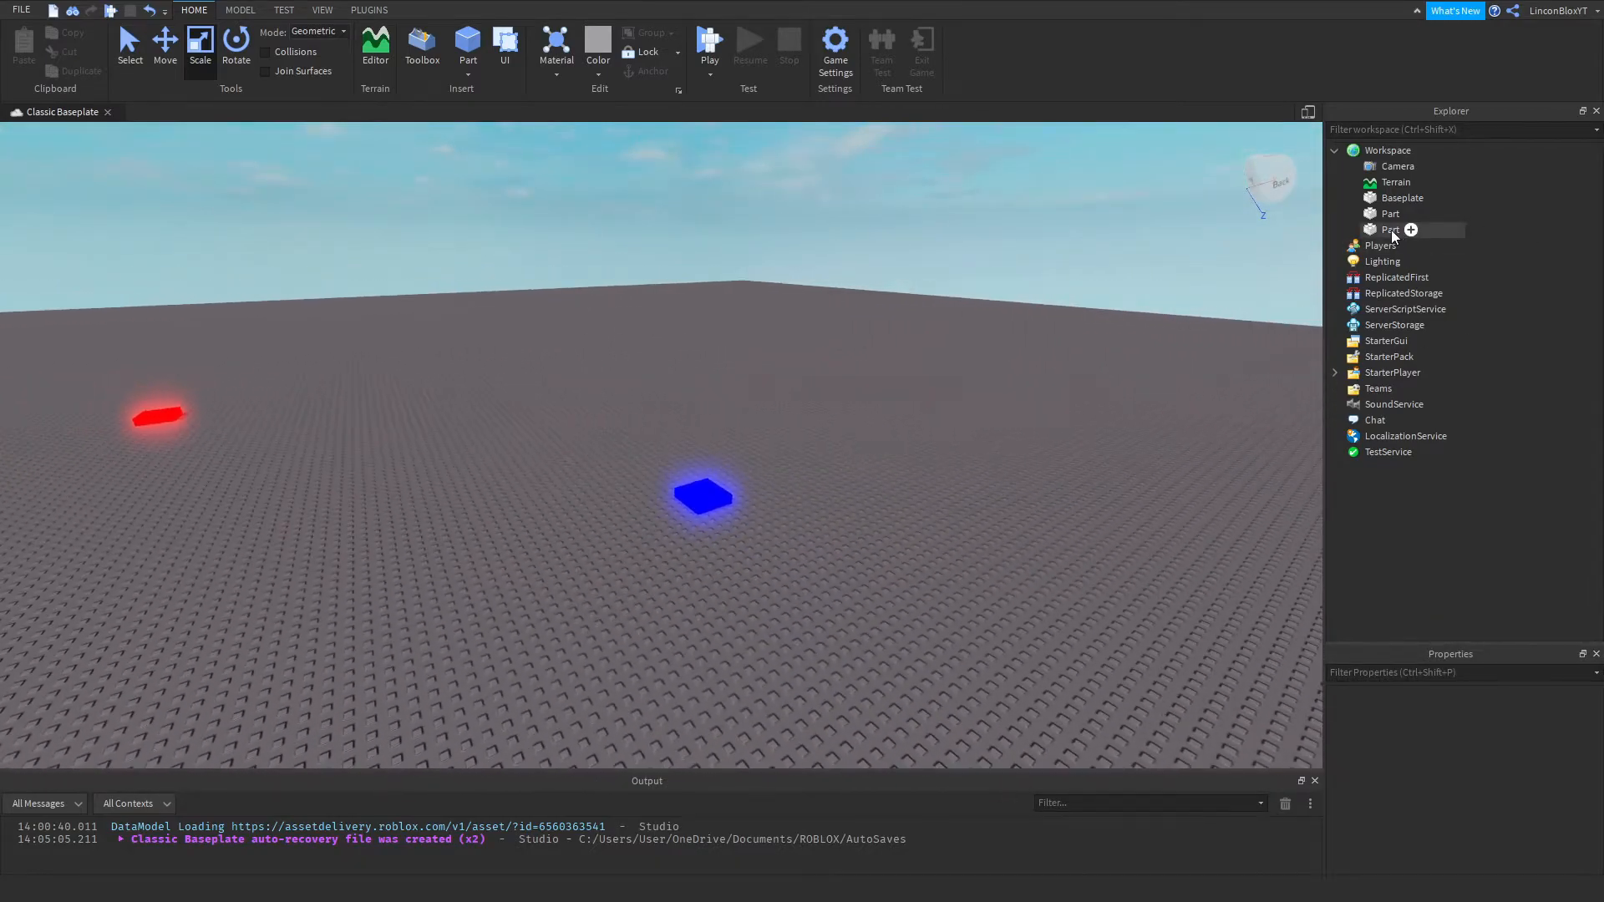
{"action": "left_click", "coordinate": [1391, 214]}
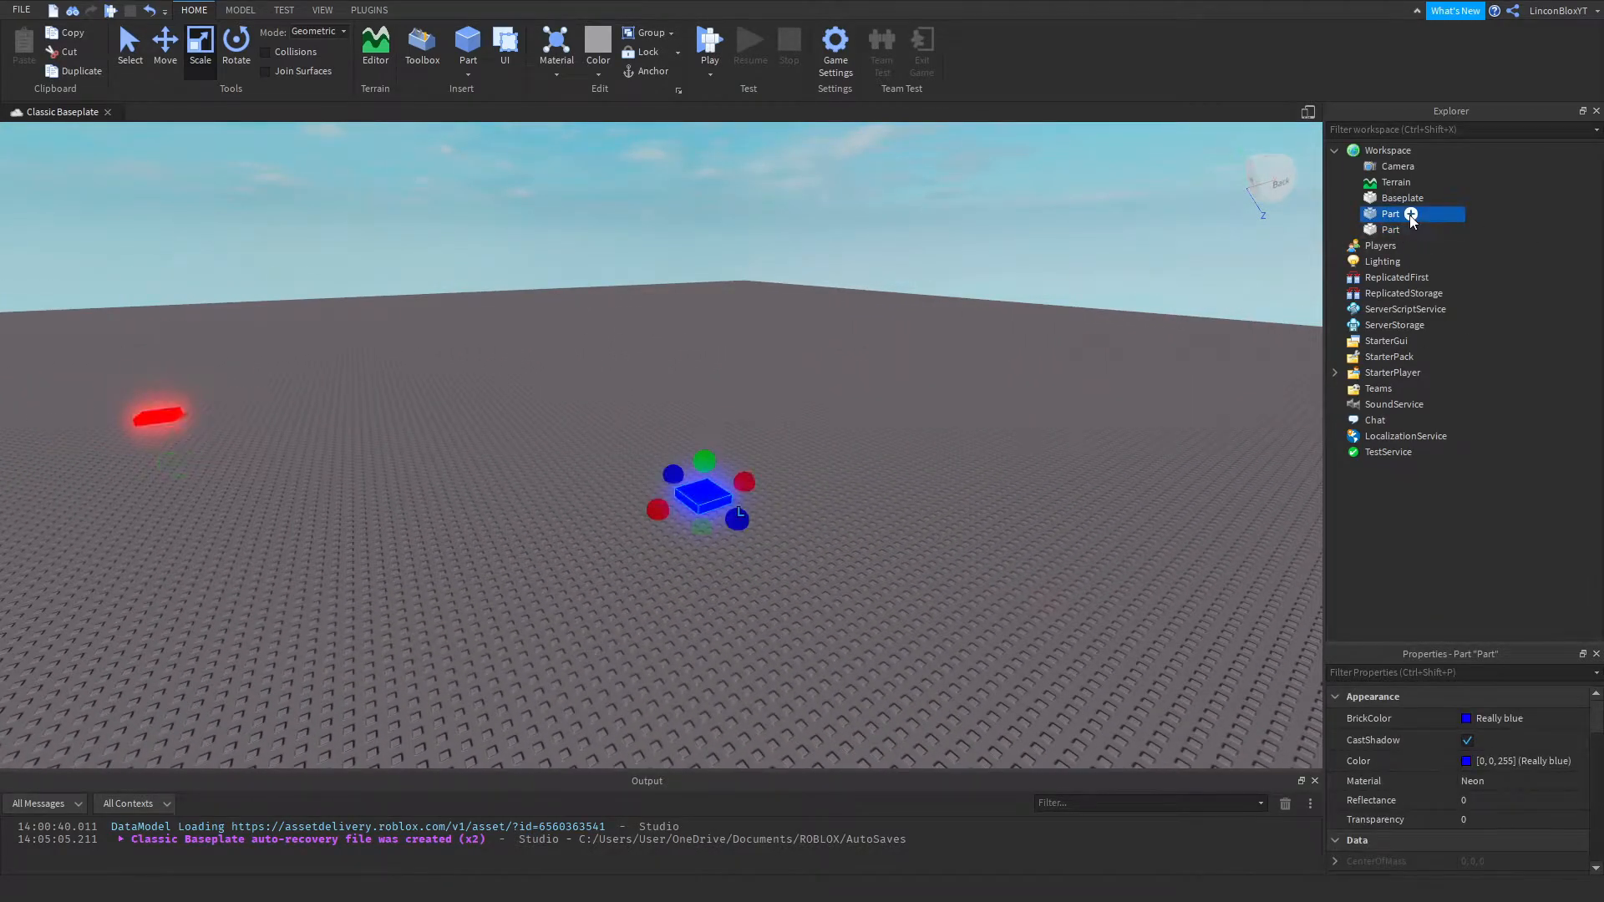
{"action": "left_click", "coordinate": [1412, 214]}
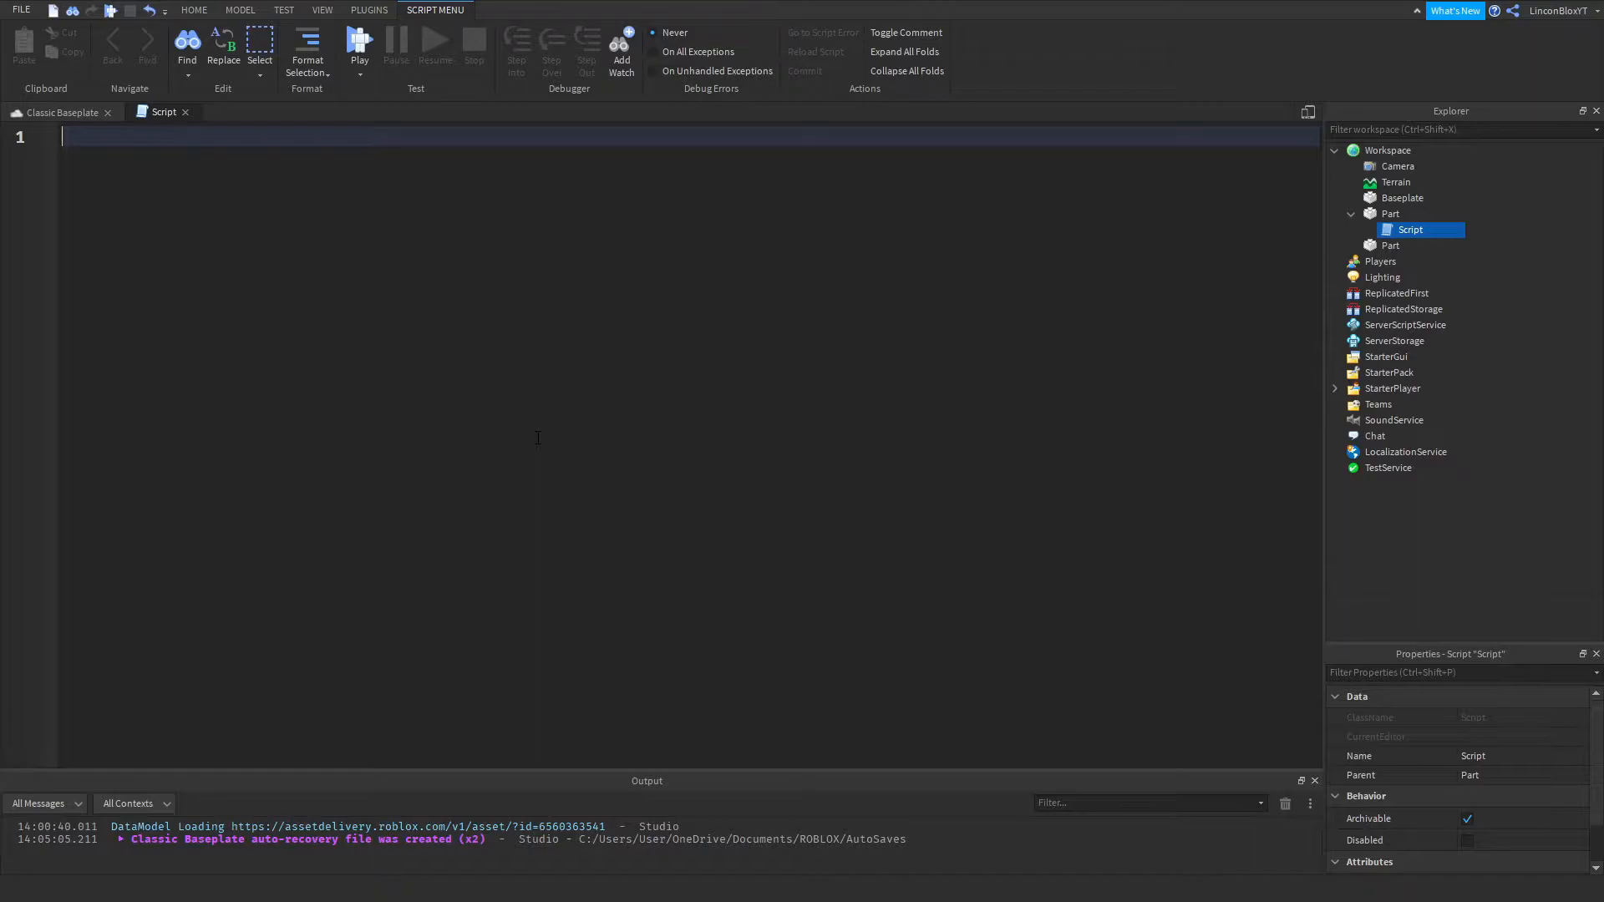
Step: Type 'function onTouched(touch)' and begin a 'plr' assignment in the pad's script
{"action": "type", "text": "function"}
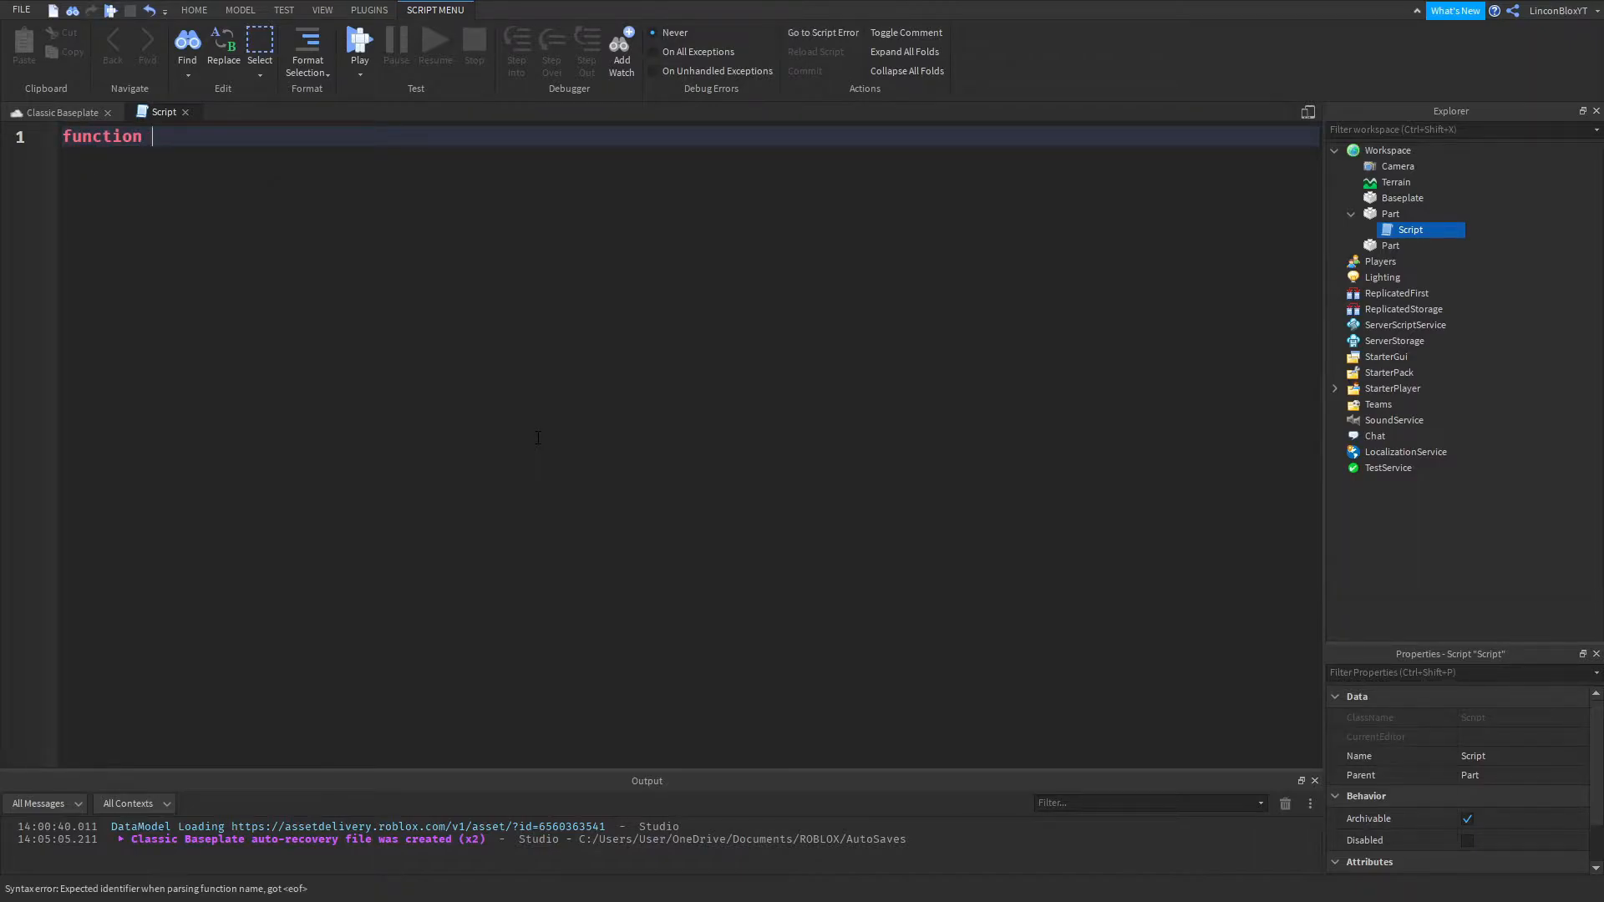
{"action": "type", "text": "onTouch"}
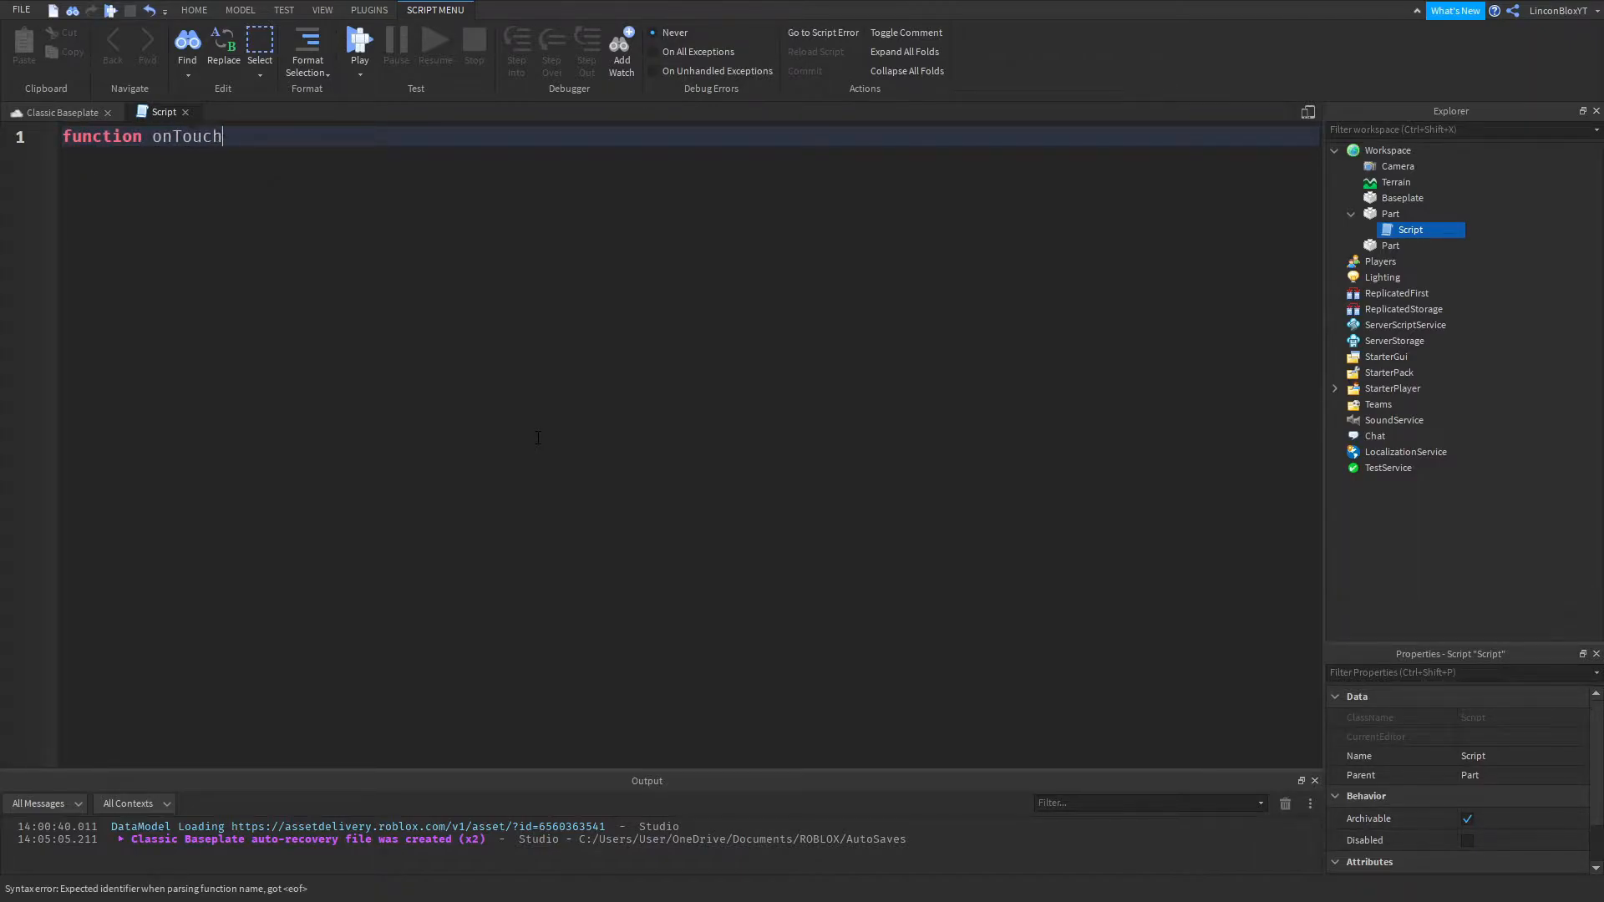
{"action": "type", "text": "ed"}
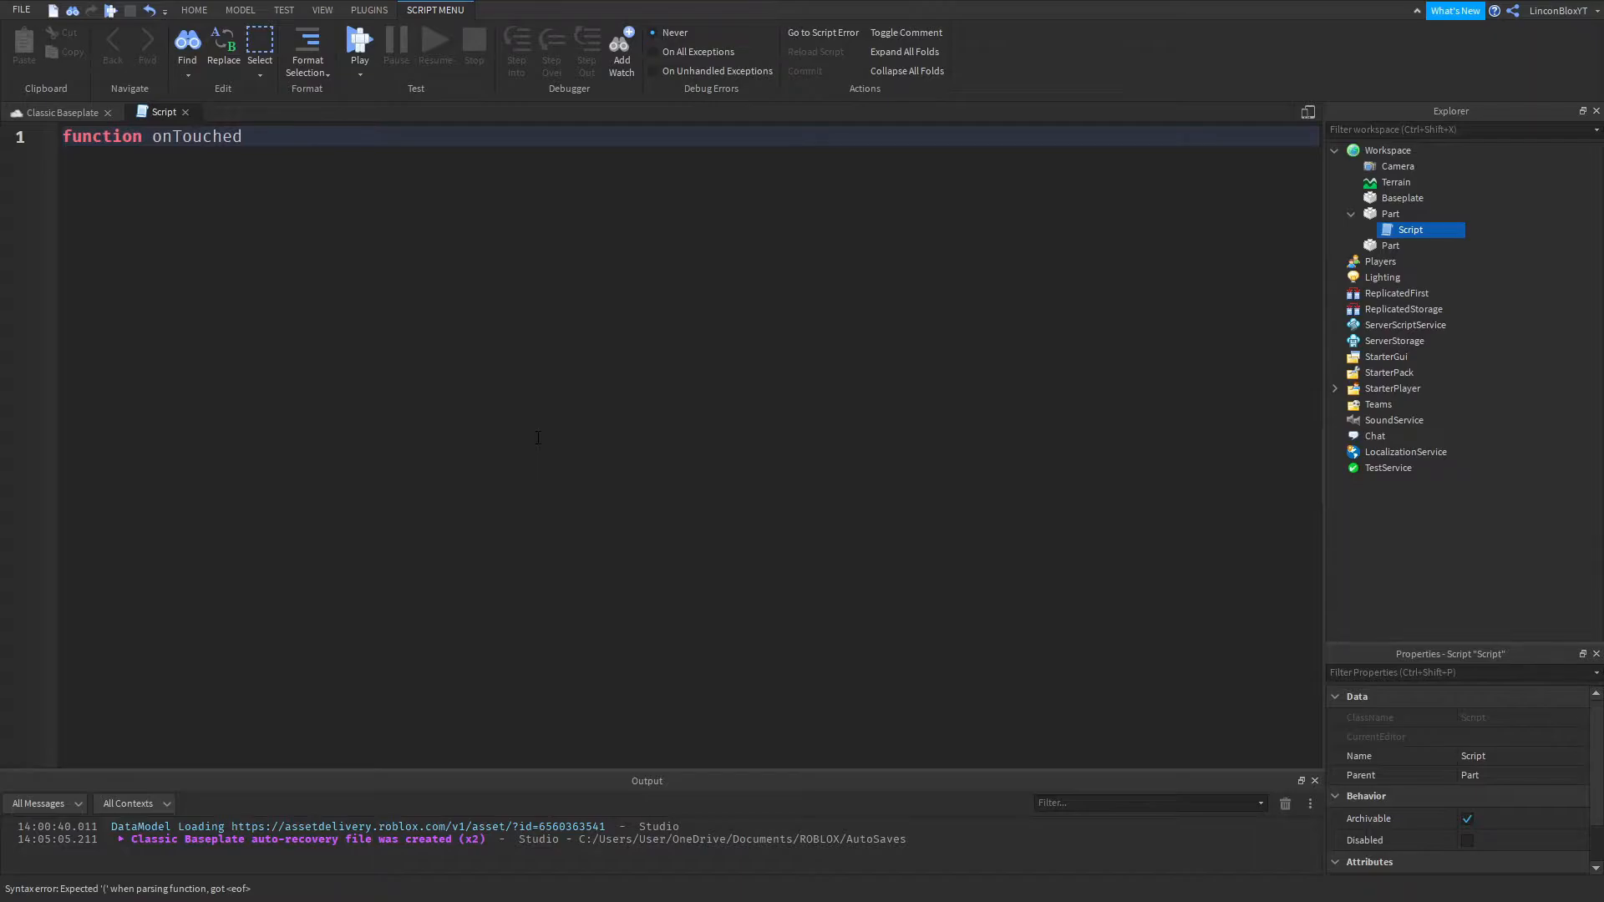
{"action": "type", "text": "()"}
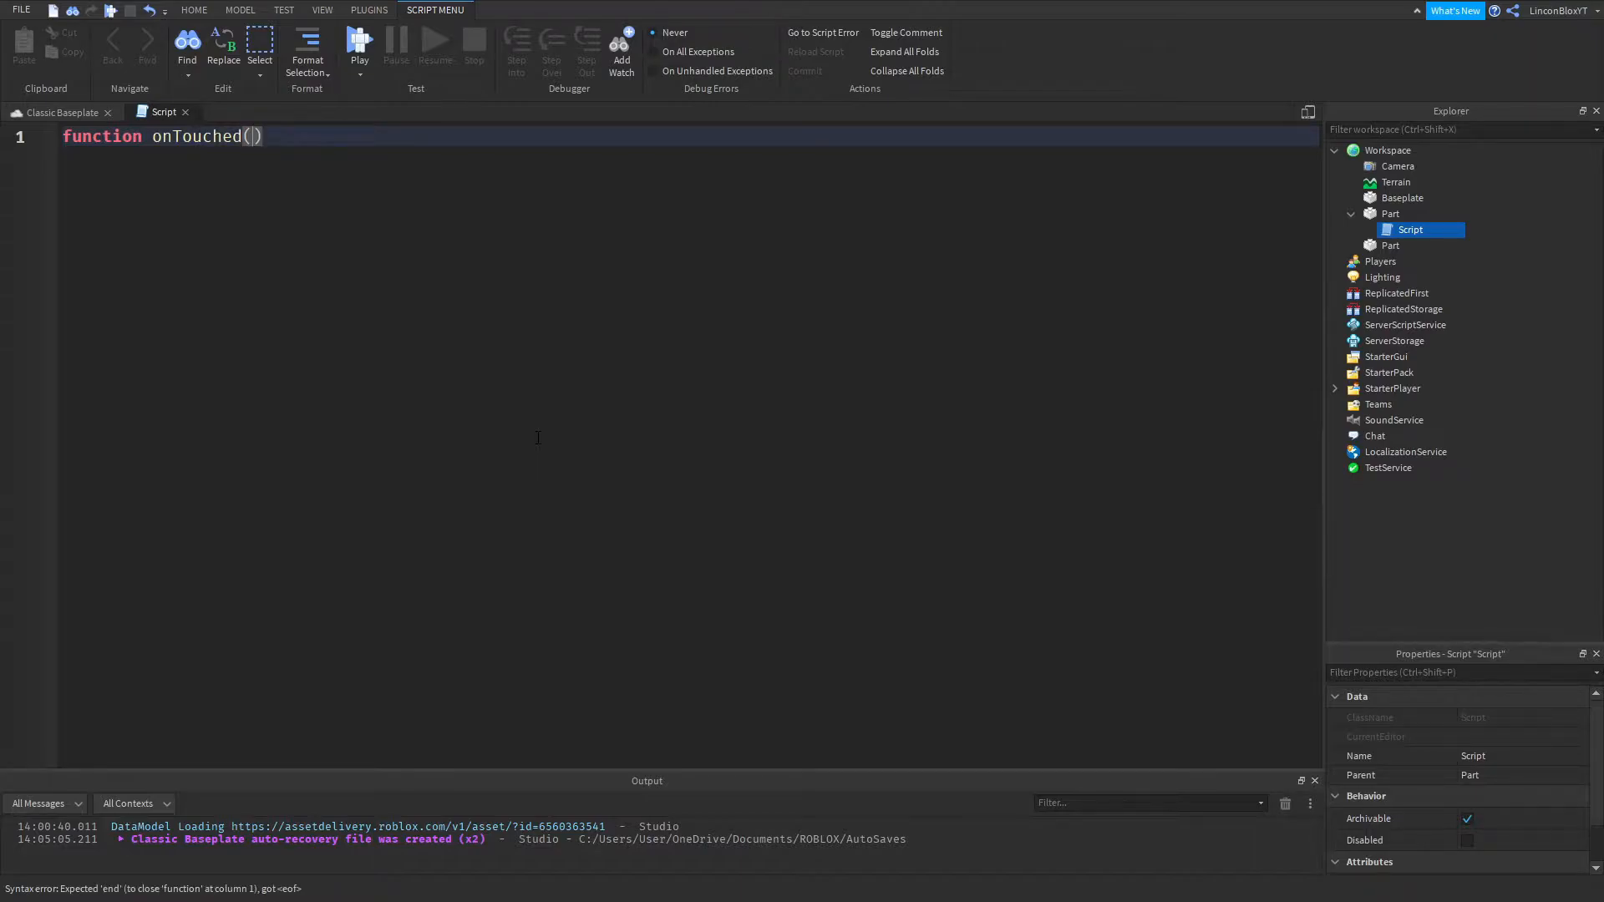
{"action": "type", "text": "touch"}
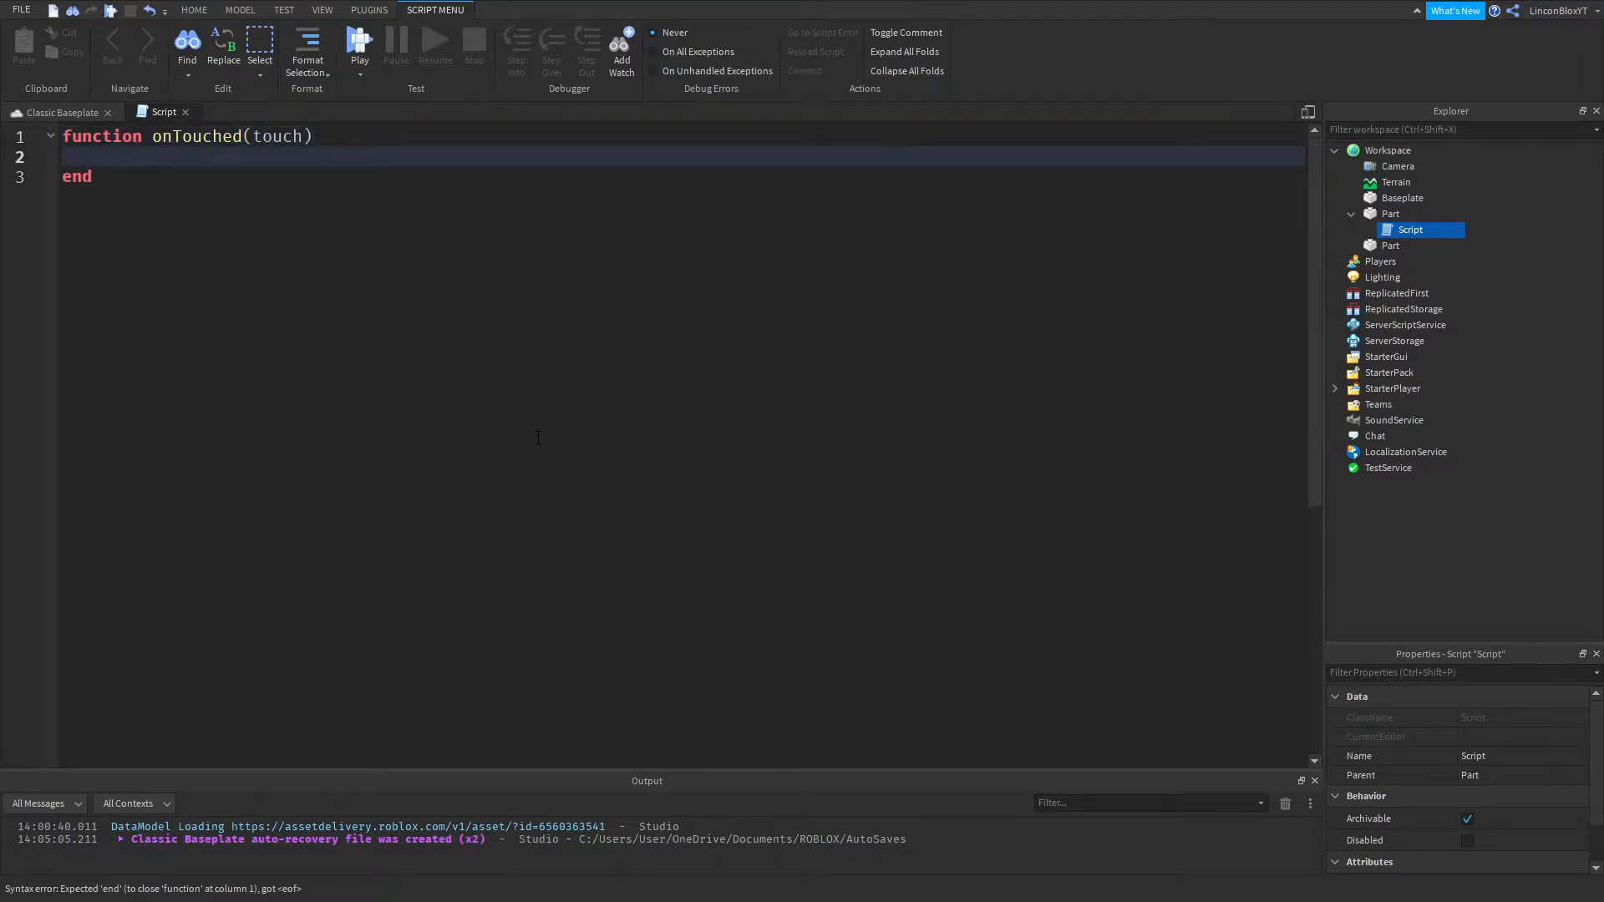
{"action": "type", "text": "plr ="}
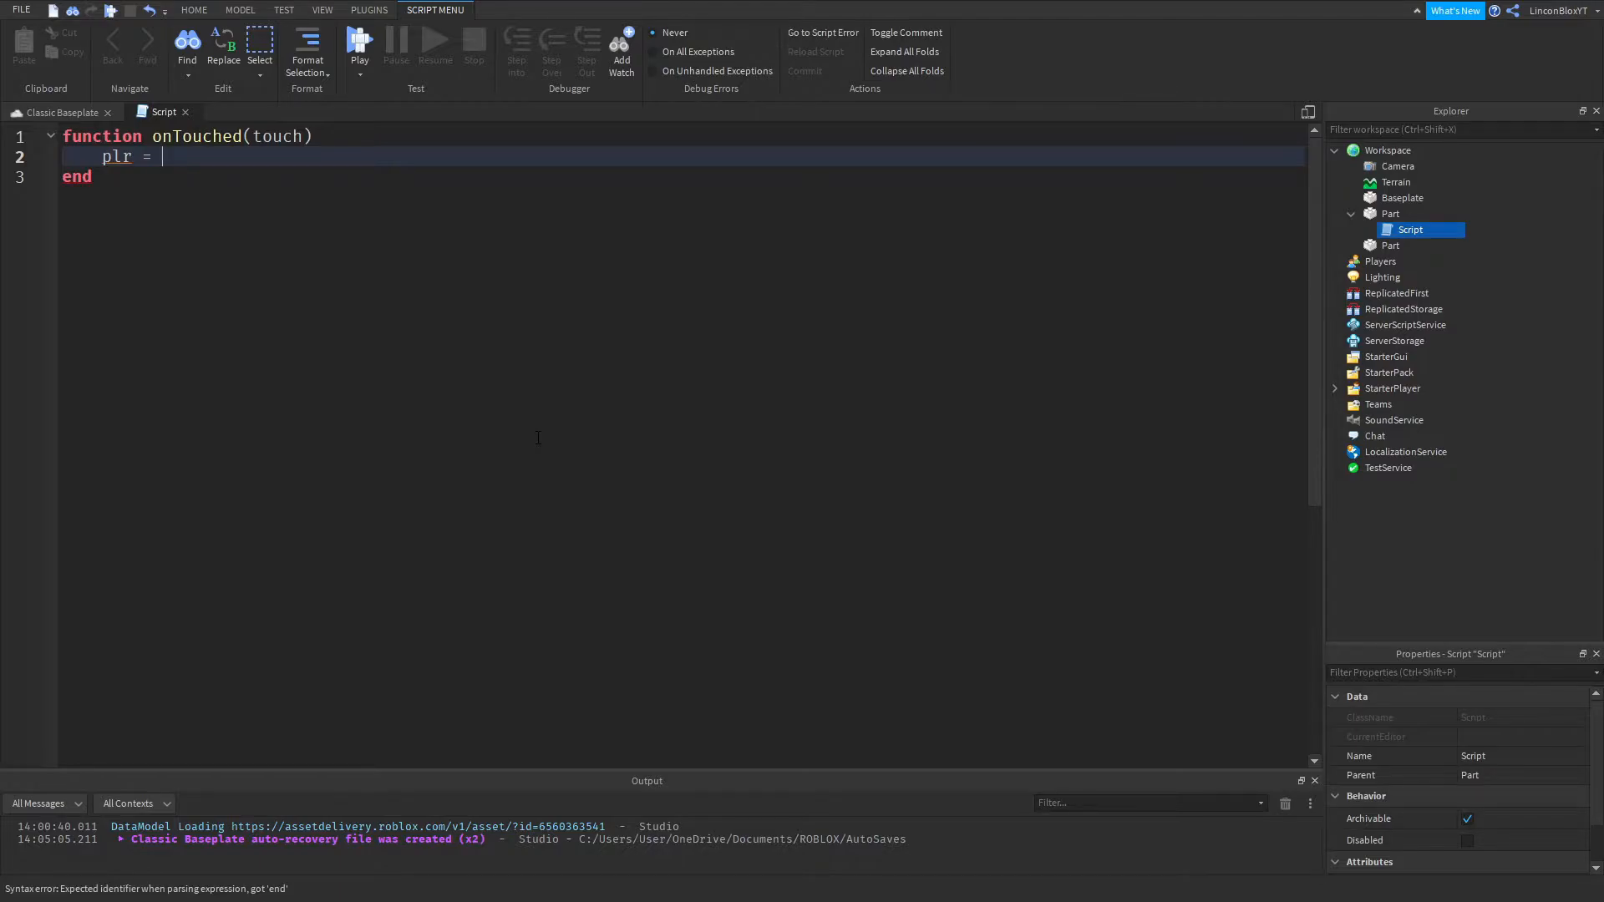
Step: Complete the line plr = touch.Parent:FindFirstChild("Humanoid") and start a new line
{"action": "type", "text": "touch"}
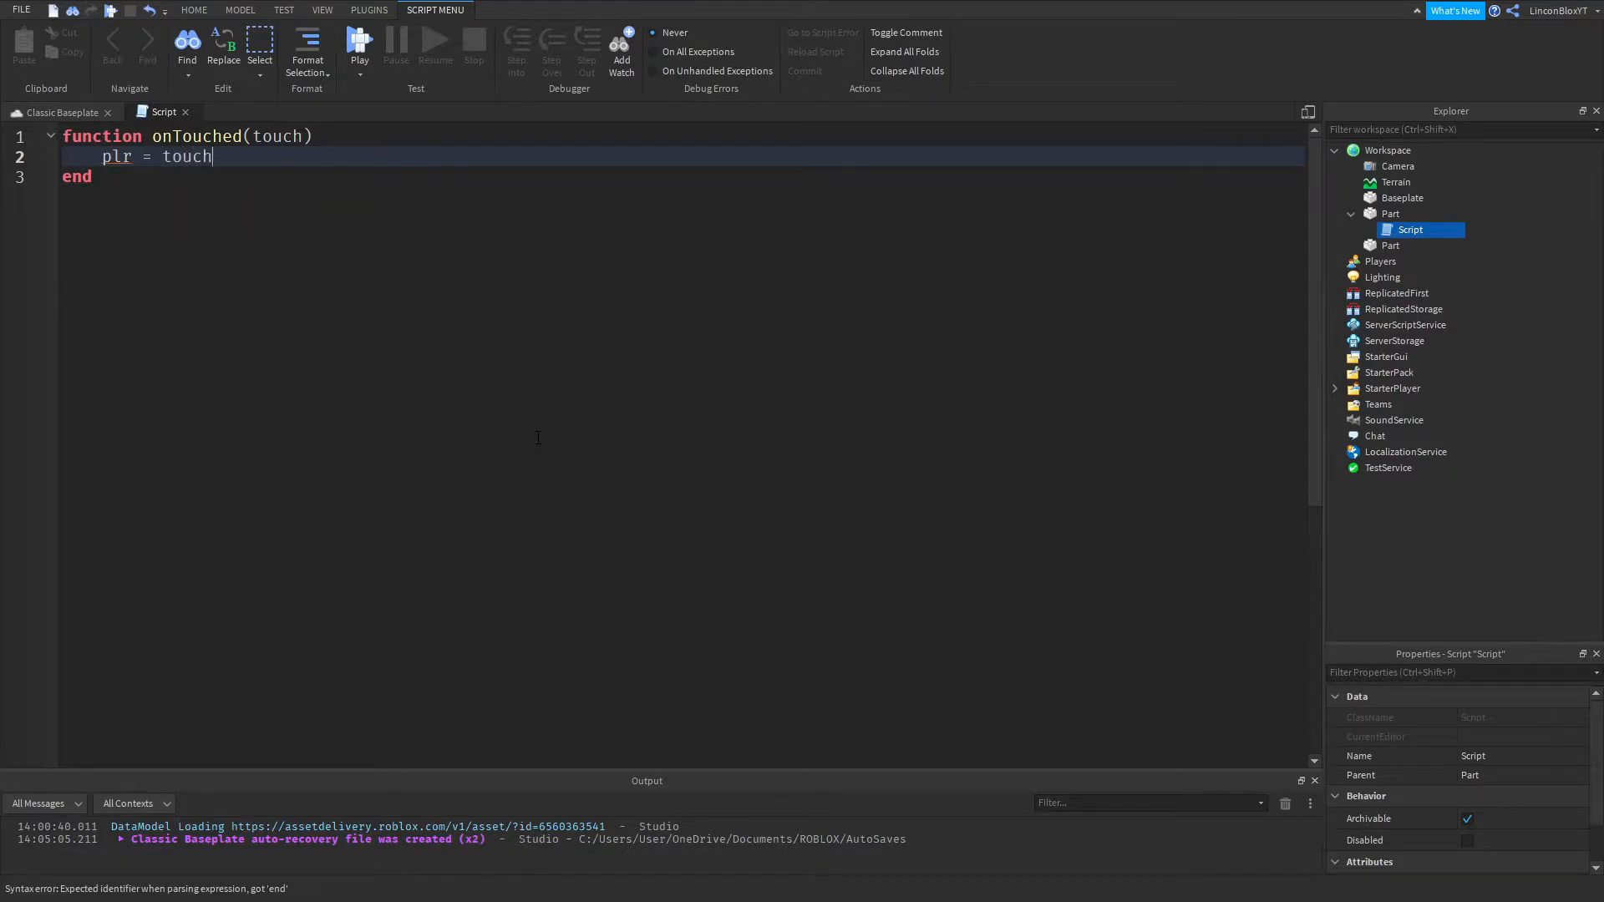
{"action": "type", "text": ".Pa"}
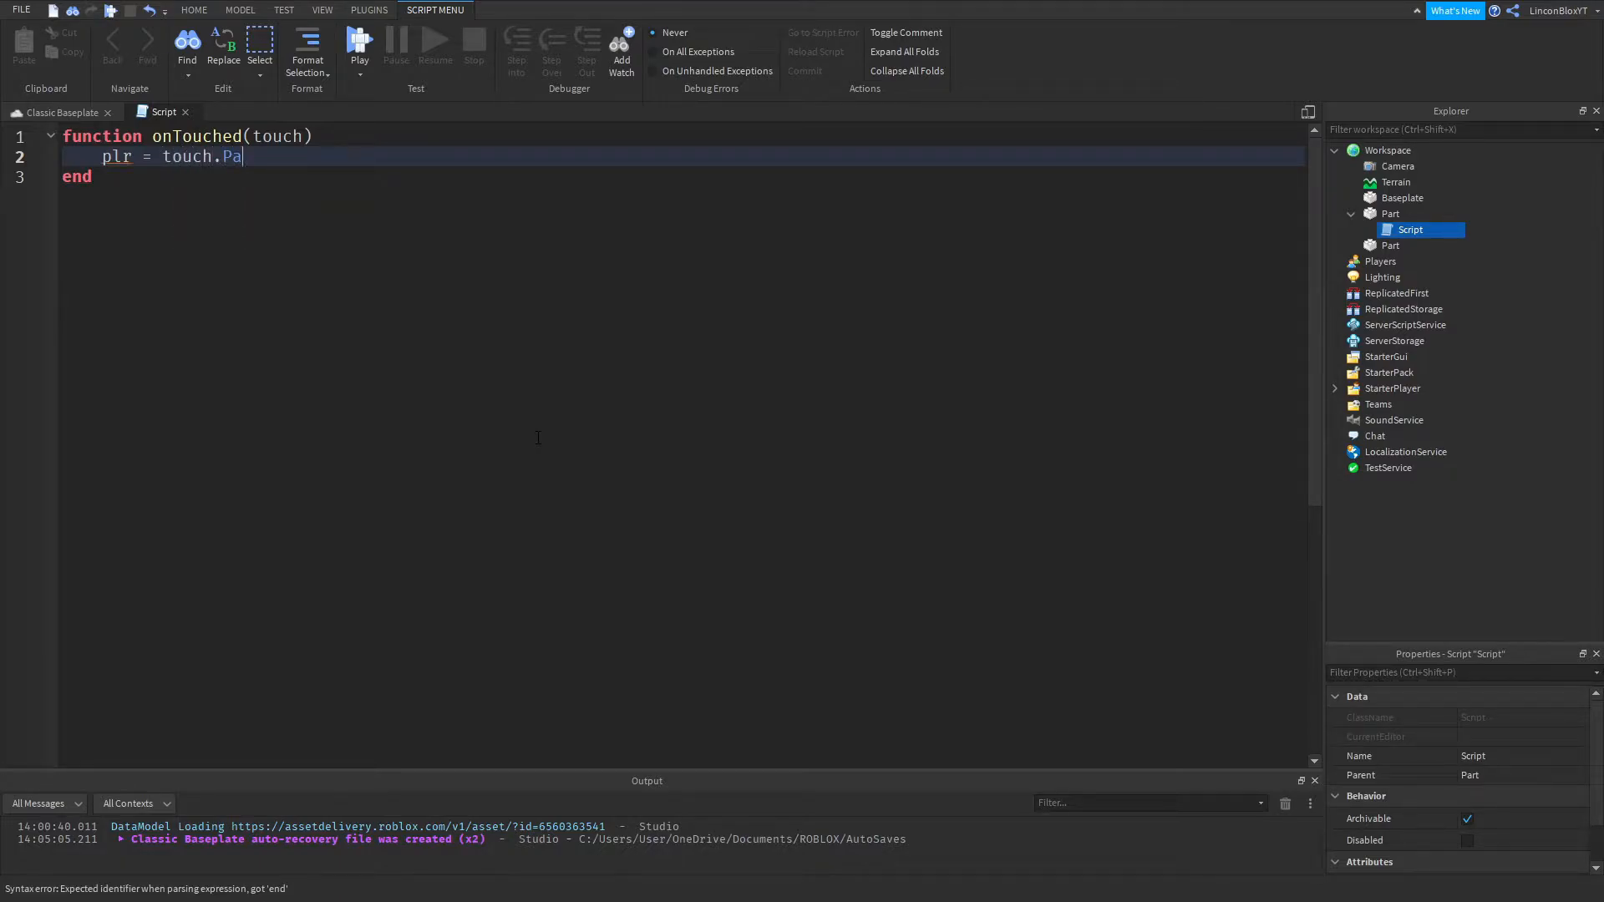
{"action": "type", "text": "rent"}
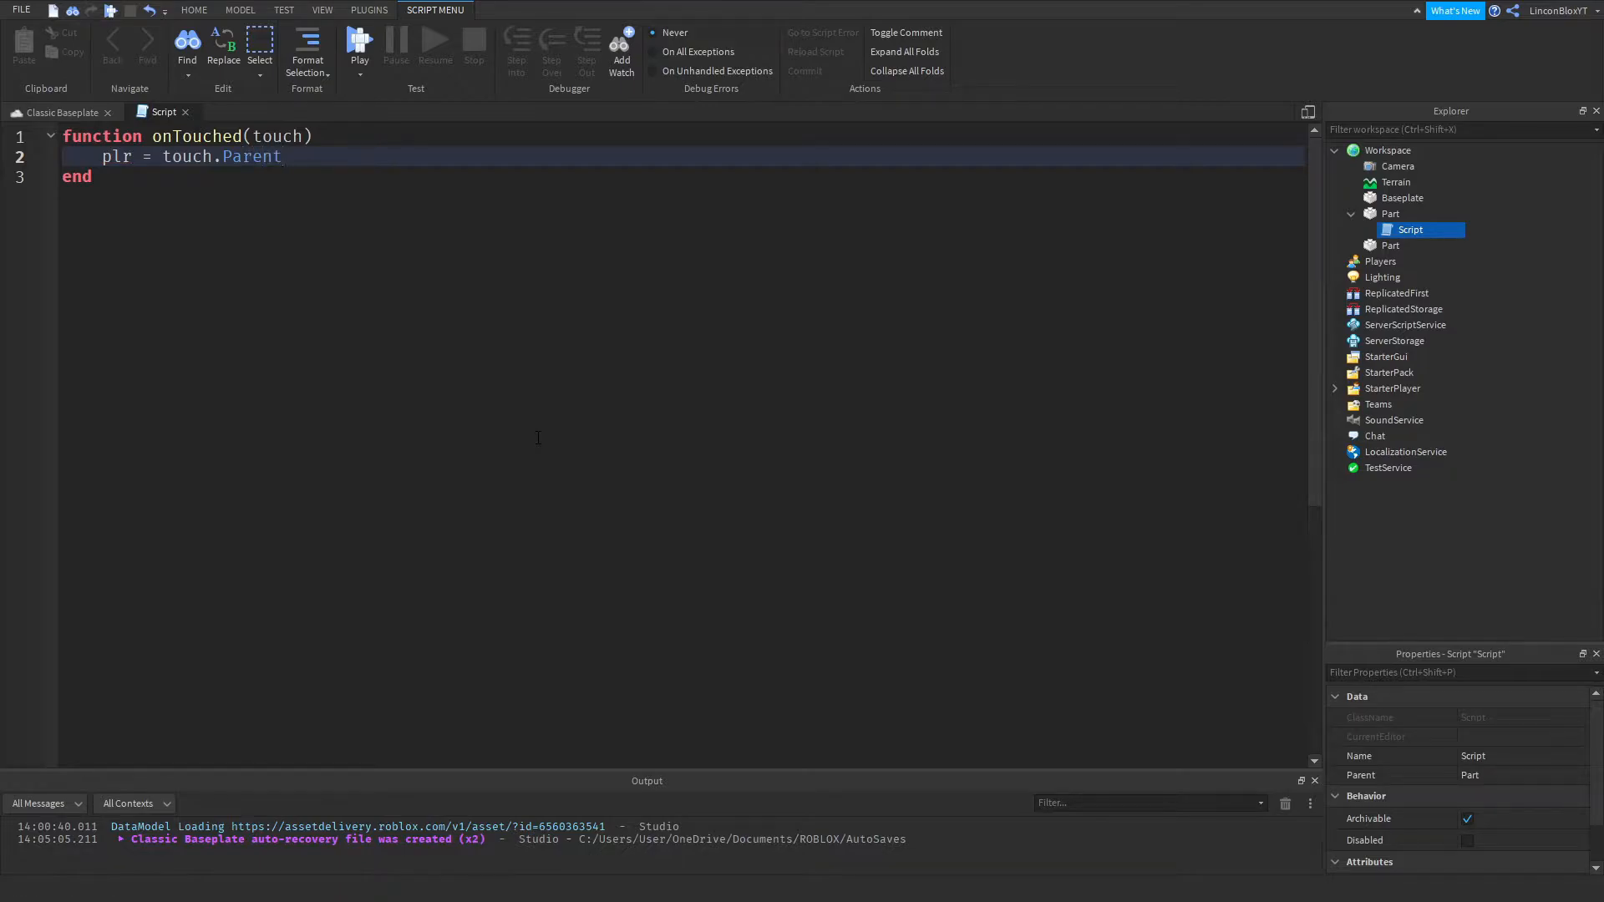
{"action": "type", "text": ":Fin"}
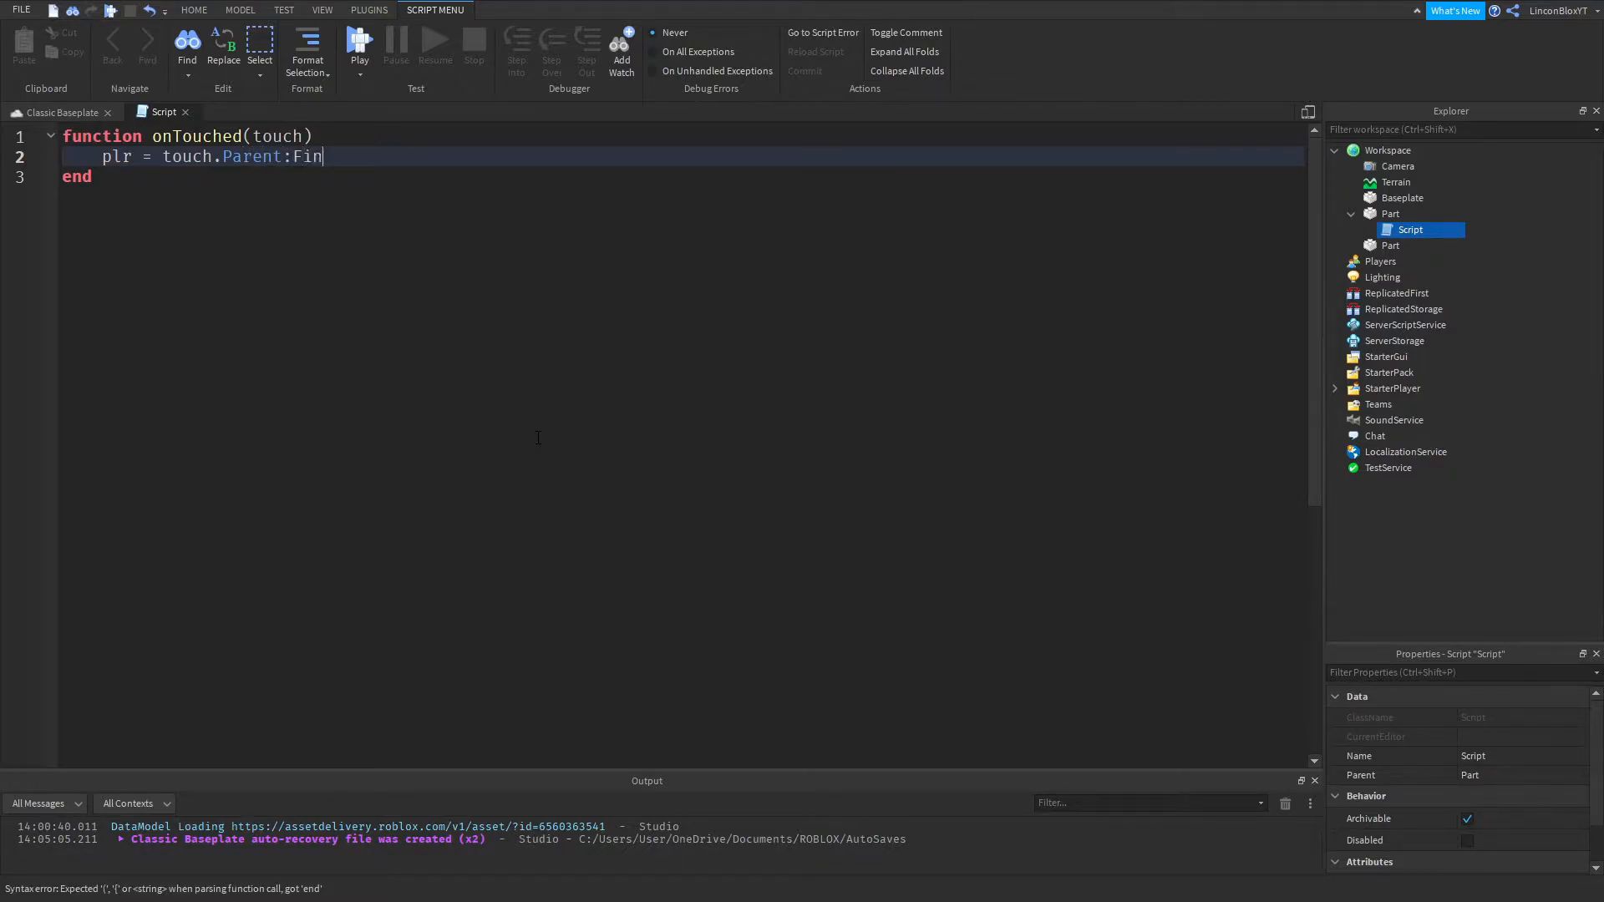
{"action": "type", "text": "dF"}
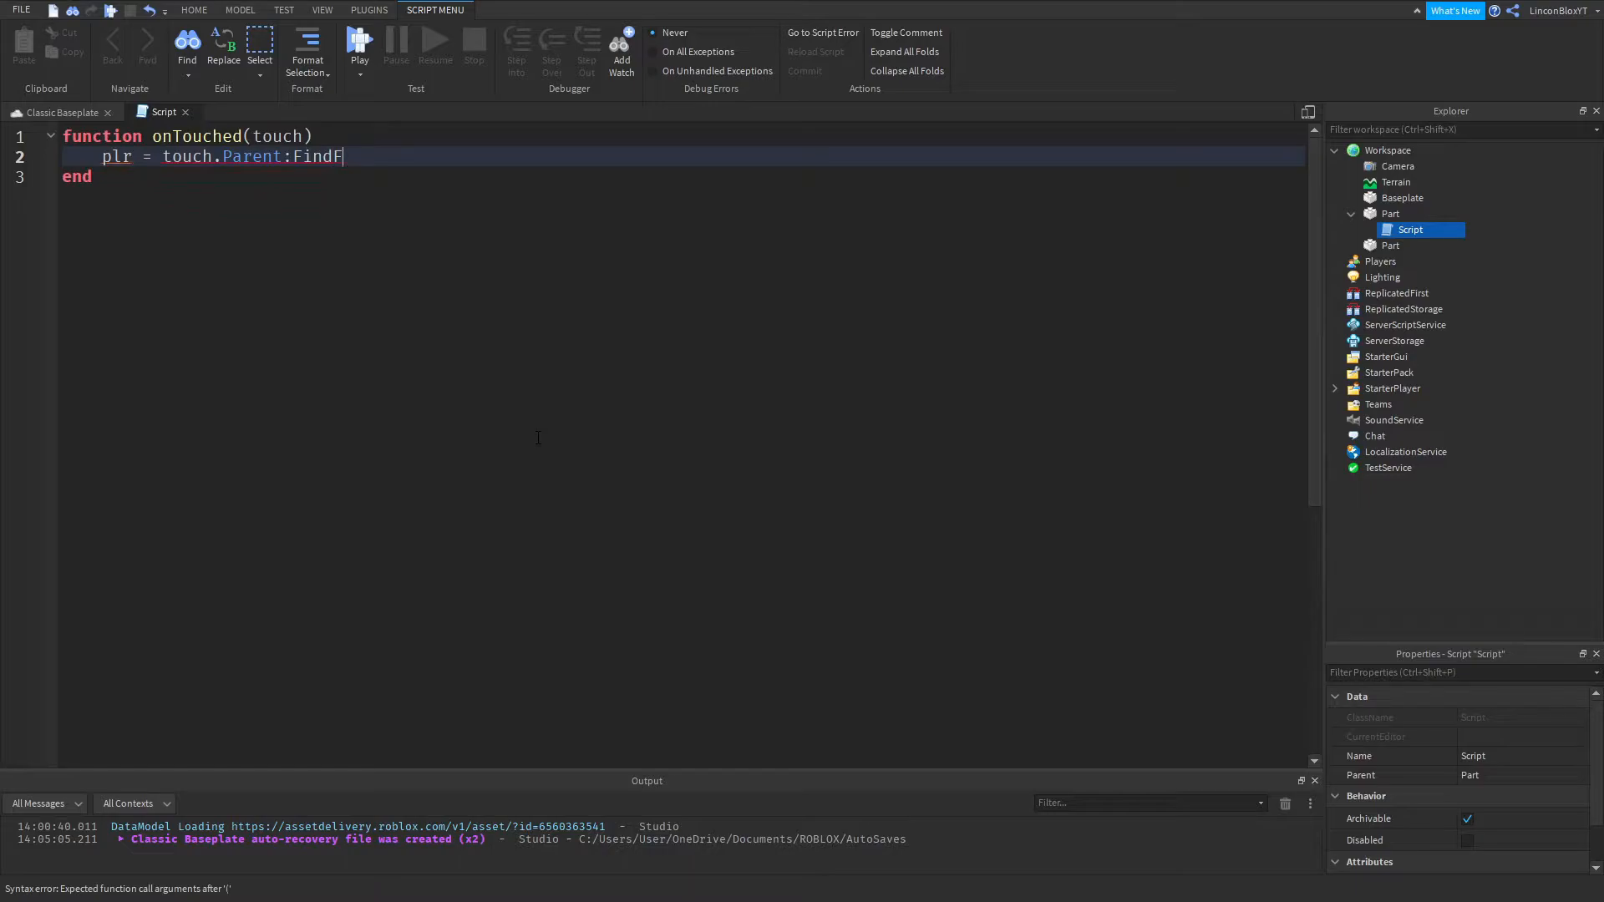
{"action": "type", "text": "irstChi"}
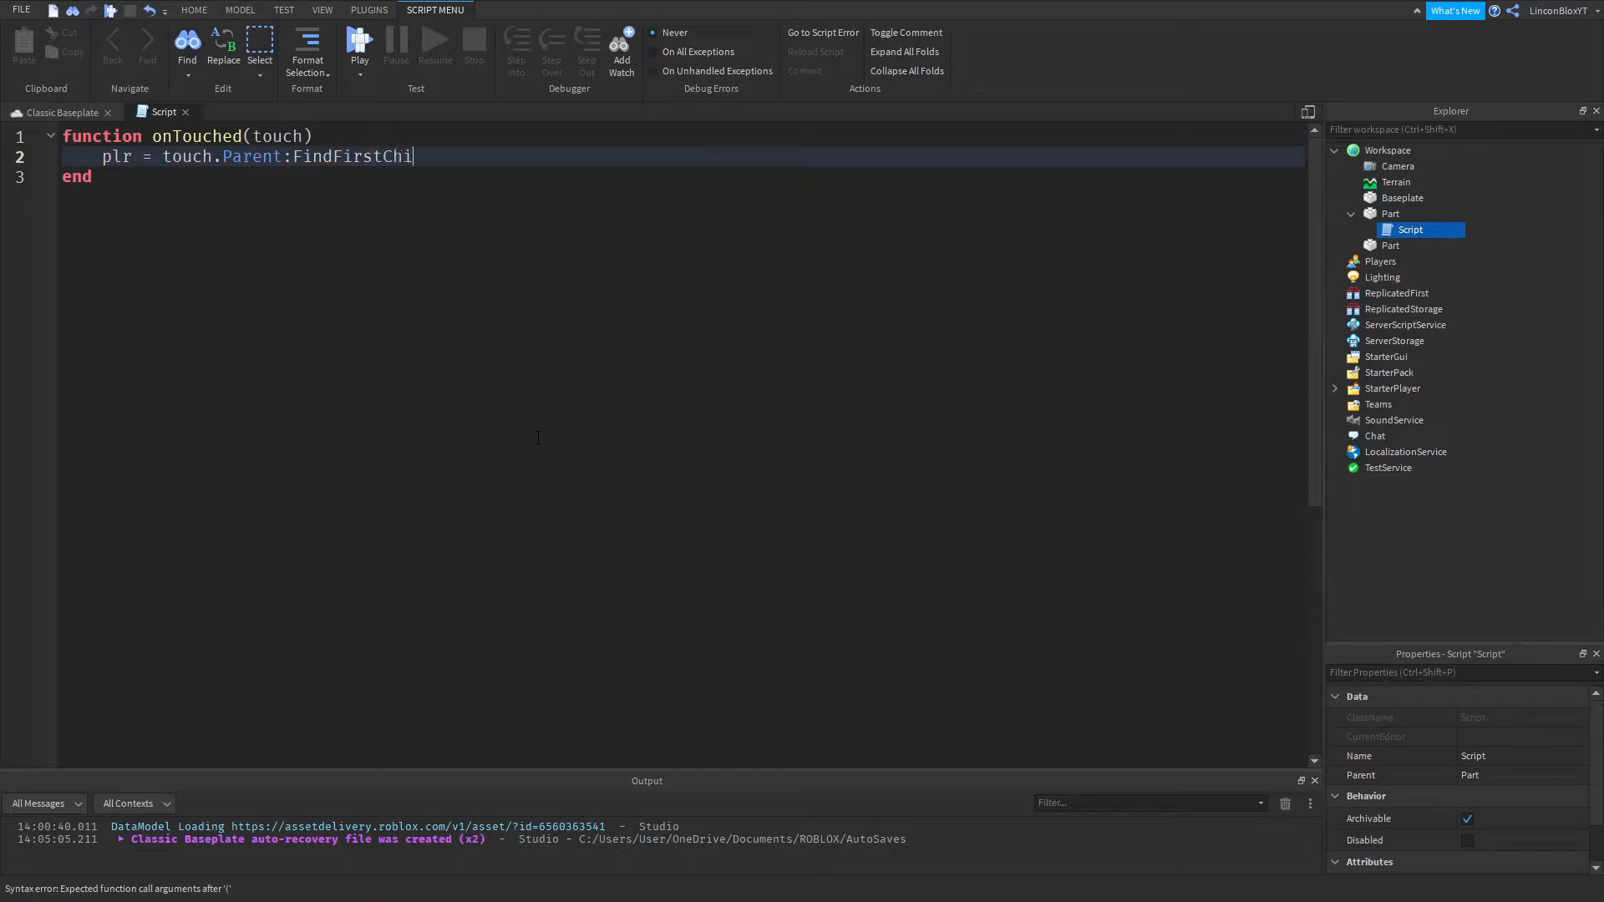
{"action": "type", "text": "ld(\""}
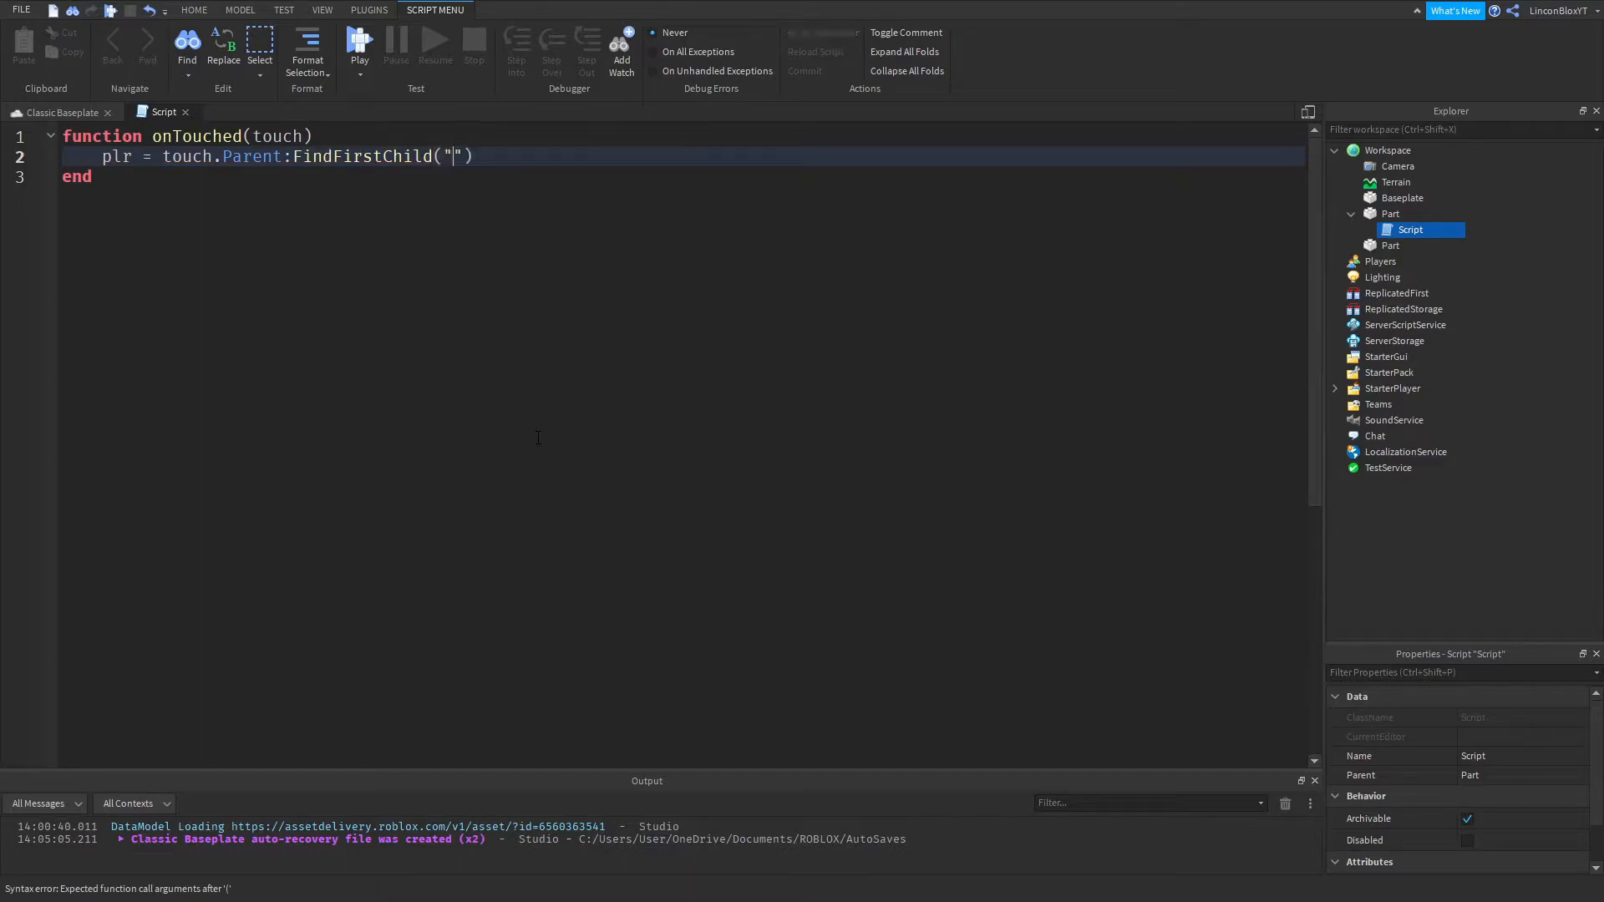
{"action": "type", "text": "Humanoid"}
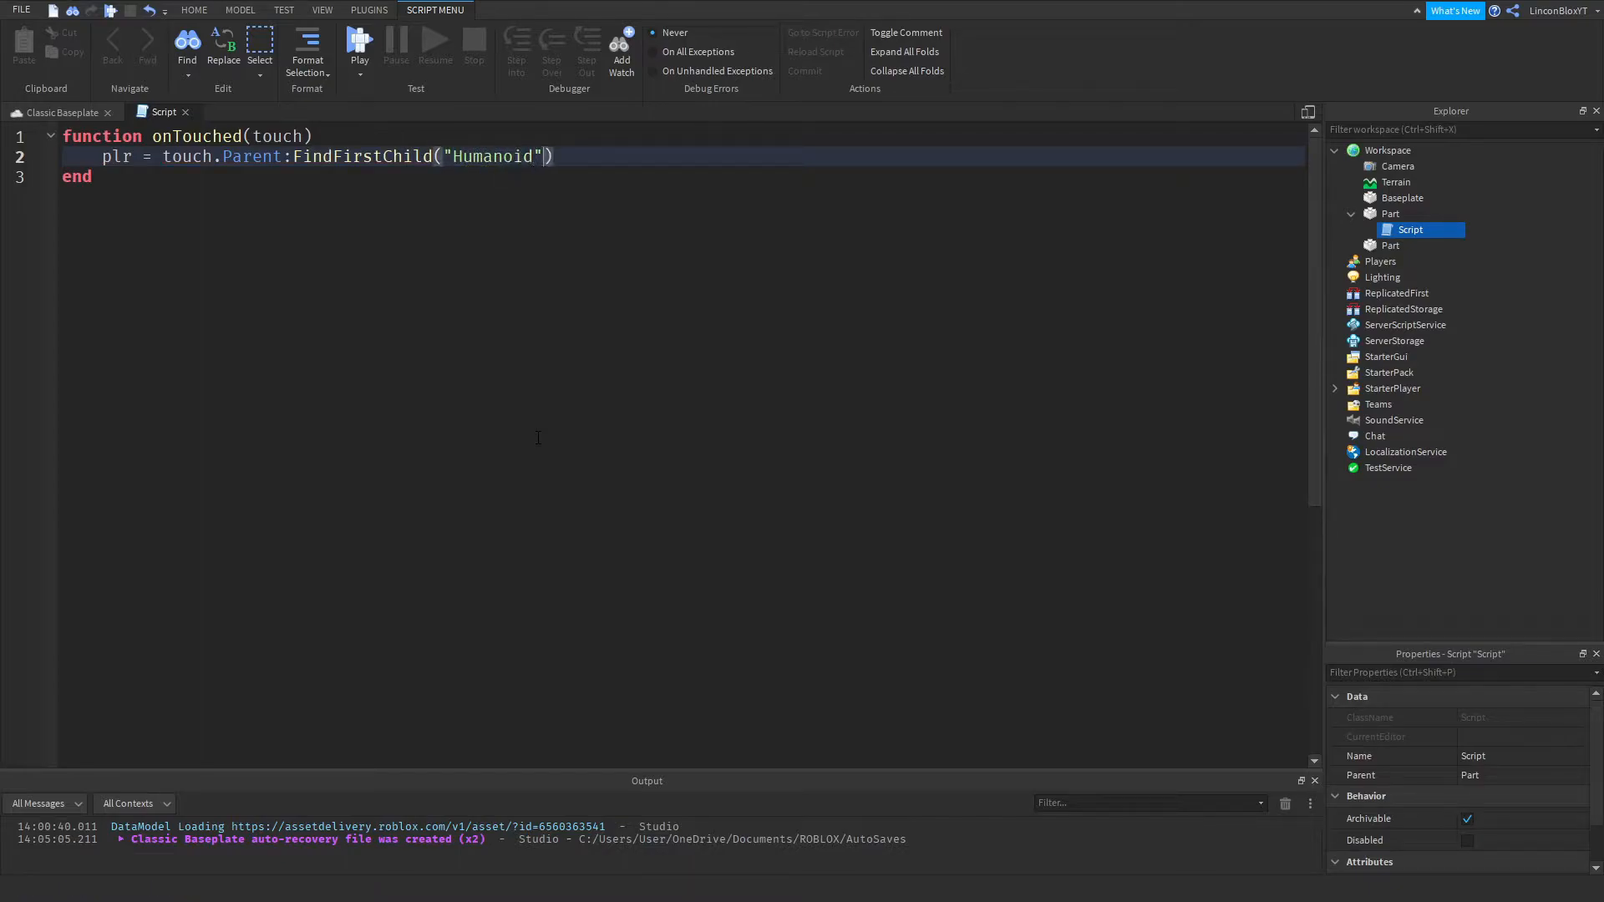
{"action": "key", "text": "Return"}
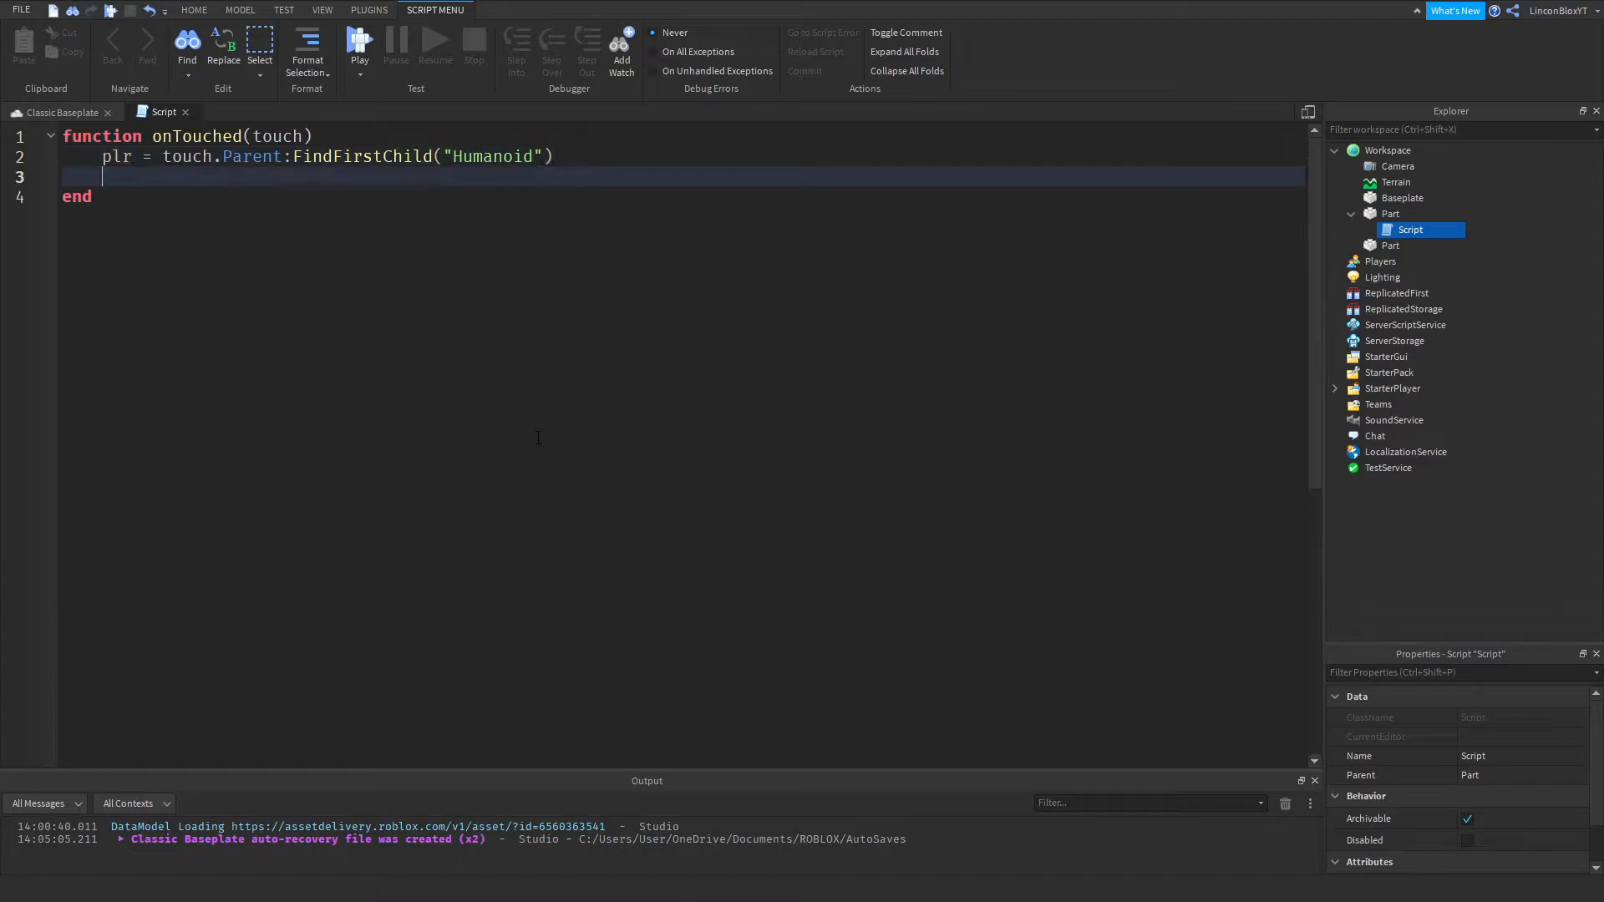
Step: Add 'if plr ~= nil then plr.Torso.CFrame = CFrame.new() end' to the function
{"action": "type", "text": "if"}
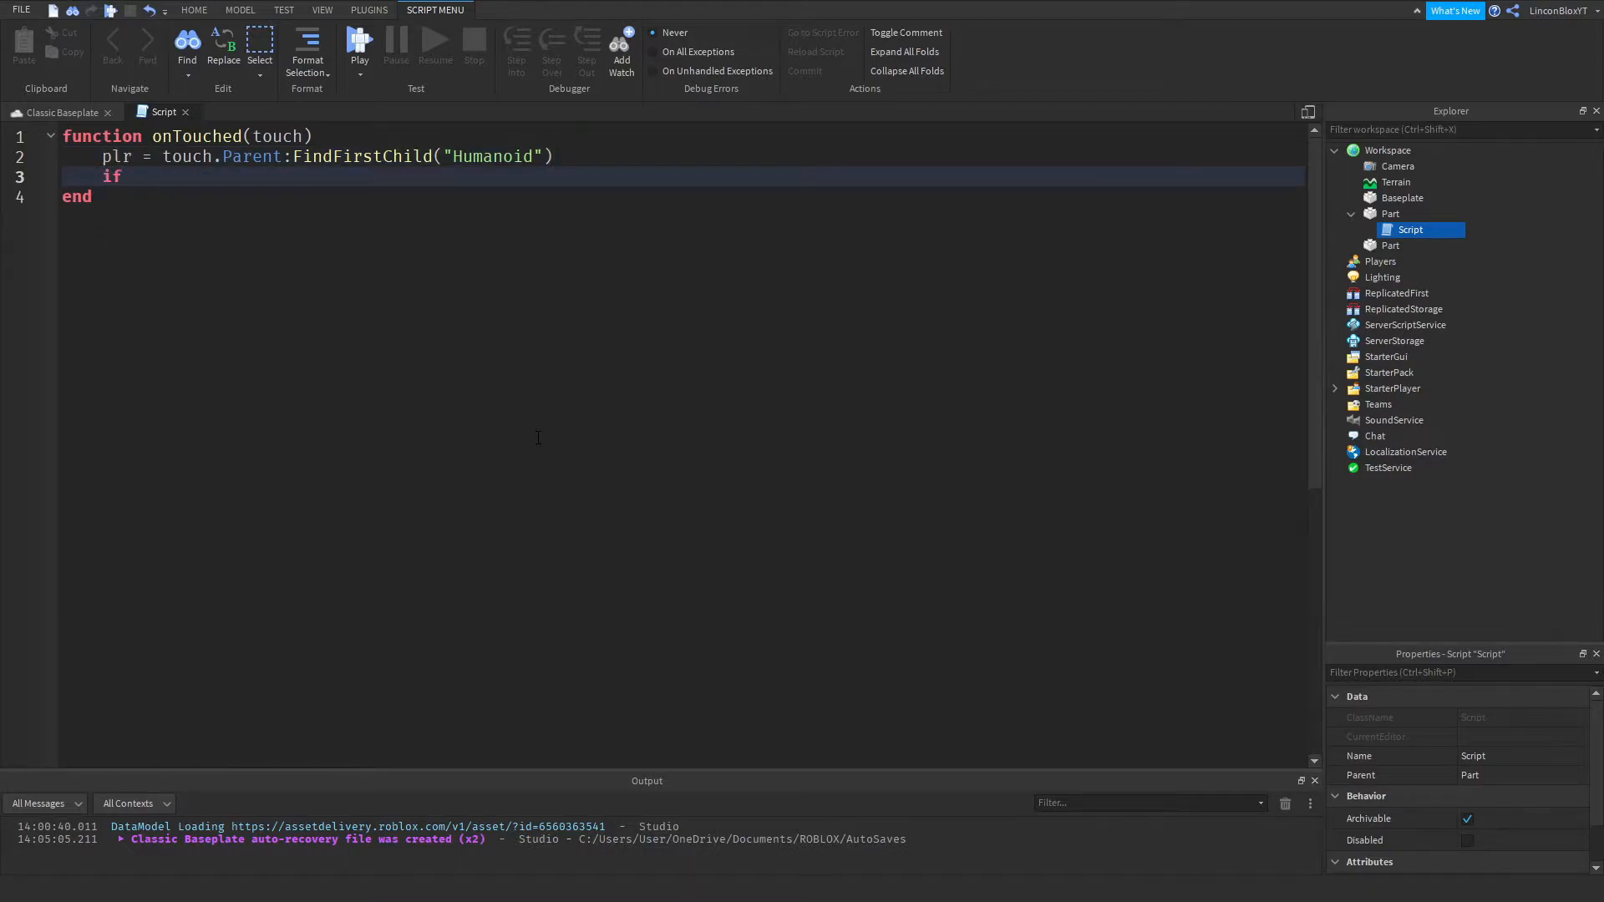
{"action": "type", "text": "plr"}
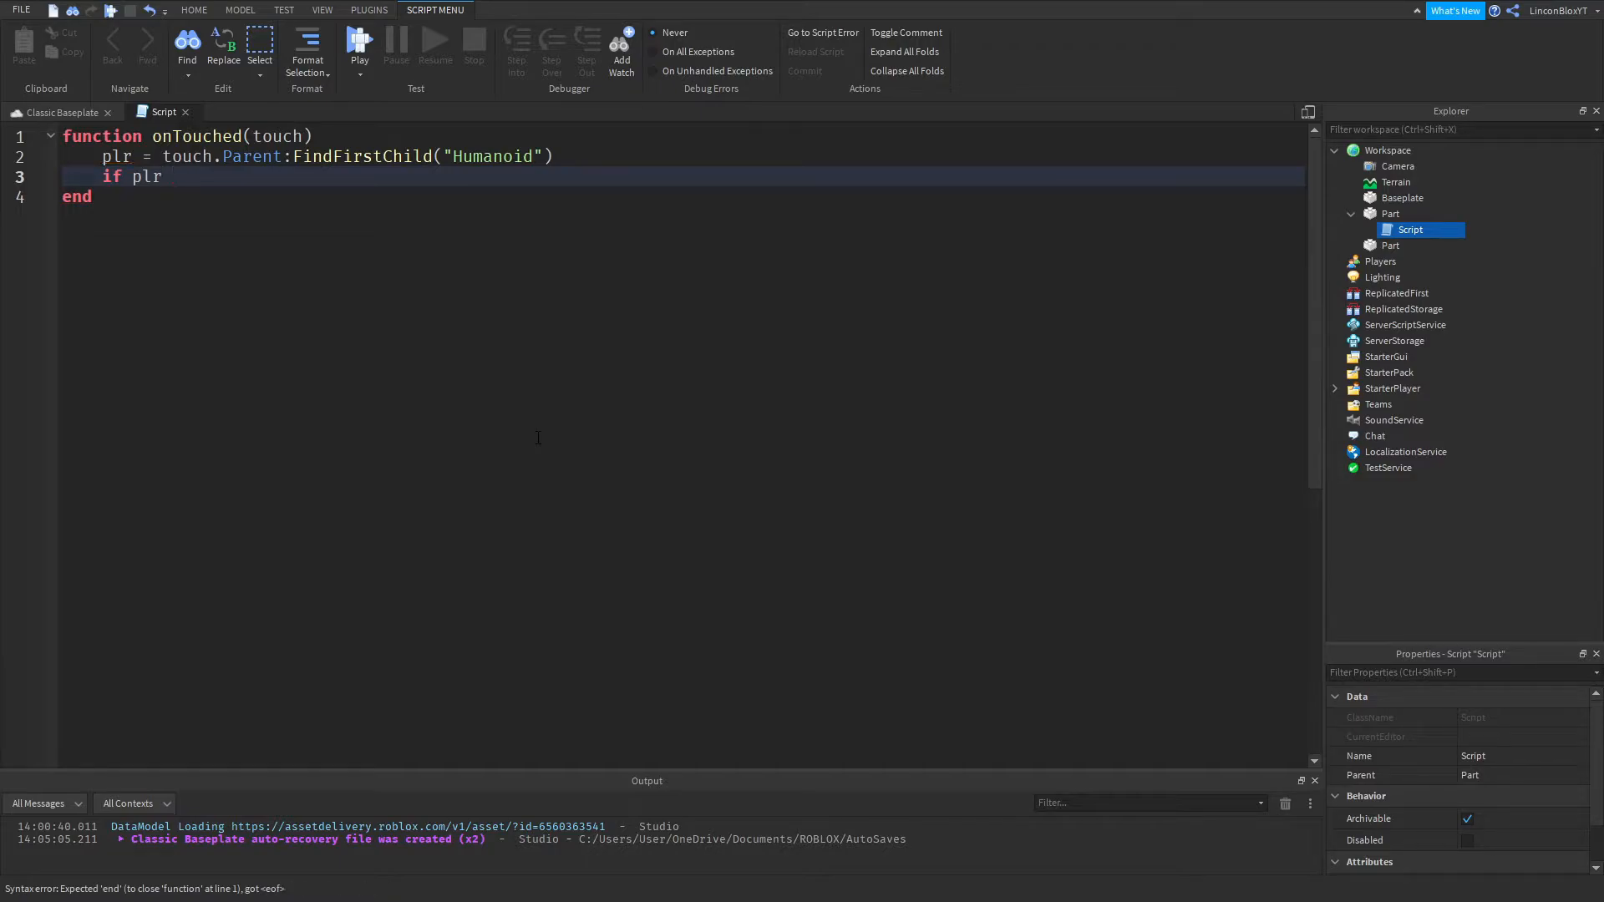
{"action": "type", "text": "~"}
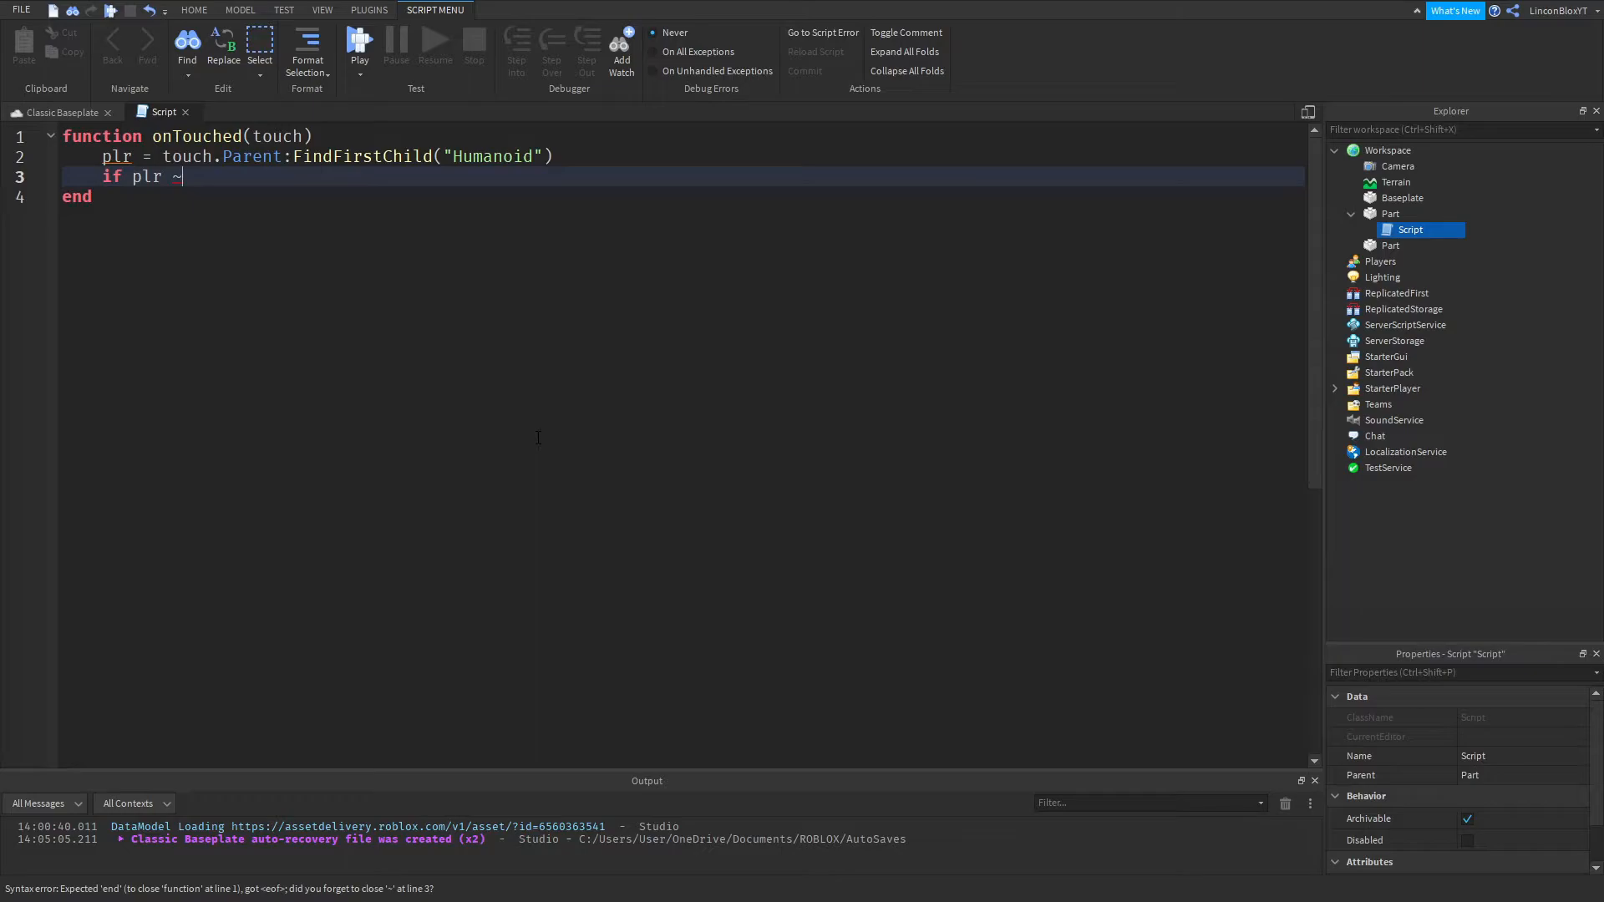
{"action": "type", "text": "="}
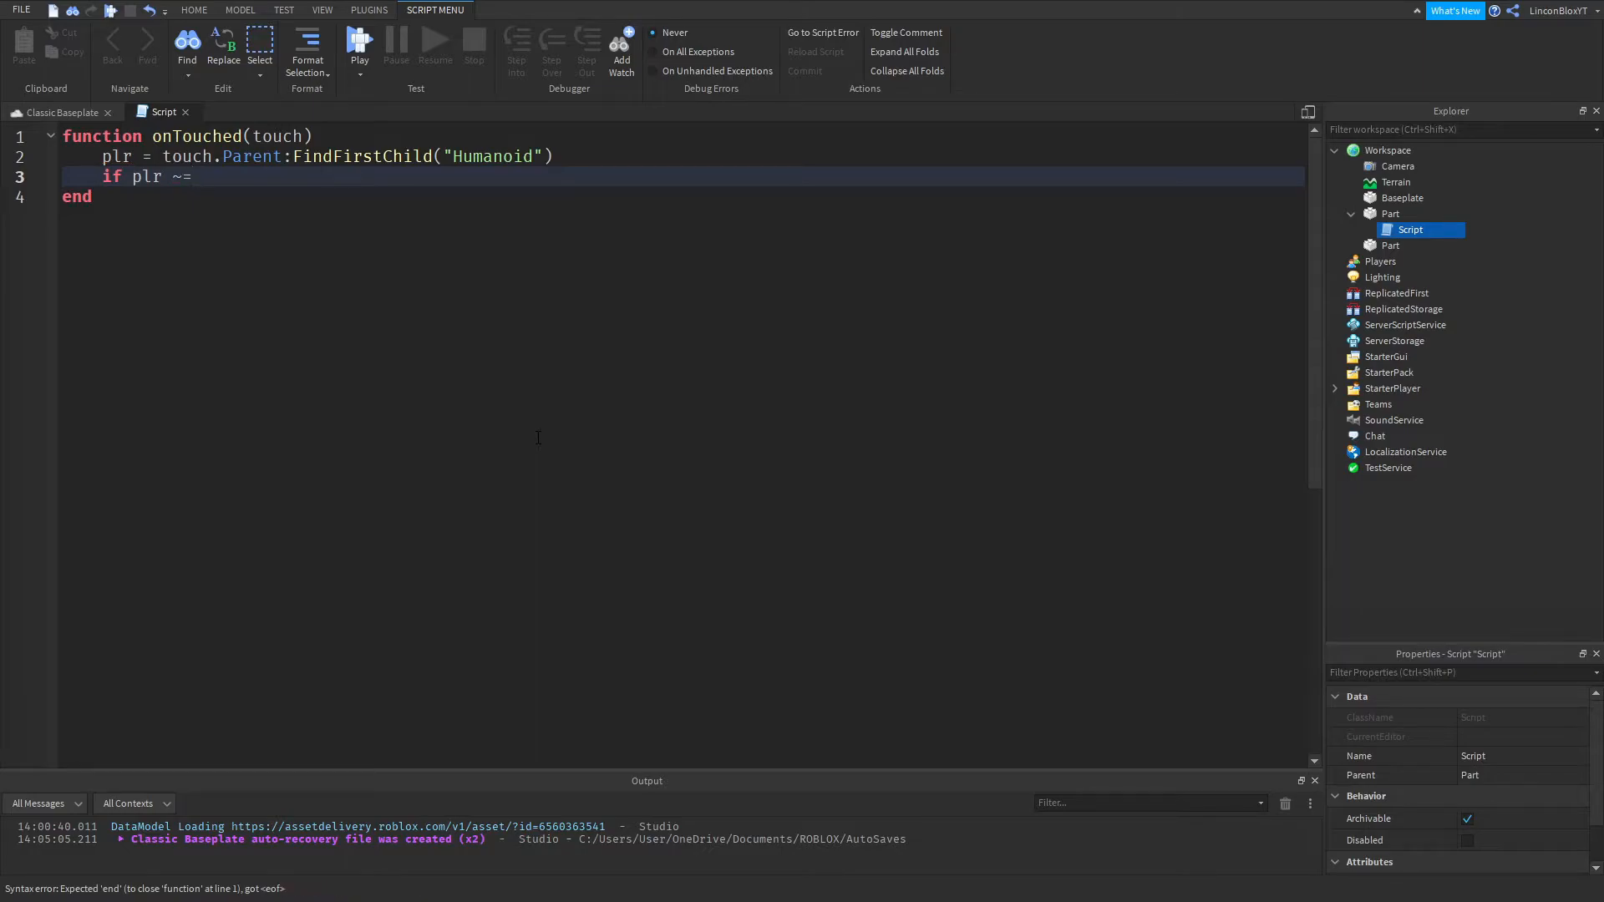
{"action": "type", "text": "nil"}
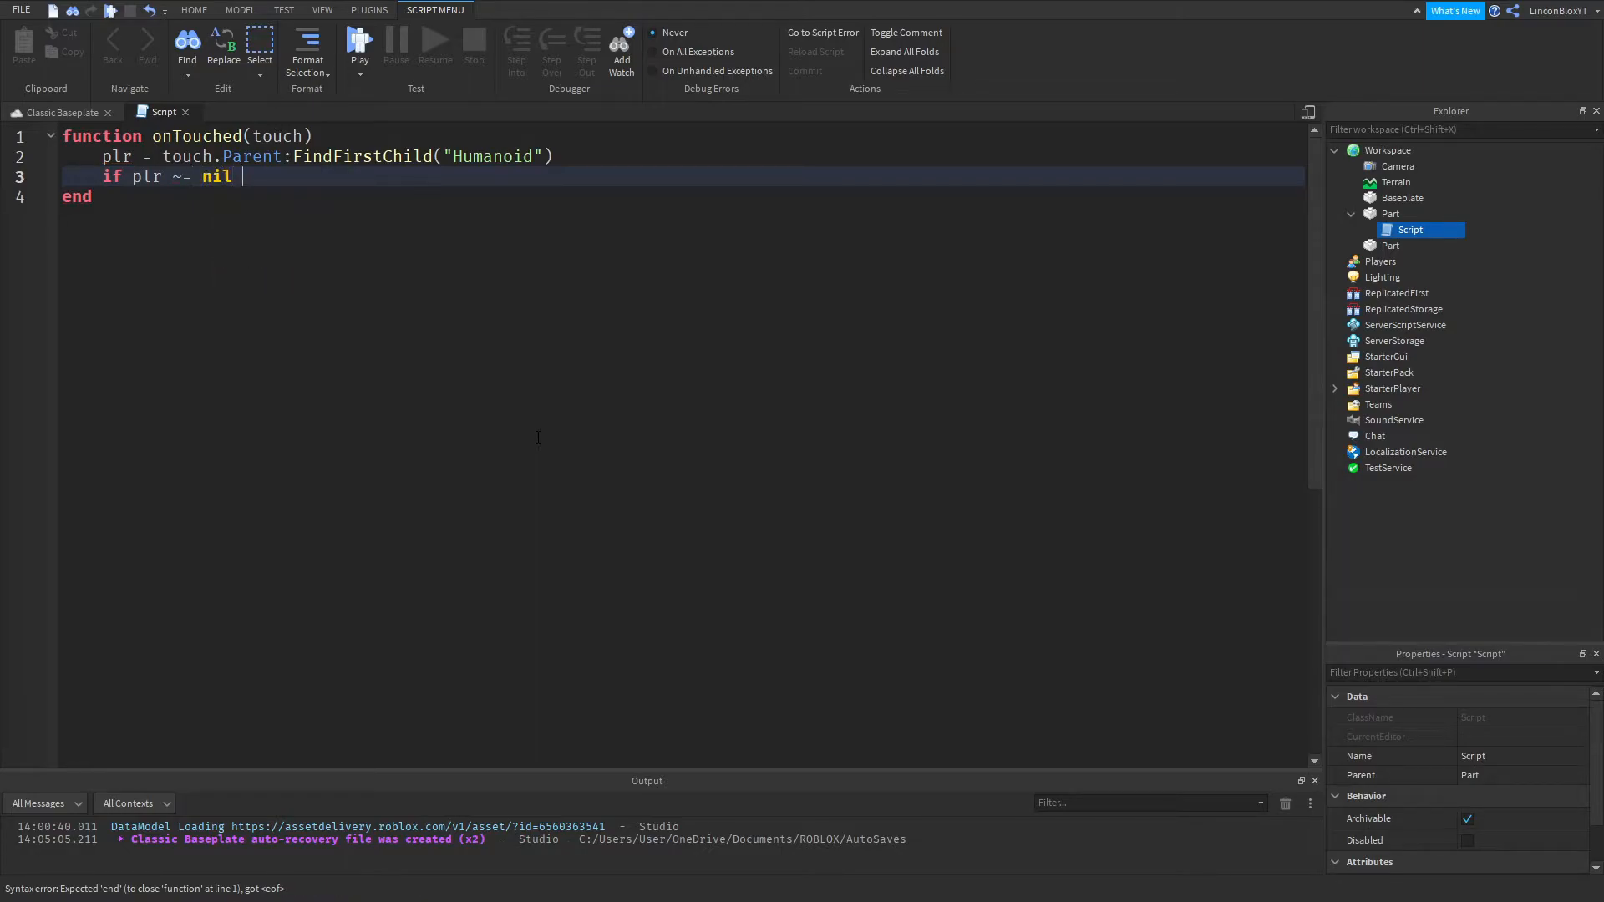
{"action": "type", "text": "then"}
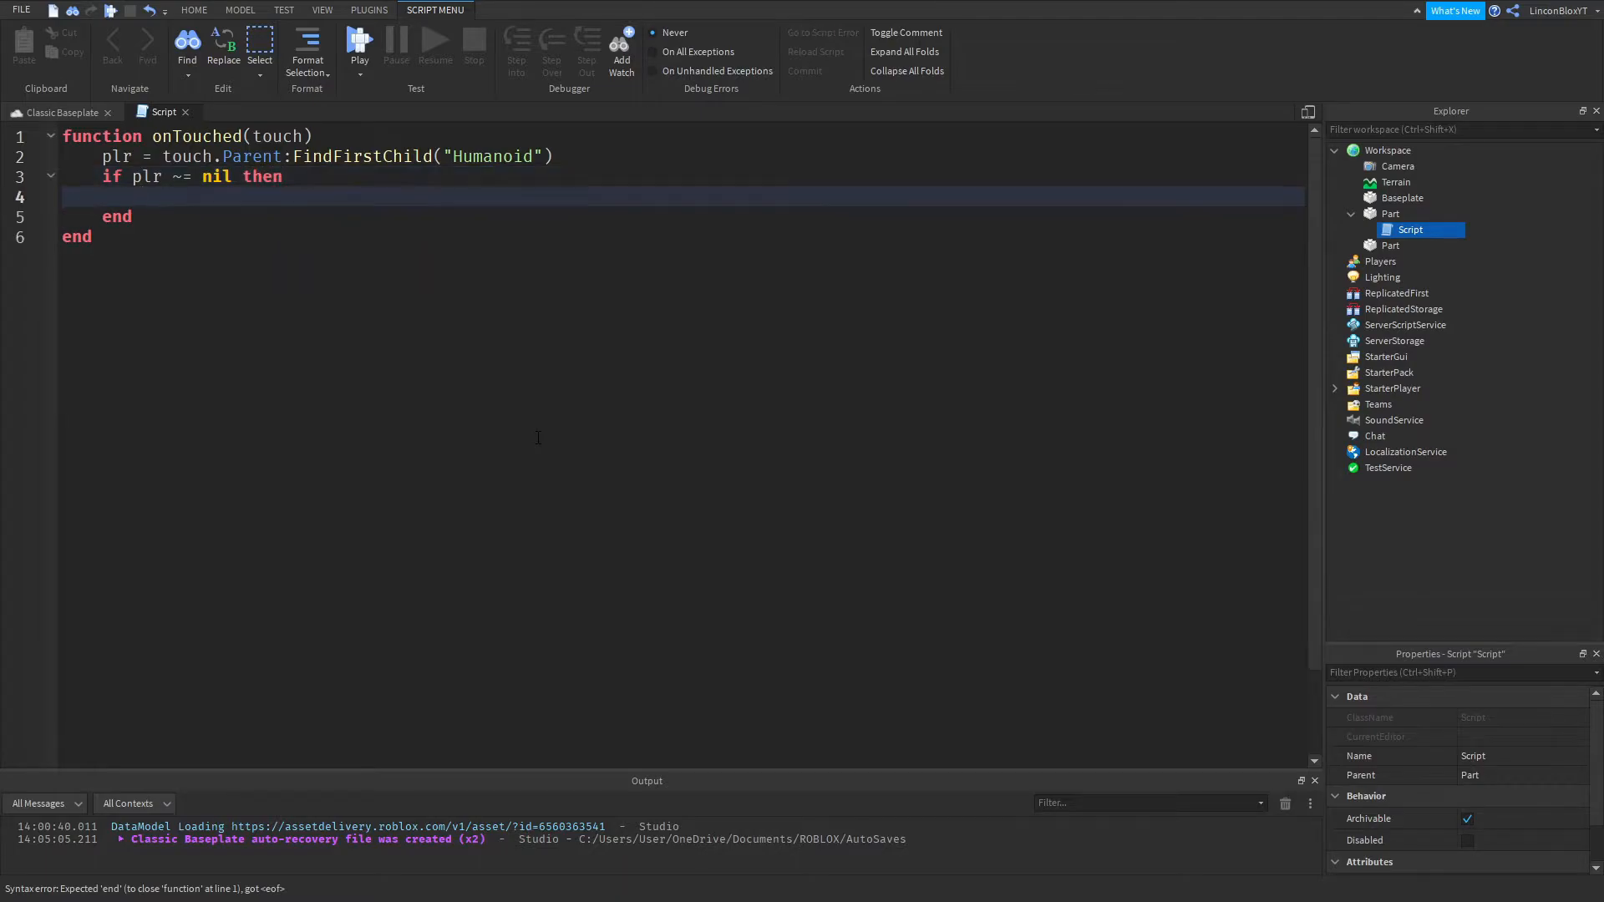
{"action": "type", "text": "pl"}
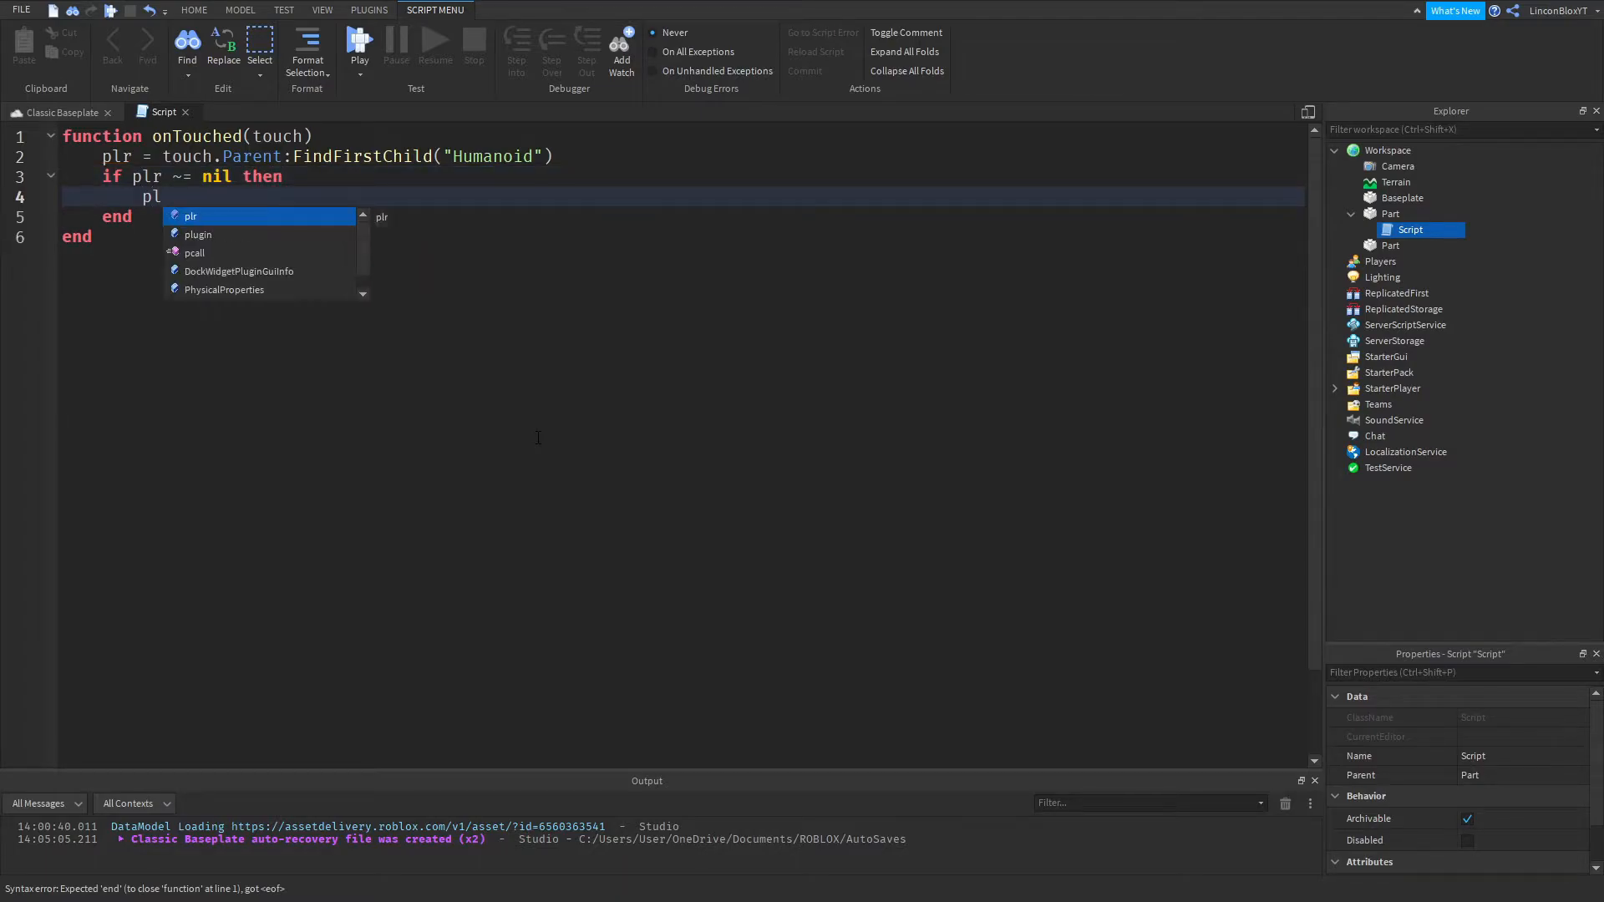
{"action": "type", "text": "."}
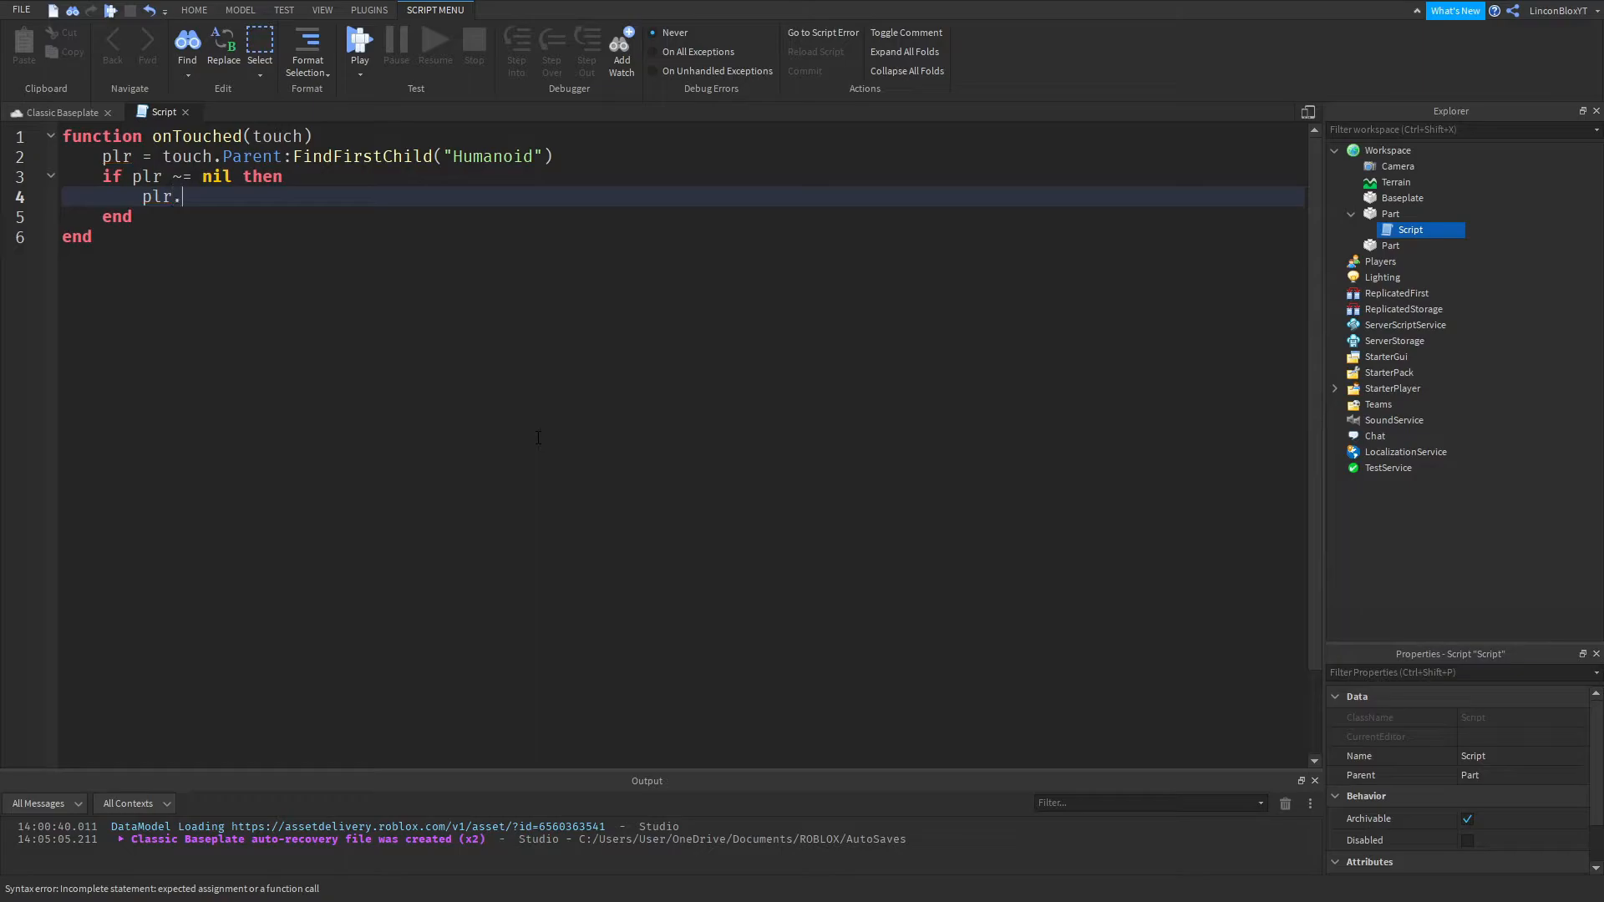
{"action": "type", "text": "Torse"}
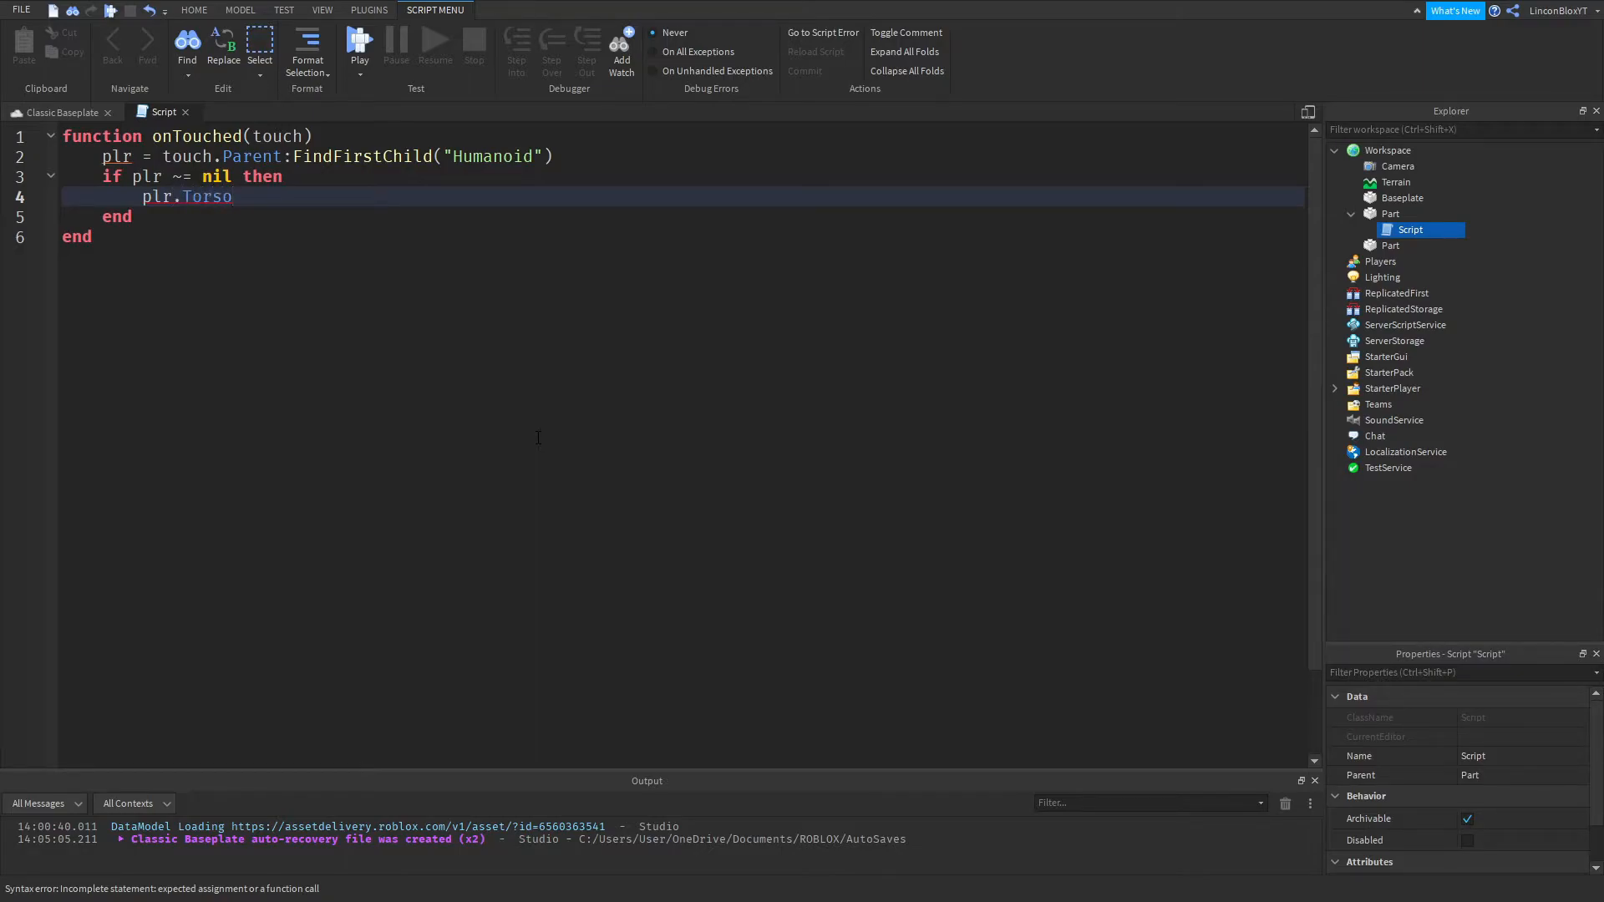
{"action": "type", "text": ".CFram"}
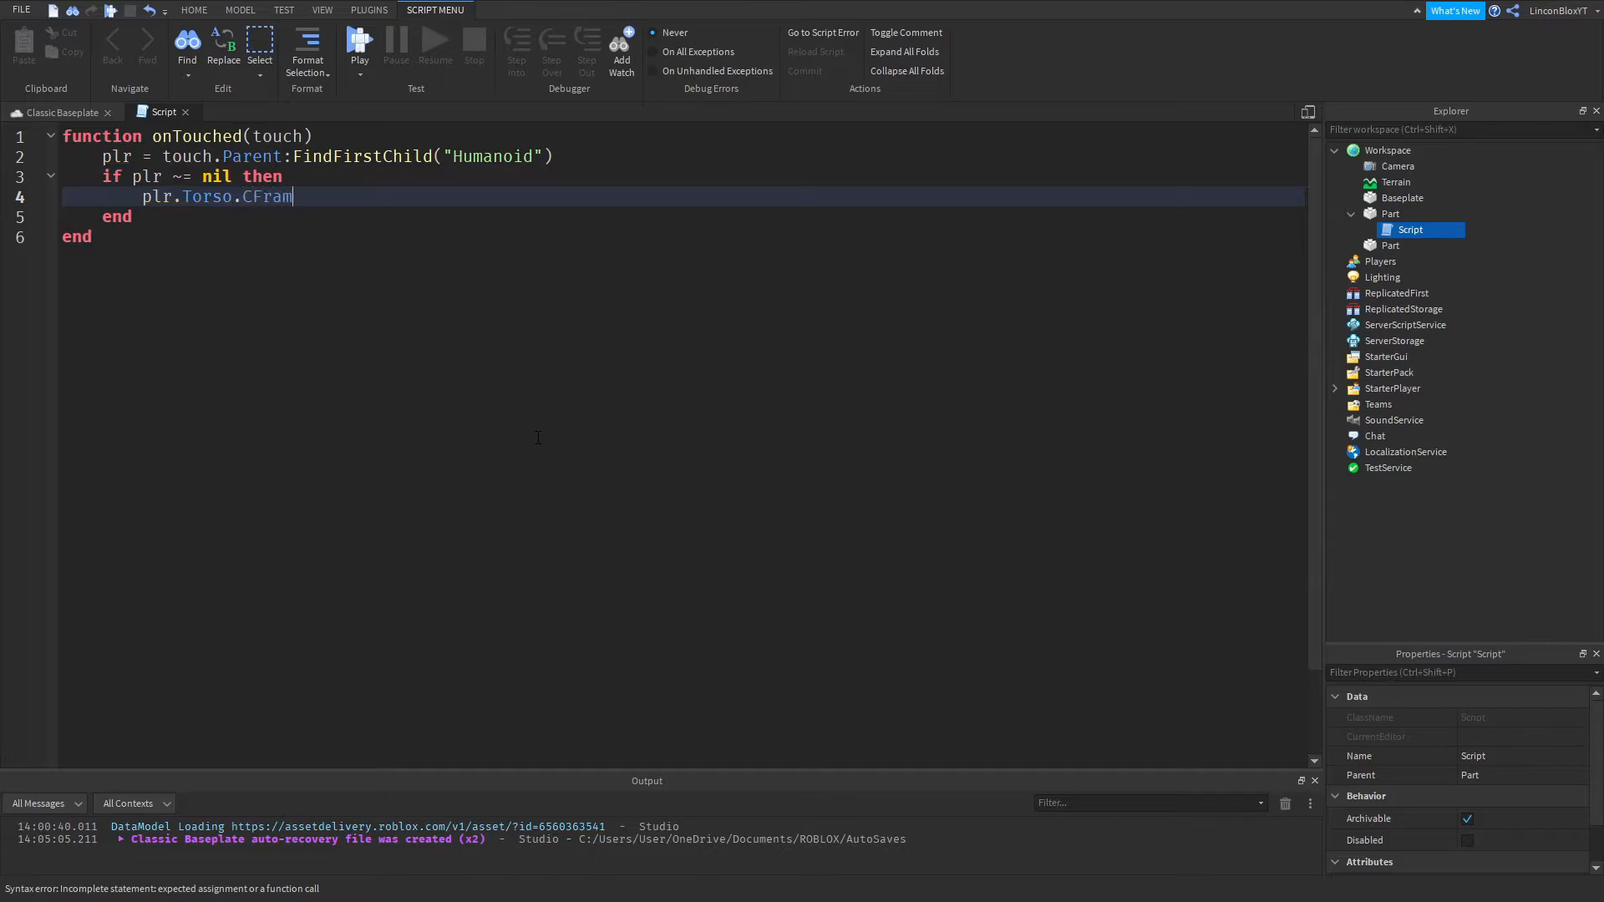
{"action": "type", "text": "e"}
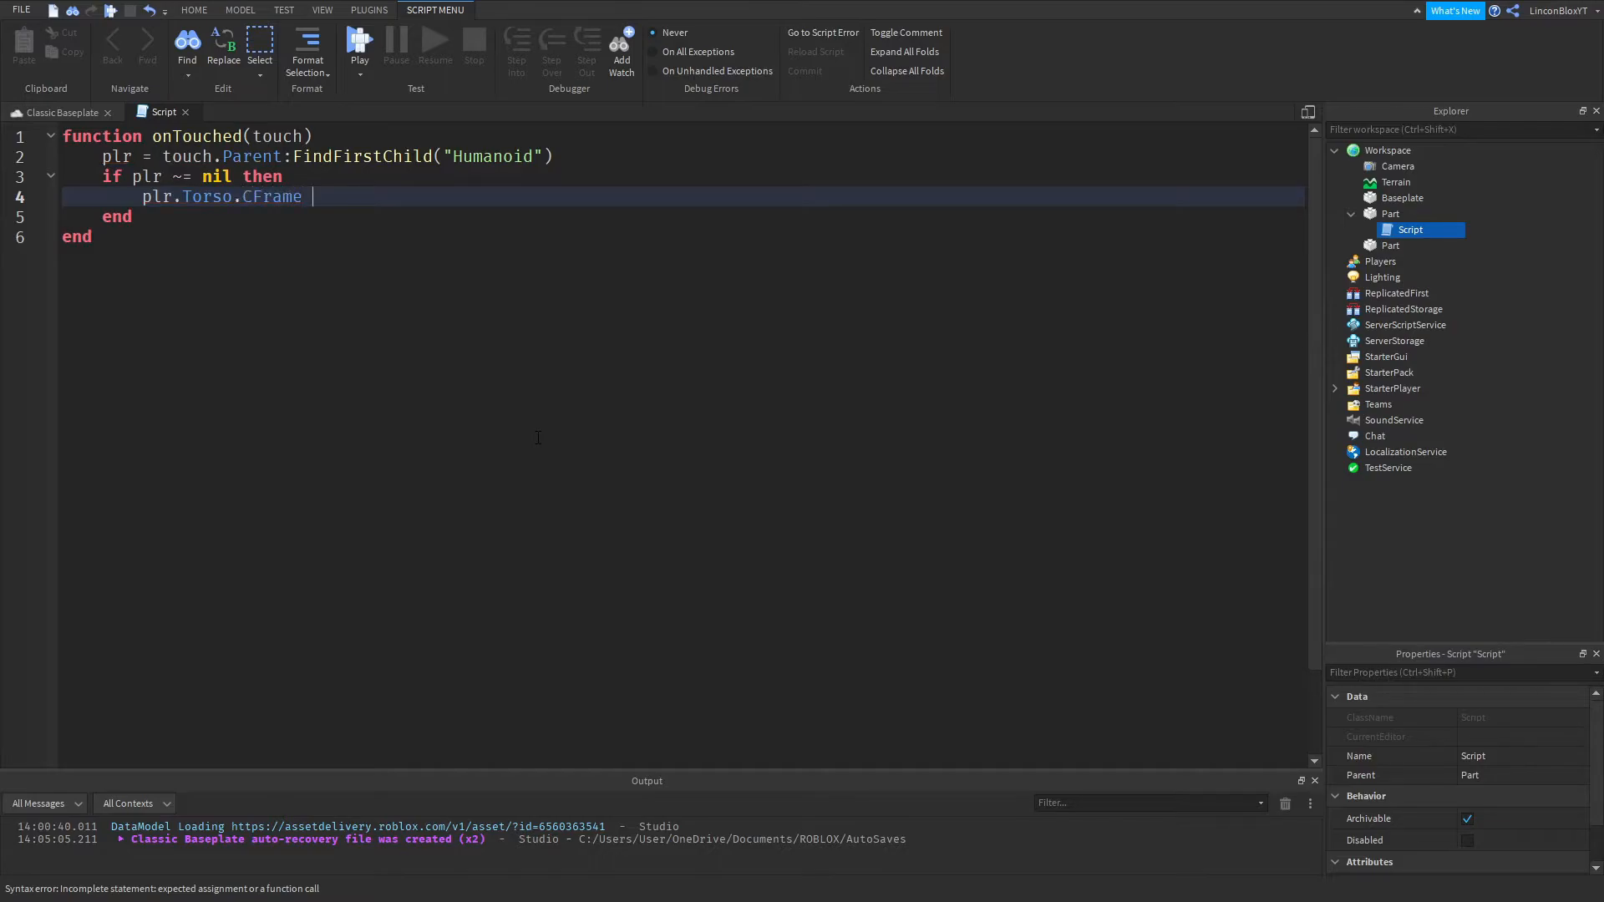
{"action": "type", "text": "= CFrame"}
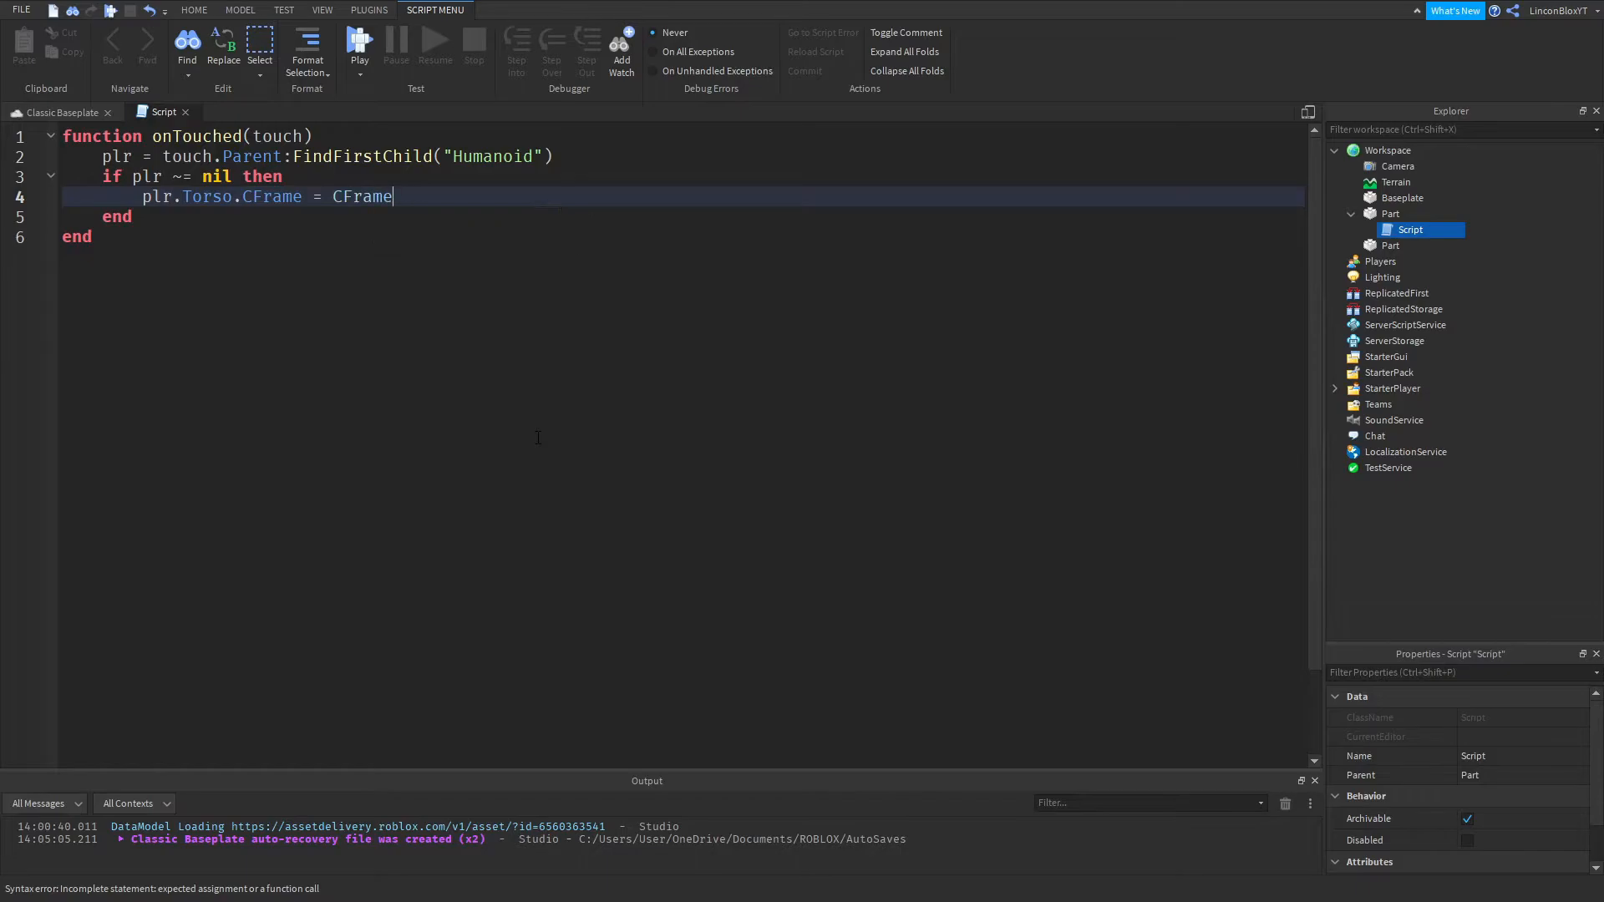
{"action": "type", "text": "."}
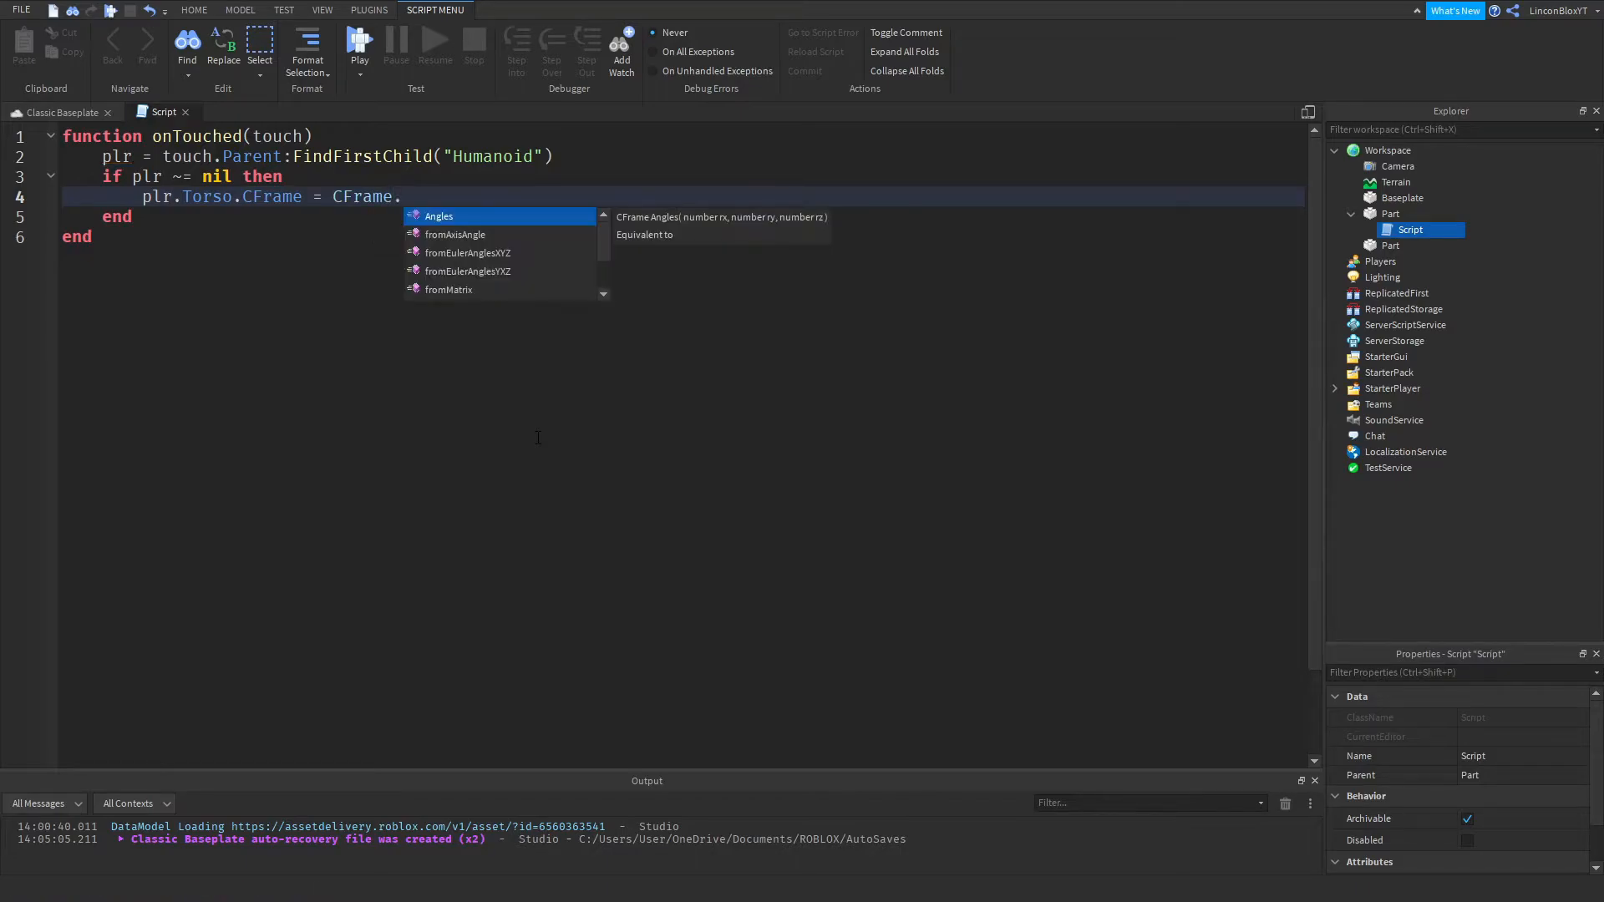
{"action": "type", "text": "new()"}
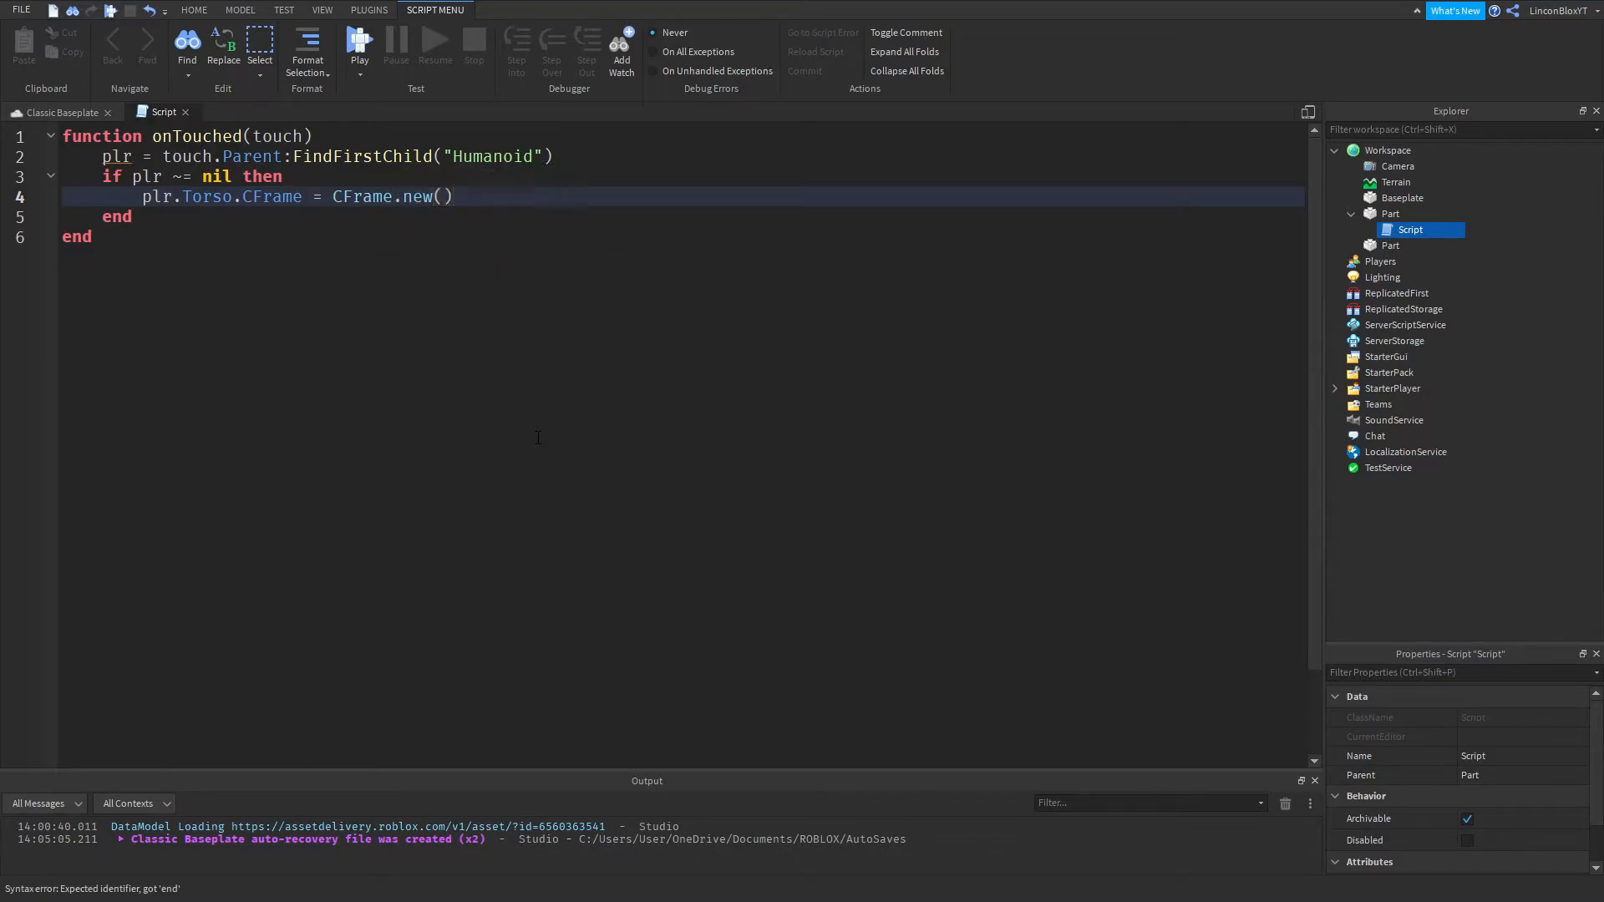
{"action": "key", "text": "Return"}
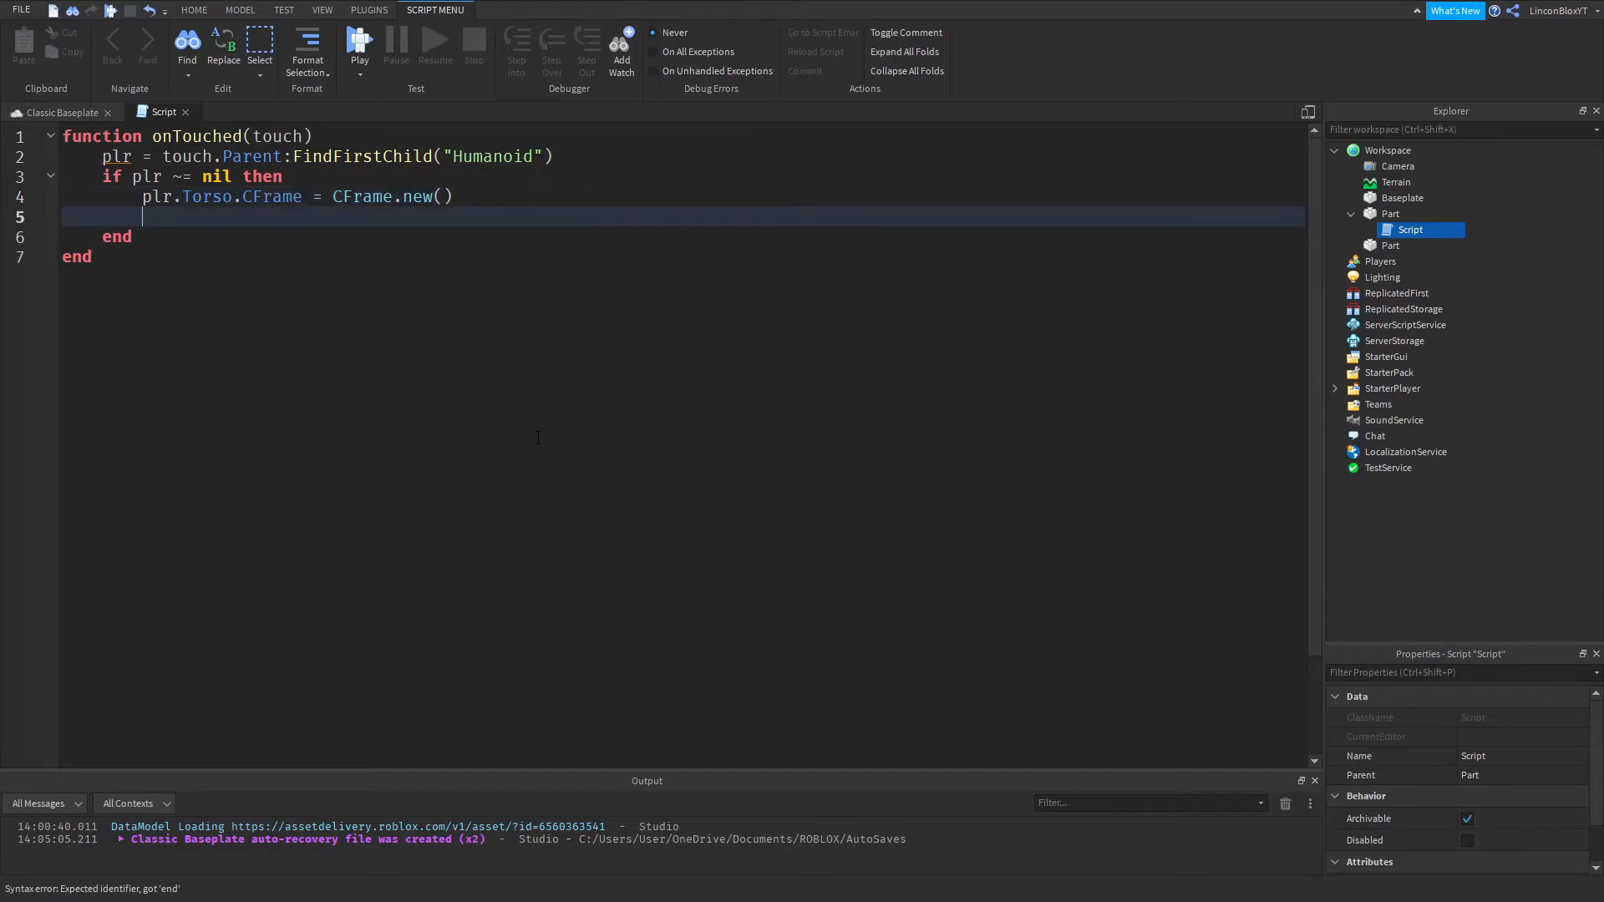
{"action": "type", "text": "end"}
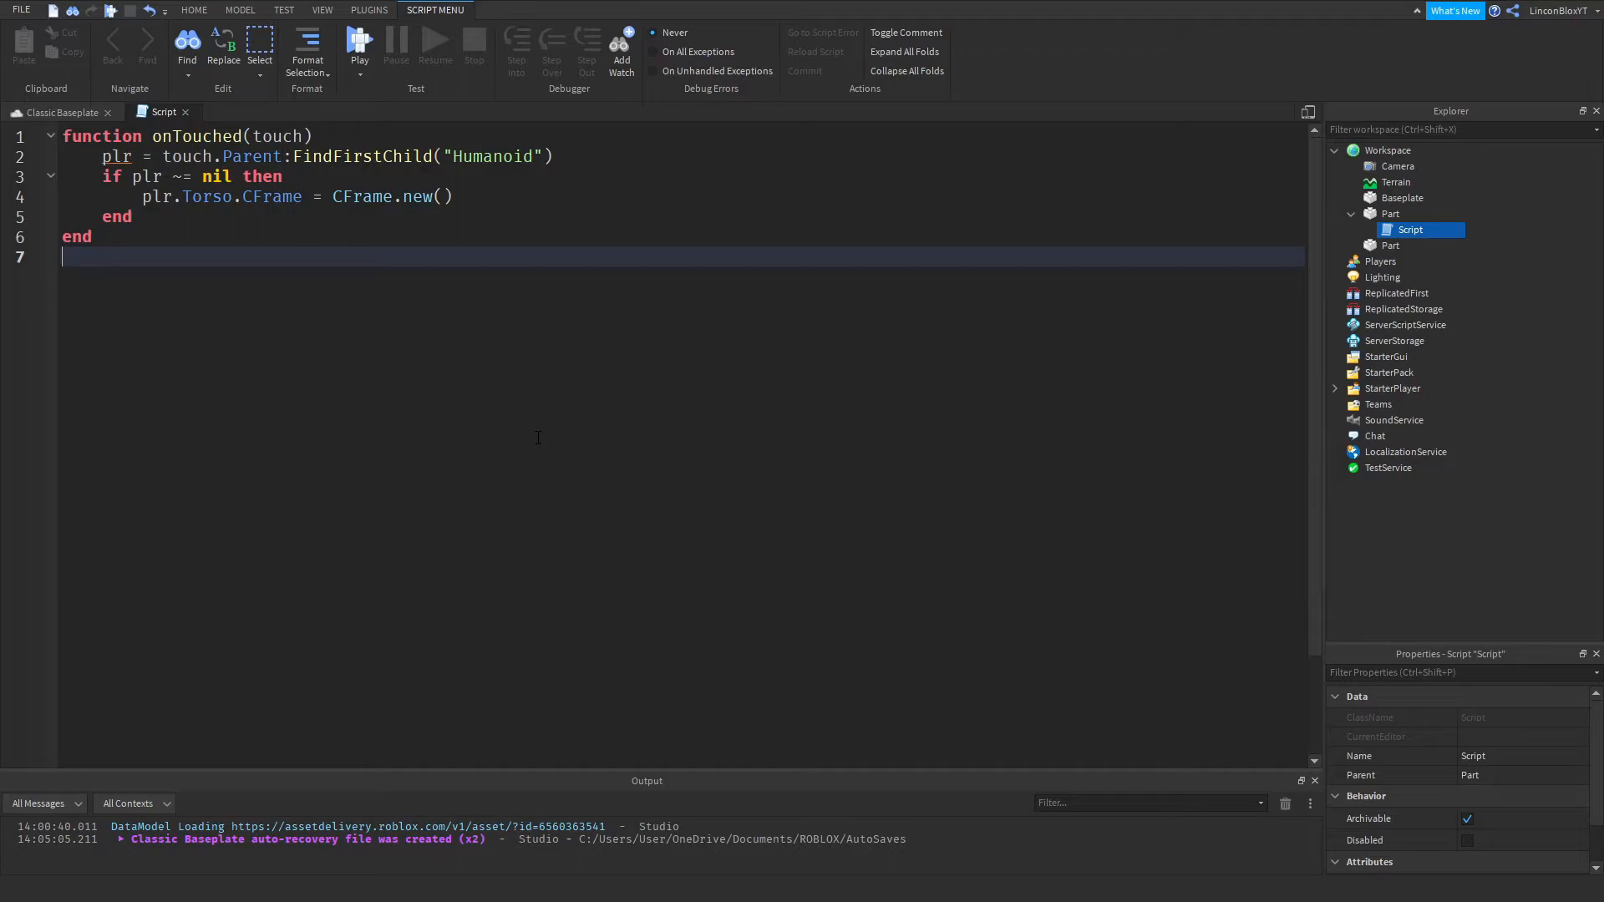
Step: Add the line script.Parent.Touched:Connect(onTouched) at the end of the script
{"action": "type", "text": "script"}
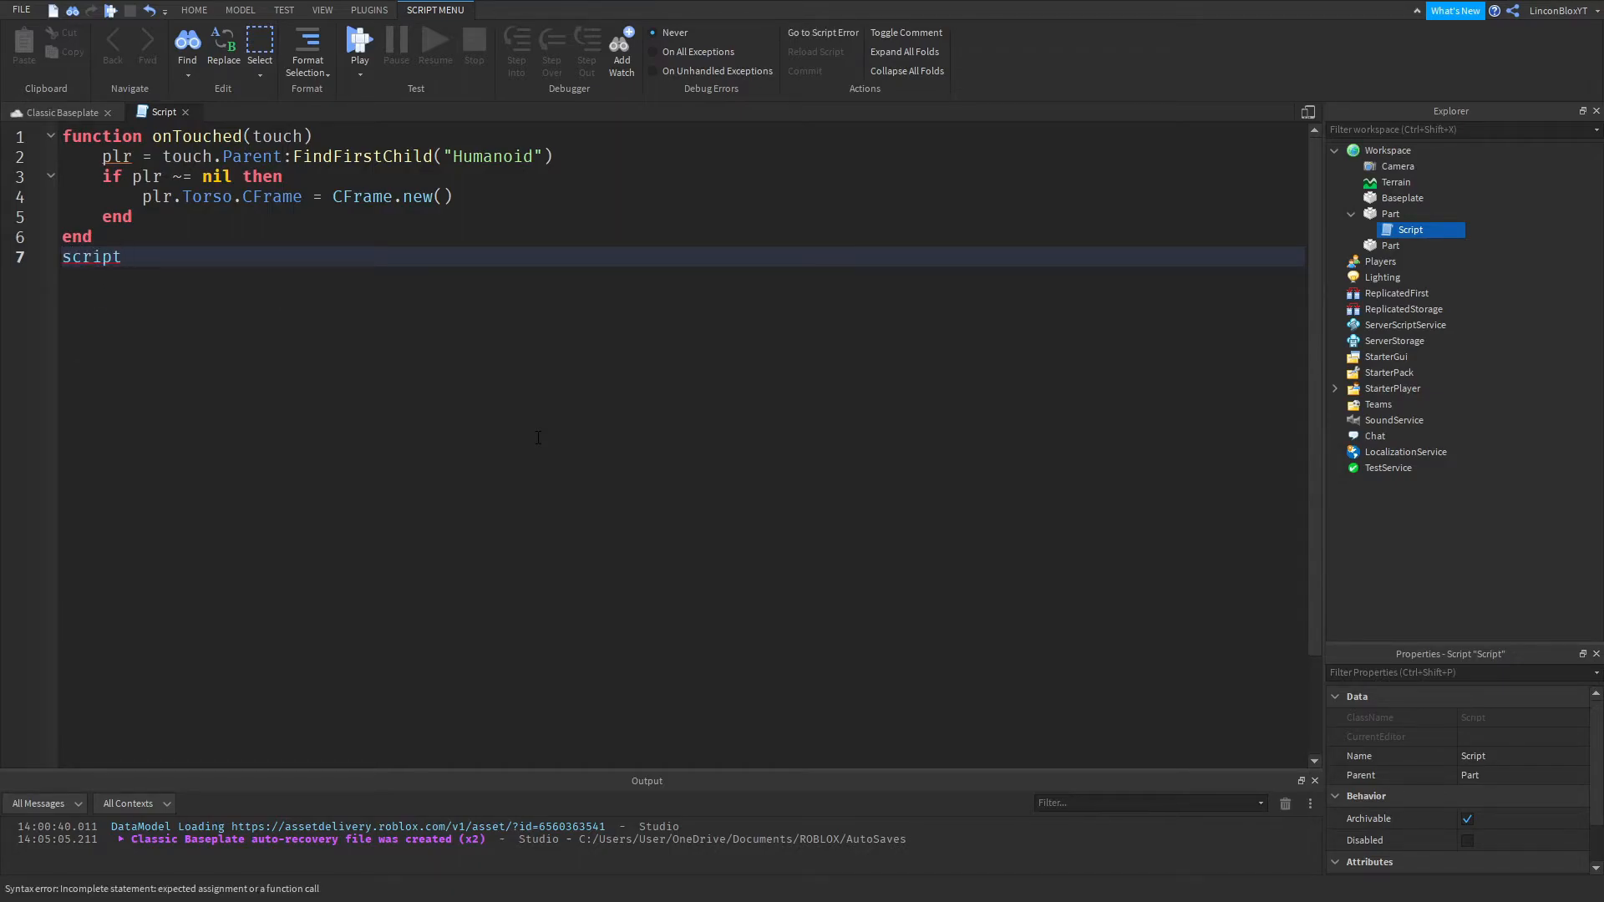
{"action": "type", "text": ".Parent."}
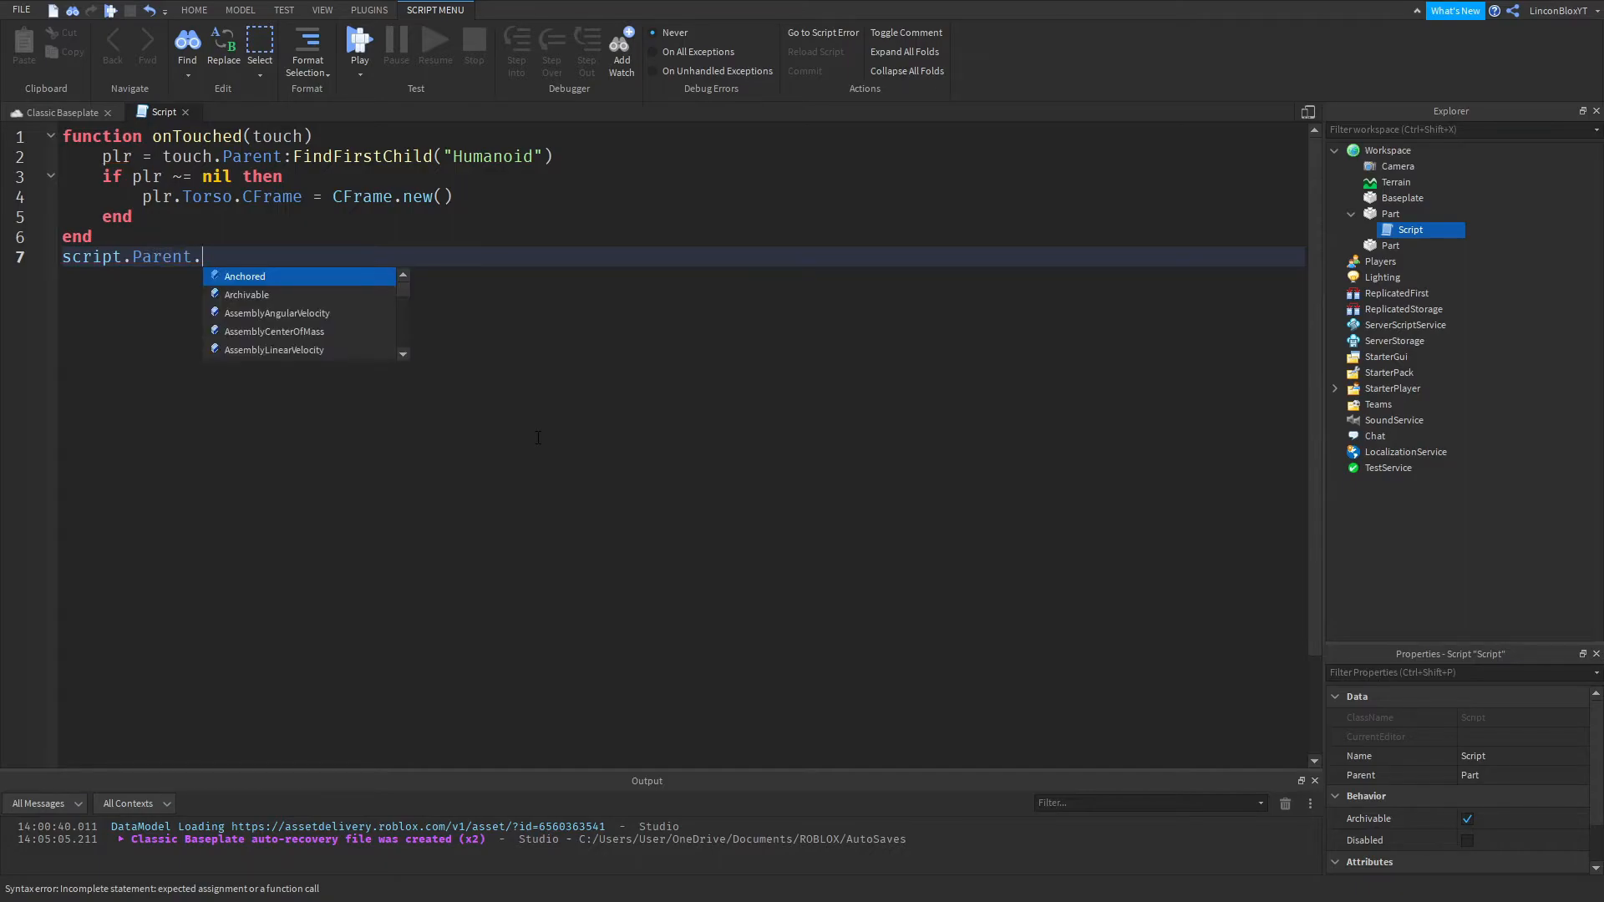
{"action": "type", "text": "Touched:C"}
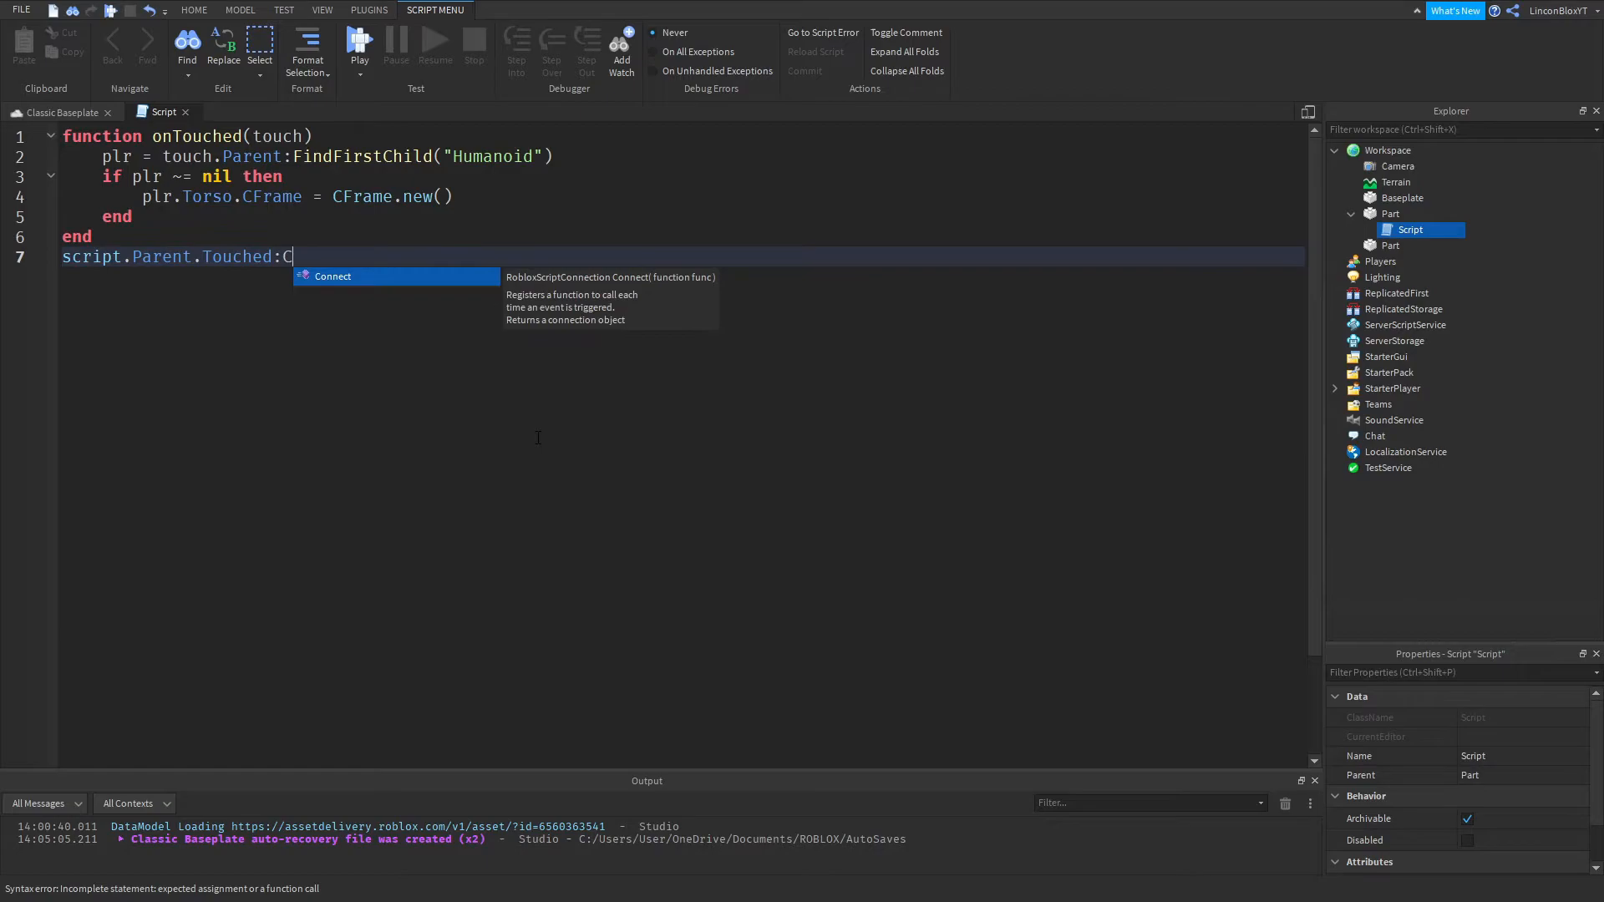
{"action": "type", "text": "onnect(fu"}
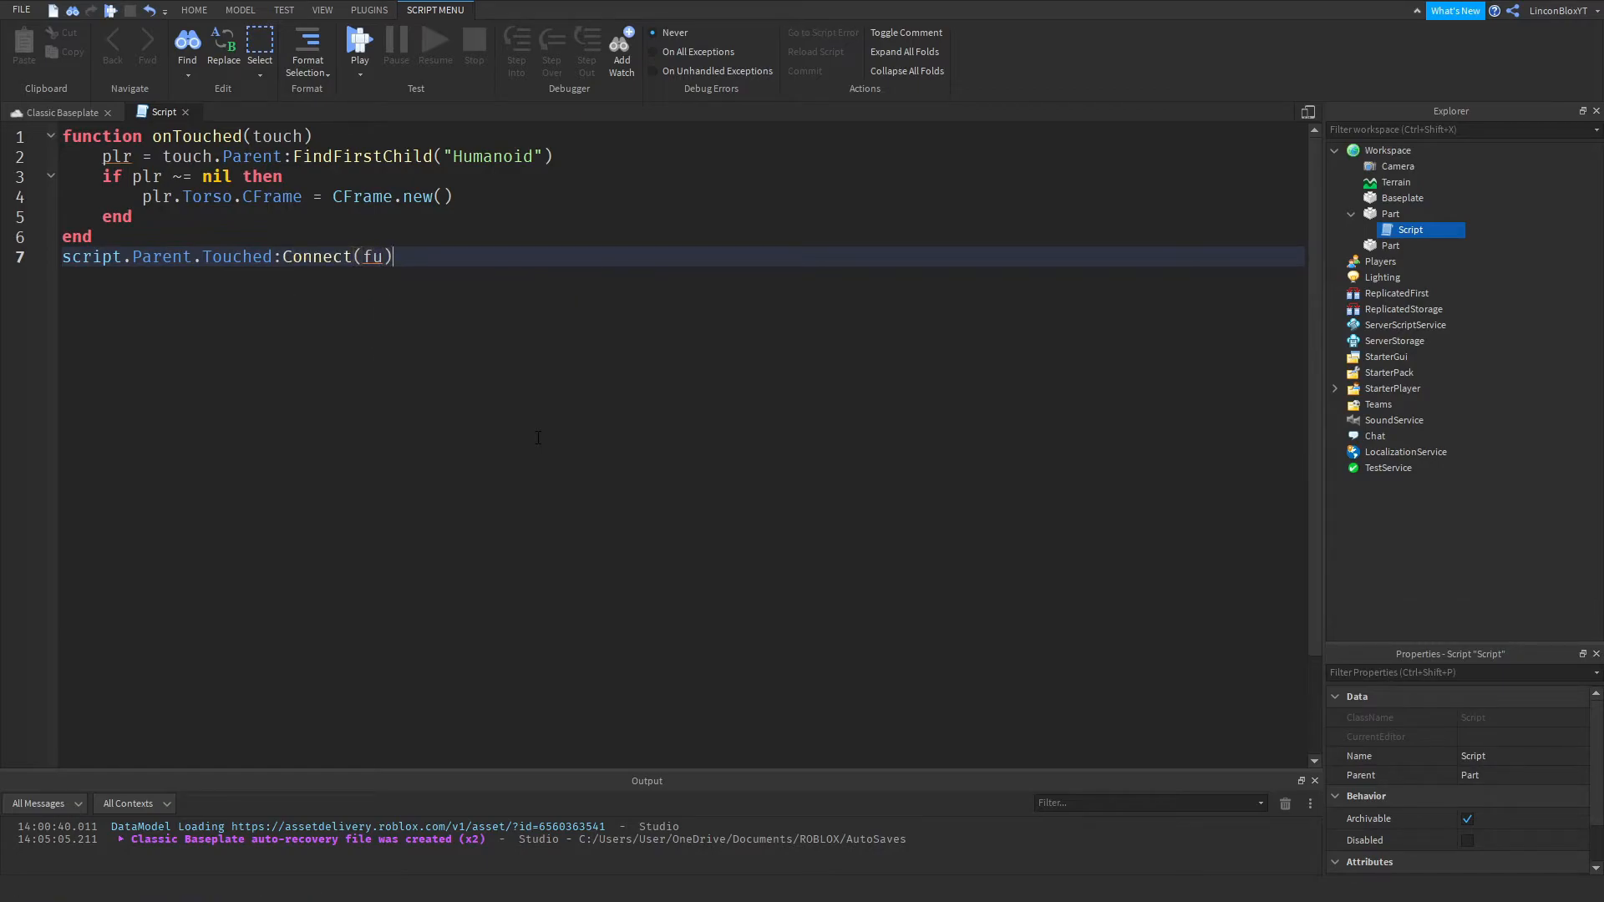
{"action": "key", "text": "Backspace"}
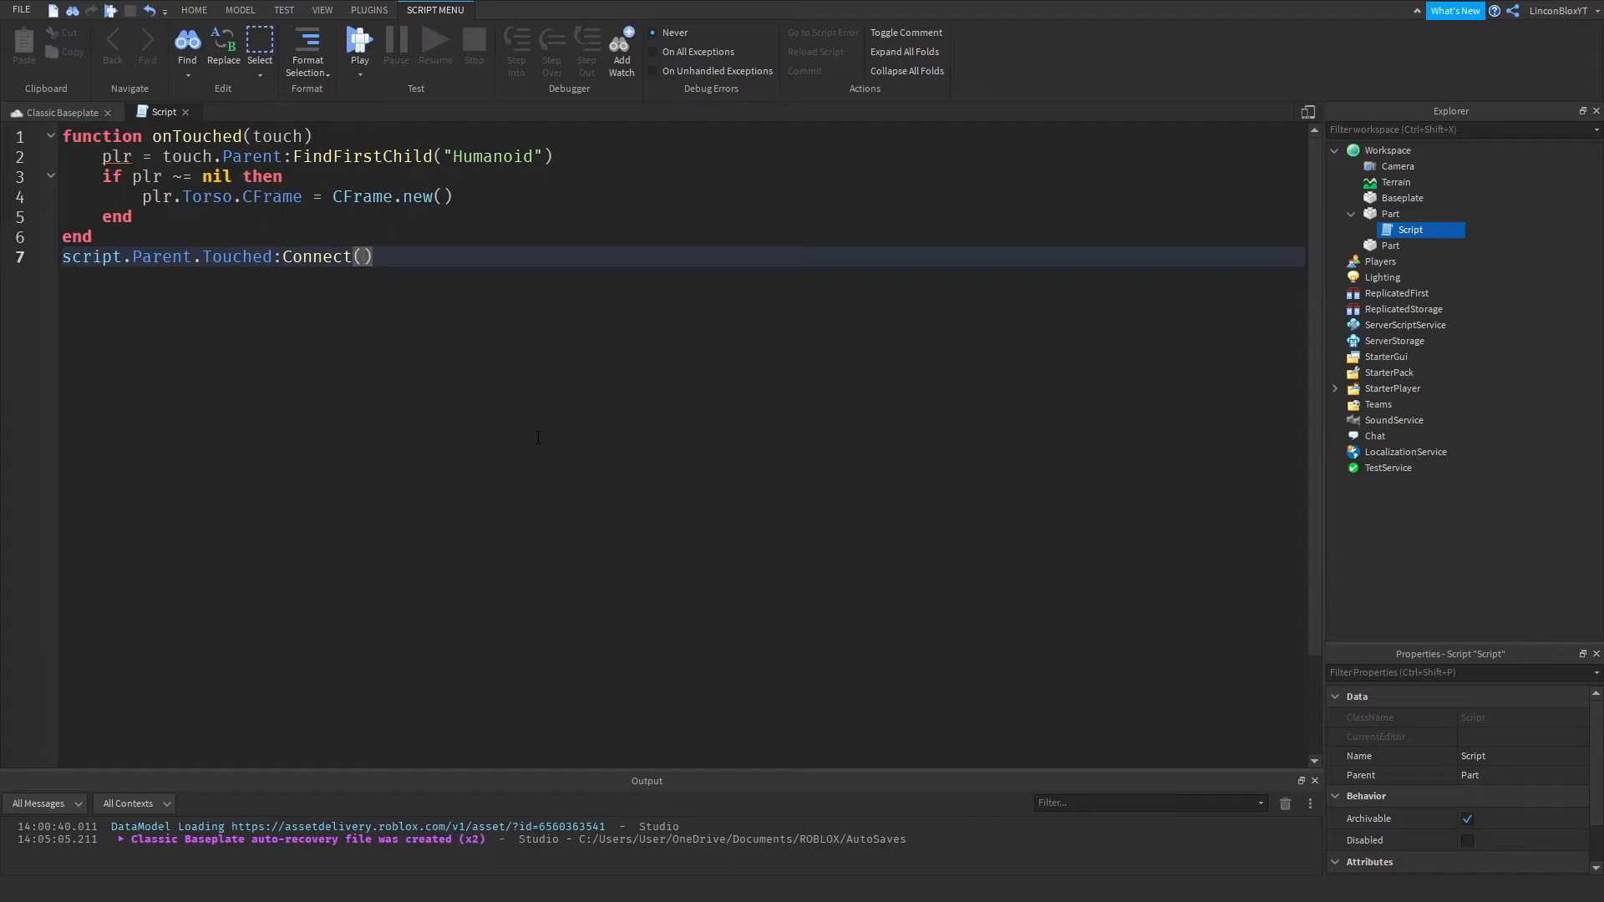
{"action": "type", "text": "onTouched"}
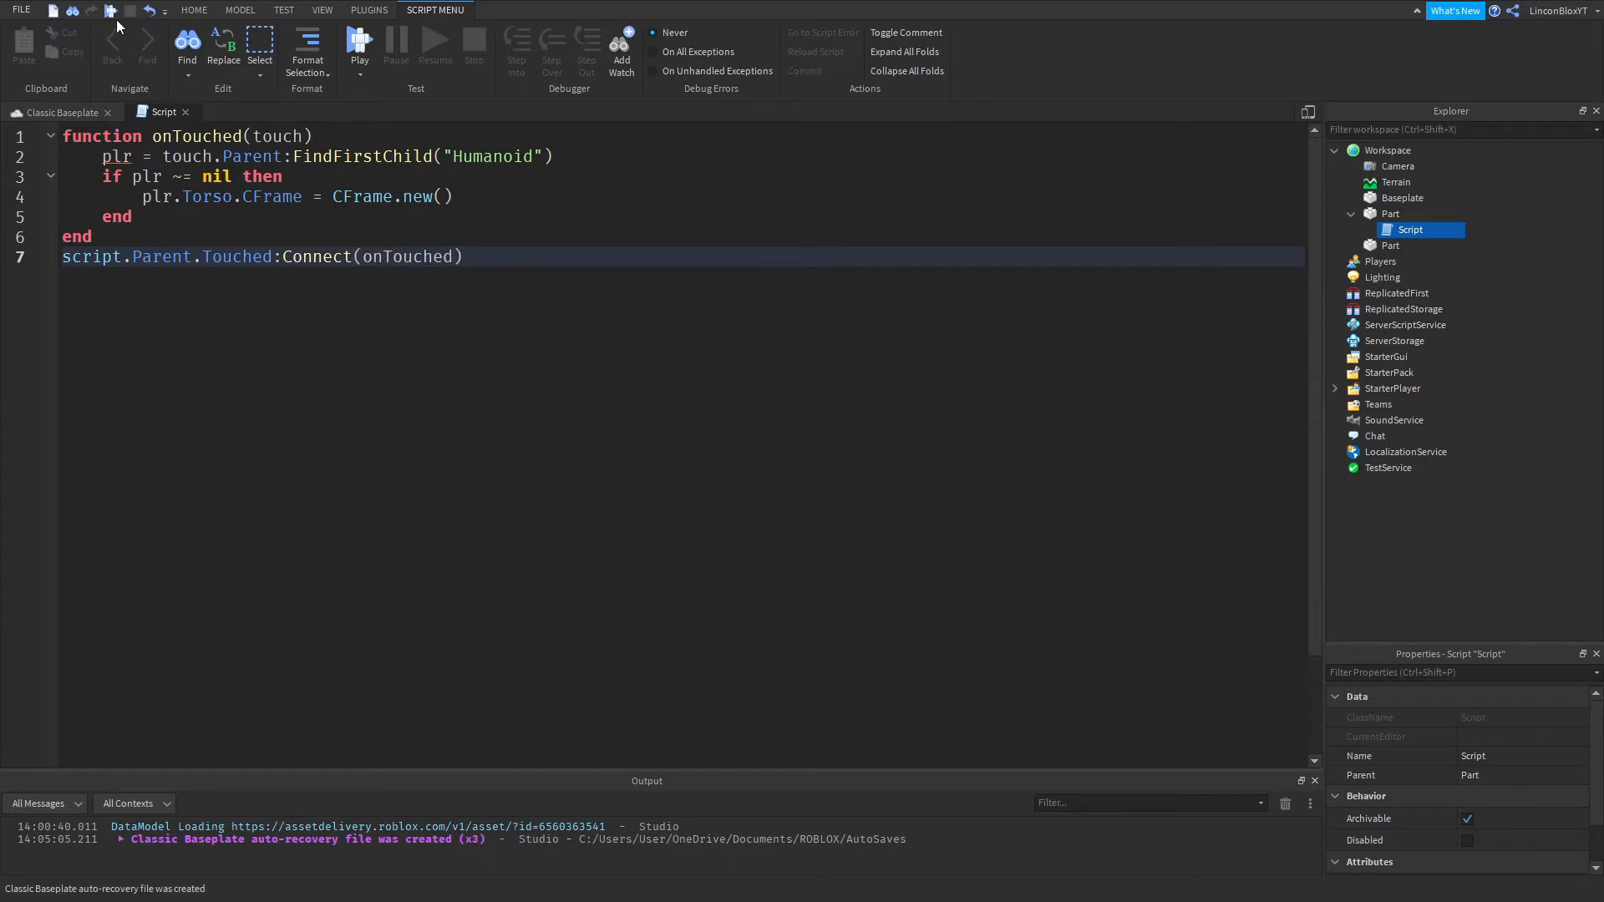
Step: Look up the red part's Position and enter -30, 0.5, -54 inside CFrame.new()
{"action": "left_click", "coordinate": [59, 113]}
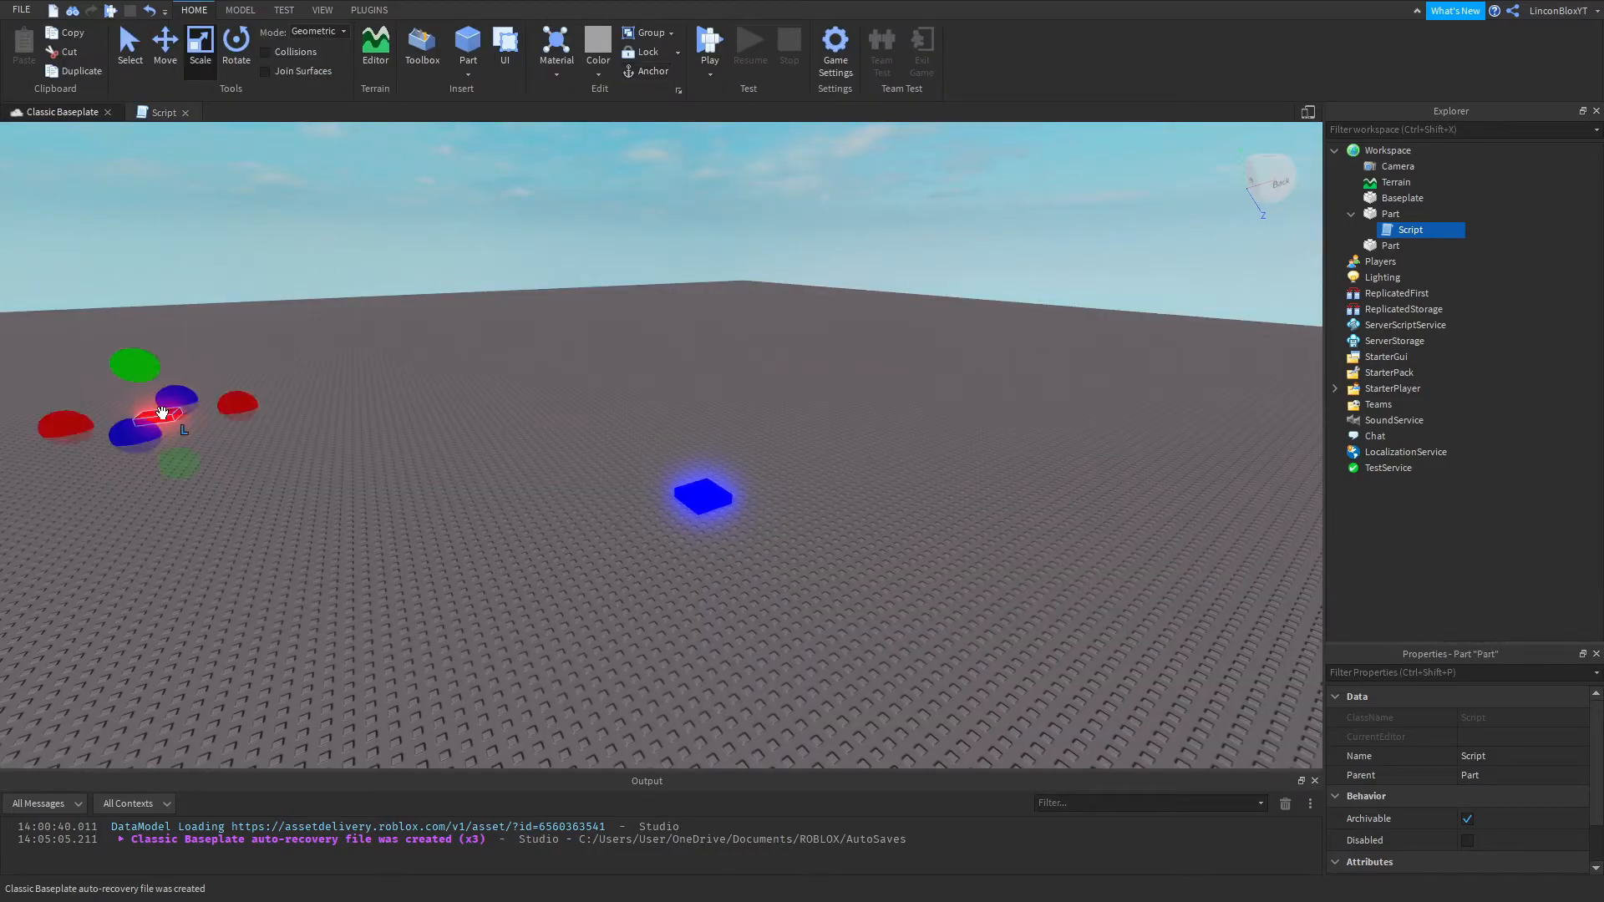
{"action": "left_click", "coordinate": [1390, 245]}
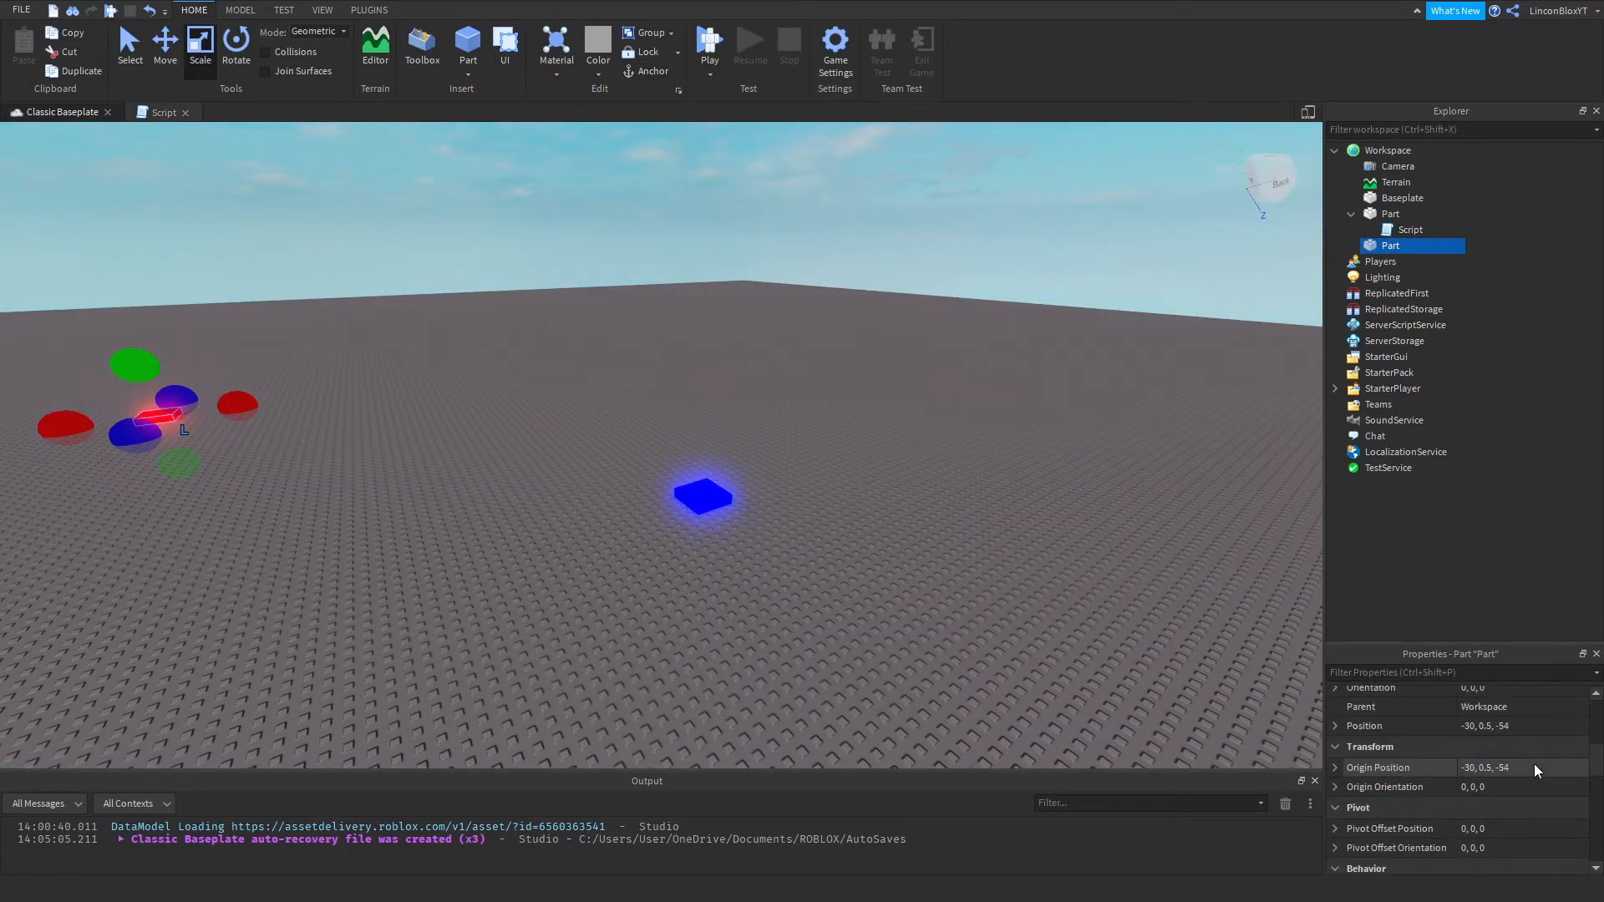
{"action": "left_click", "coordinate": [1523, 787]}
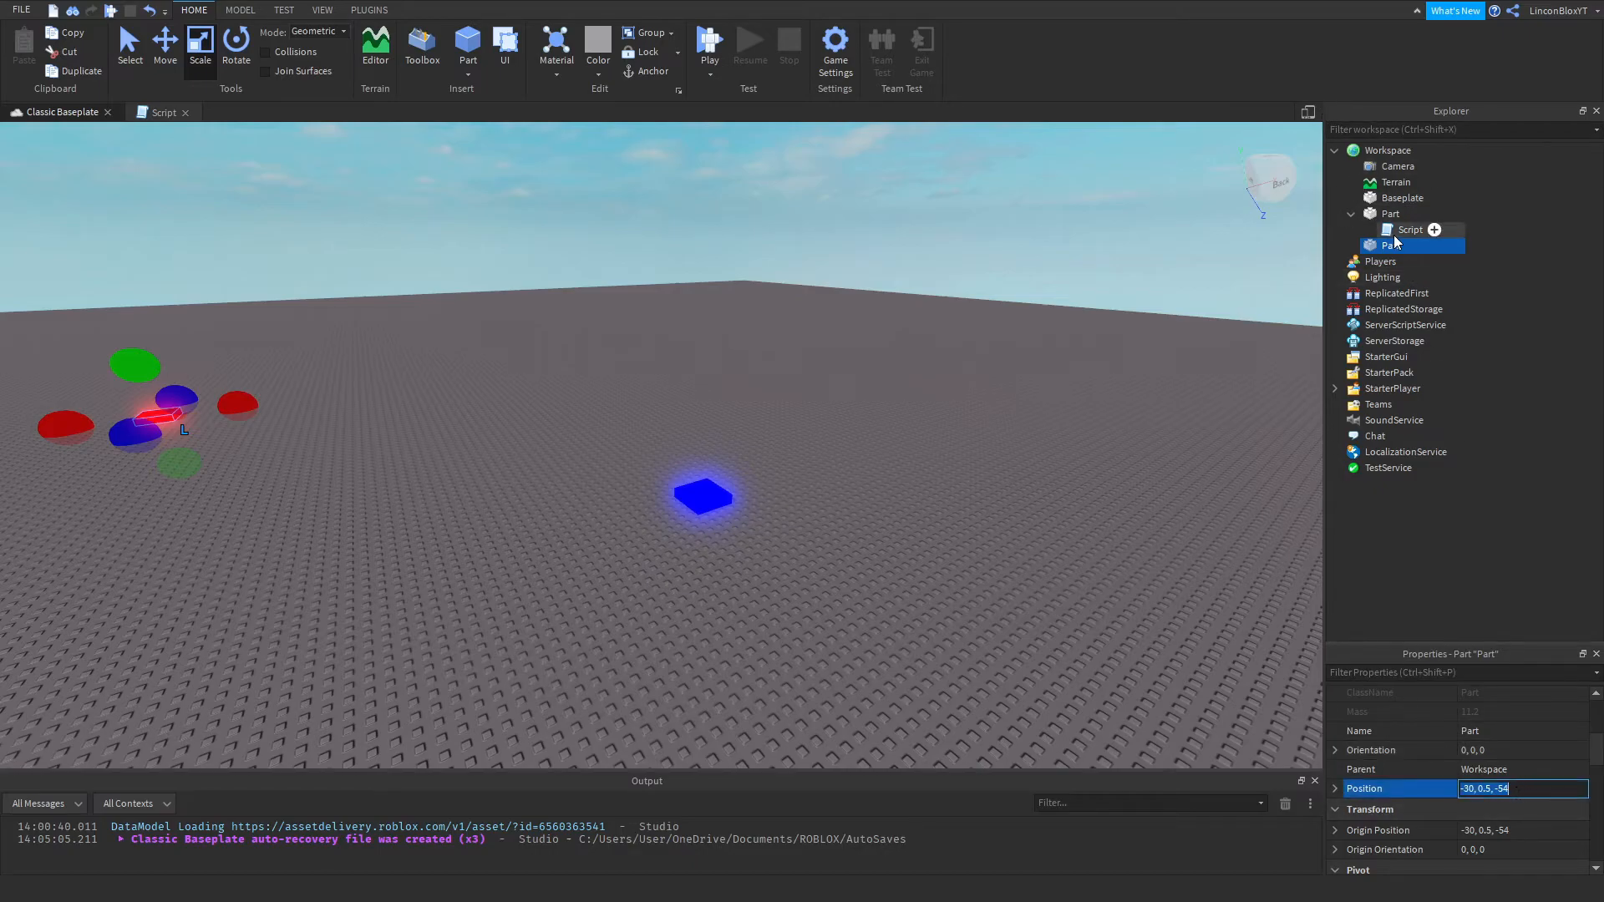
{"action": "double_click", "coordinate": [1408, 229]}
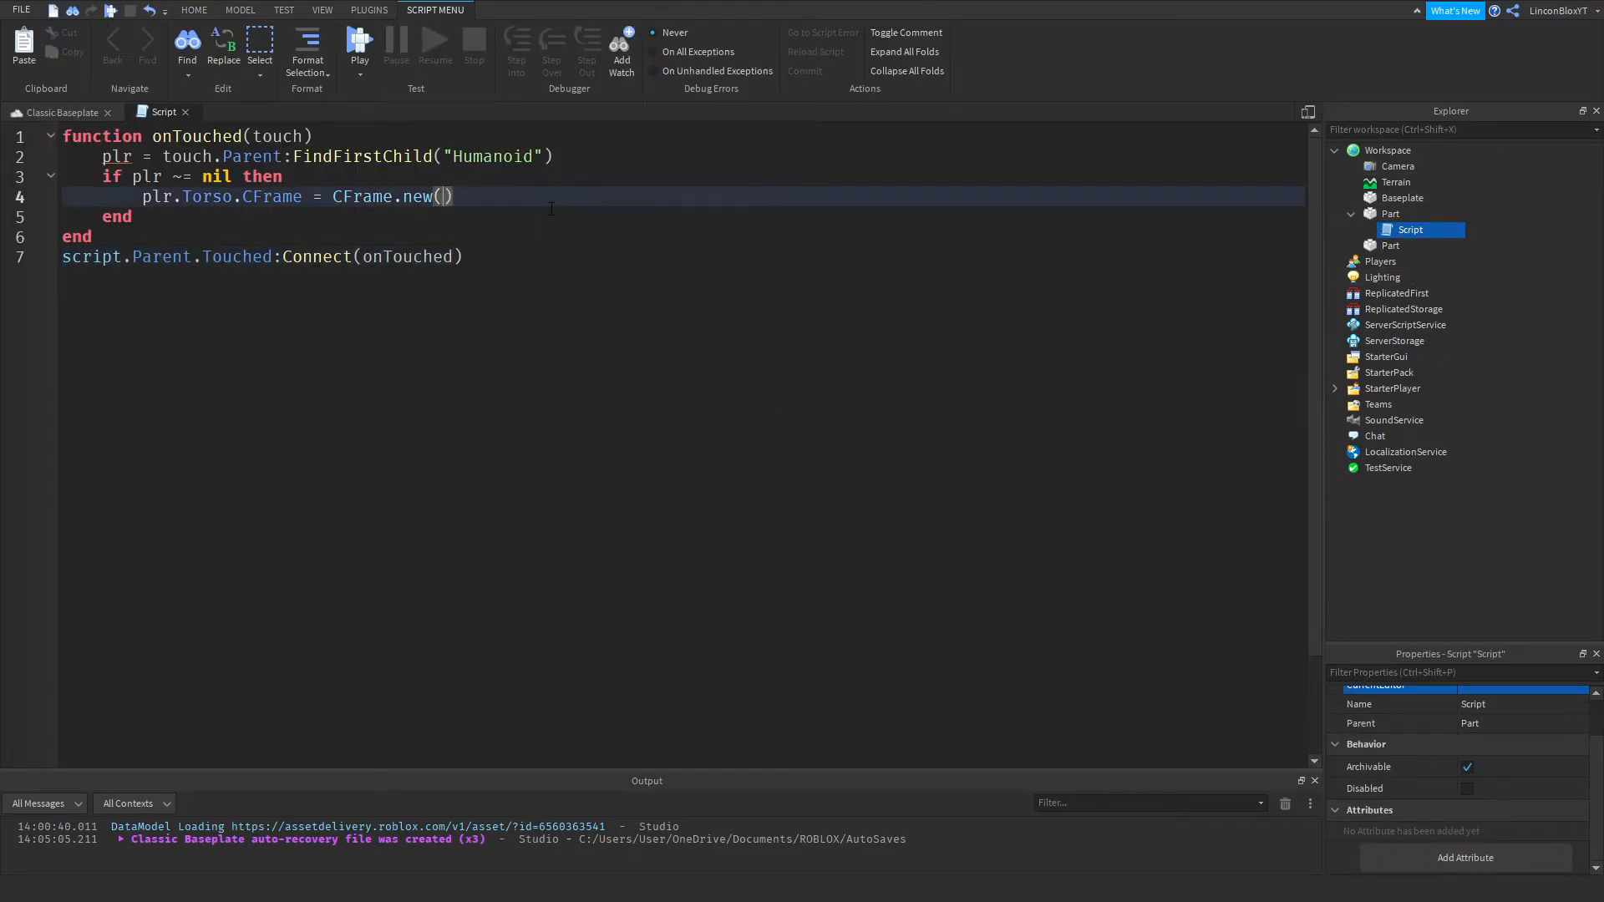
{"action": "type", "text": "-30, 0.5, -54"}
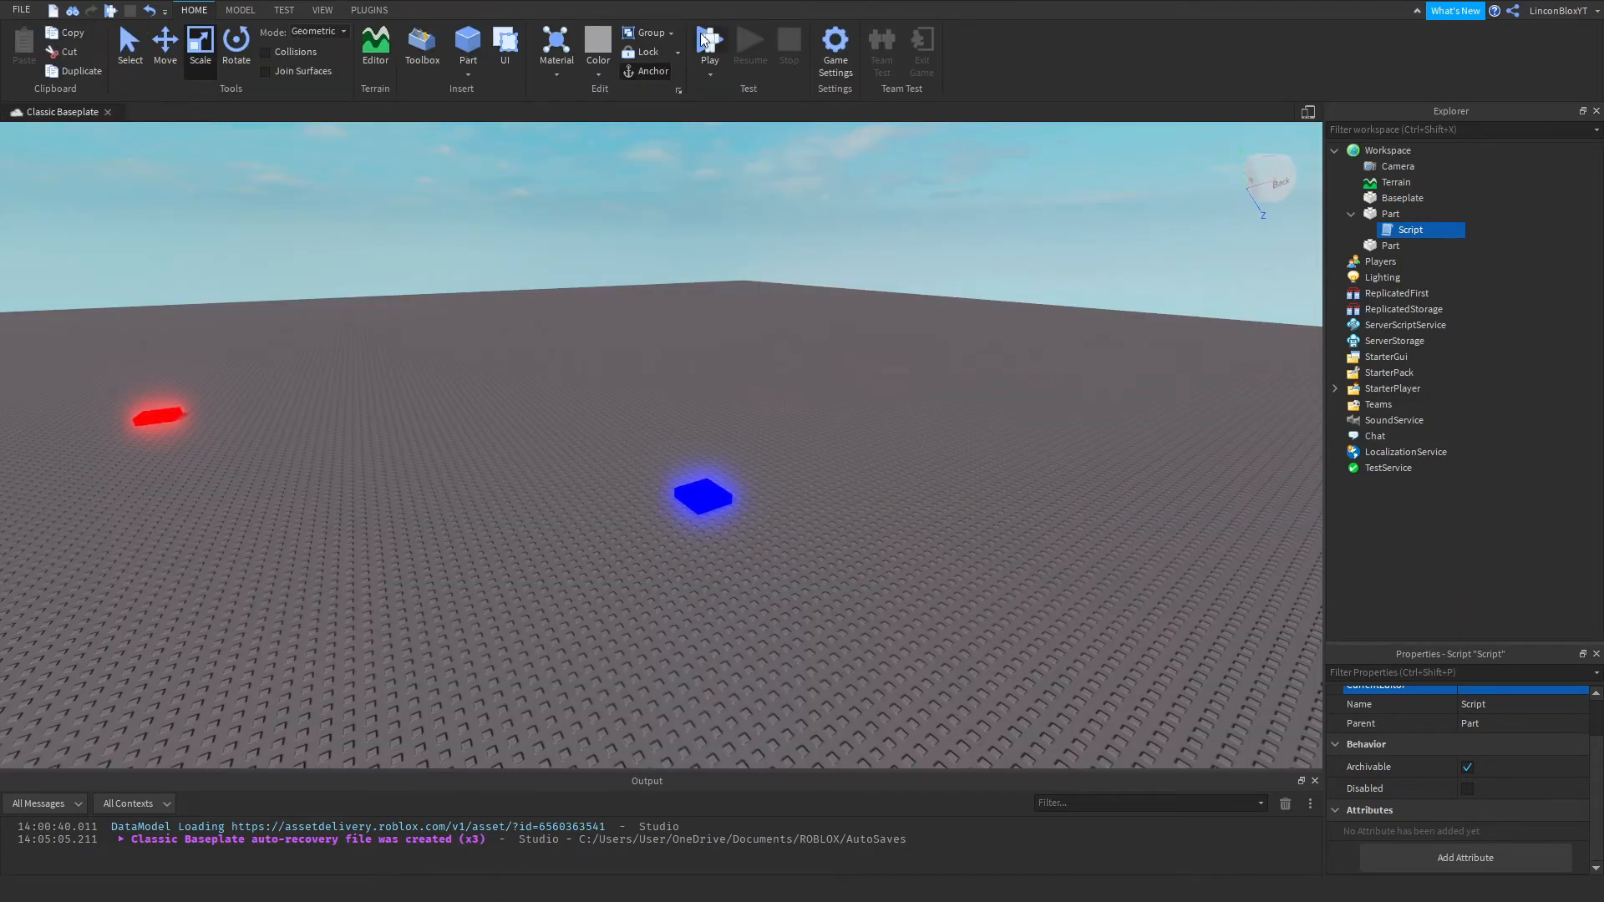
Step: Start a Play test so the avatar spawns on the baseplate
{"action": "left_click", "coordinate": [708, 41]}
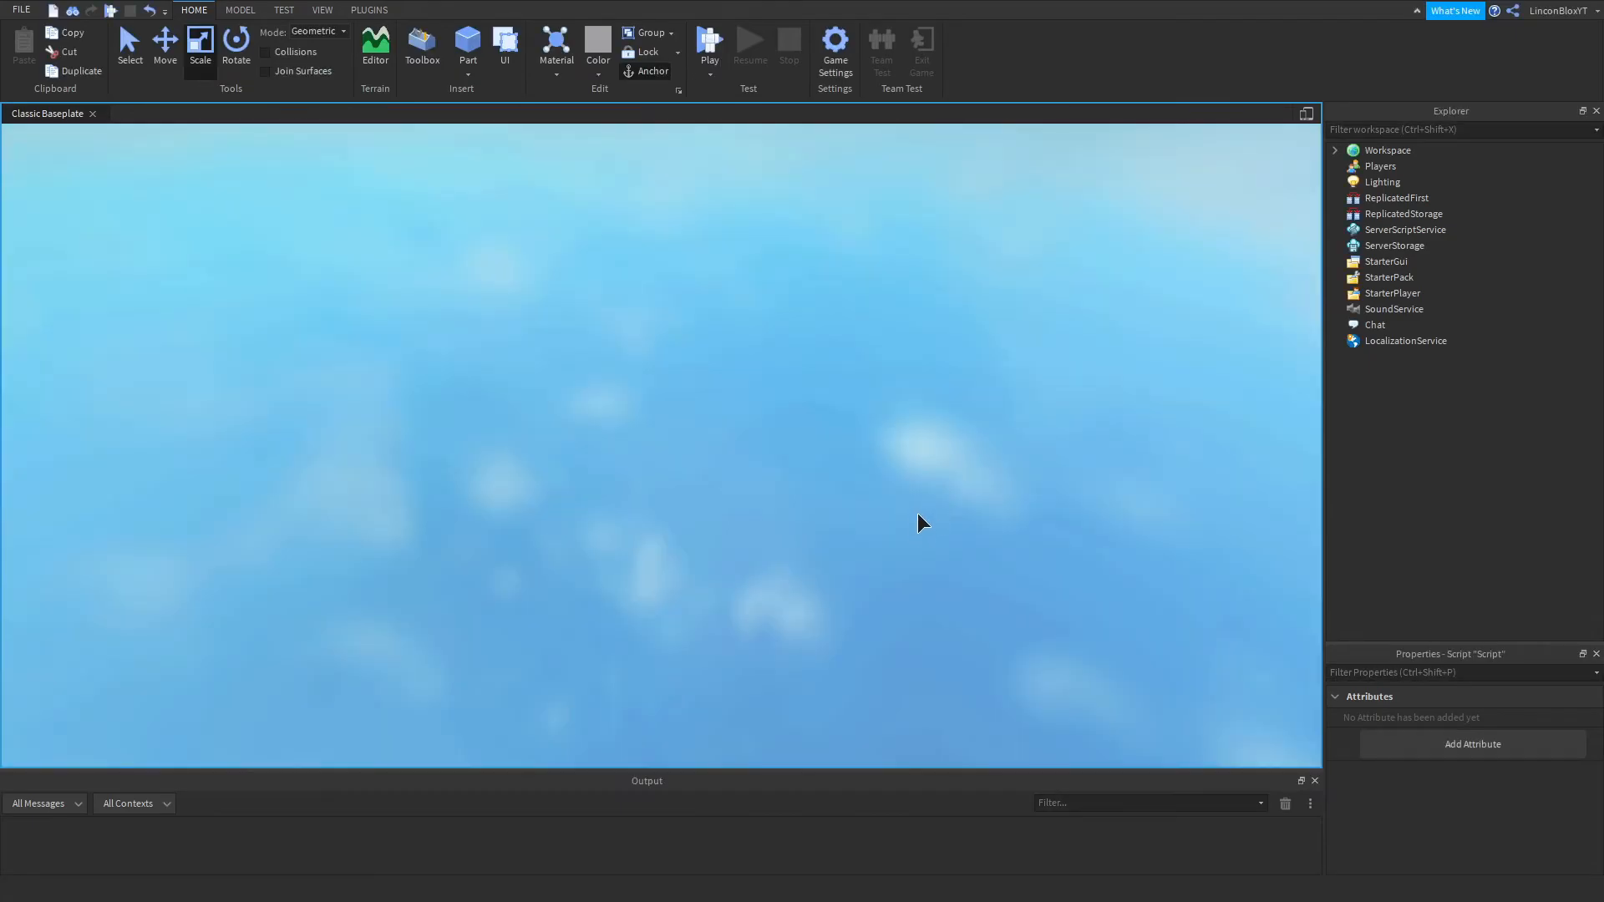
{"action": "left_click", "coordinate": [707, 41]}
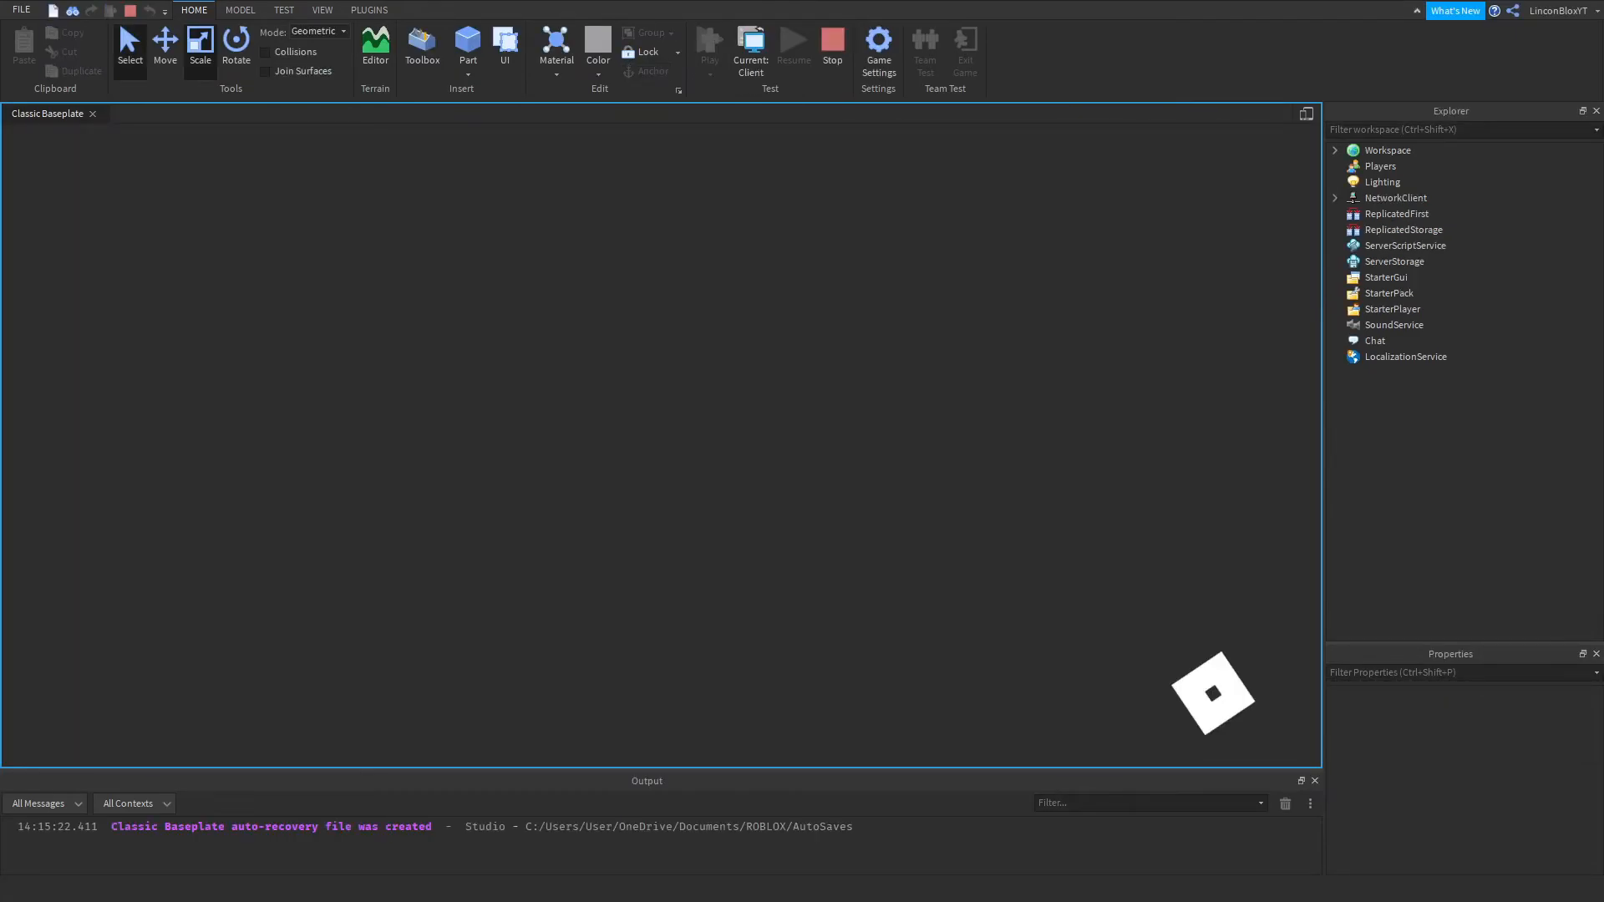
{"action": "left_click", "coordinate": [707, 46]}
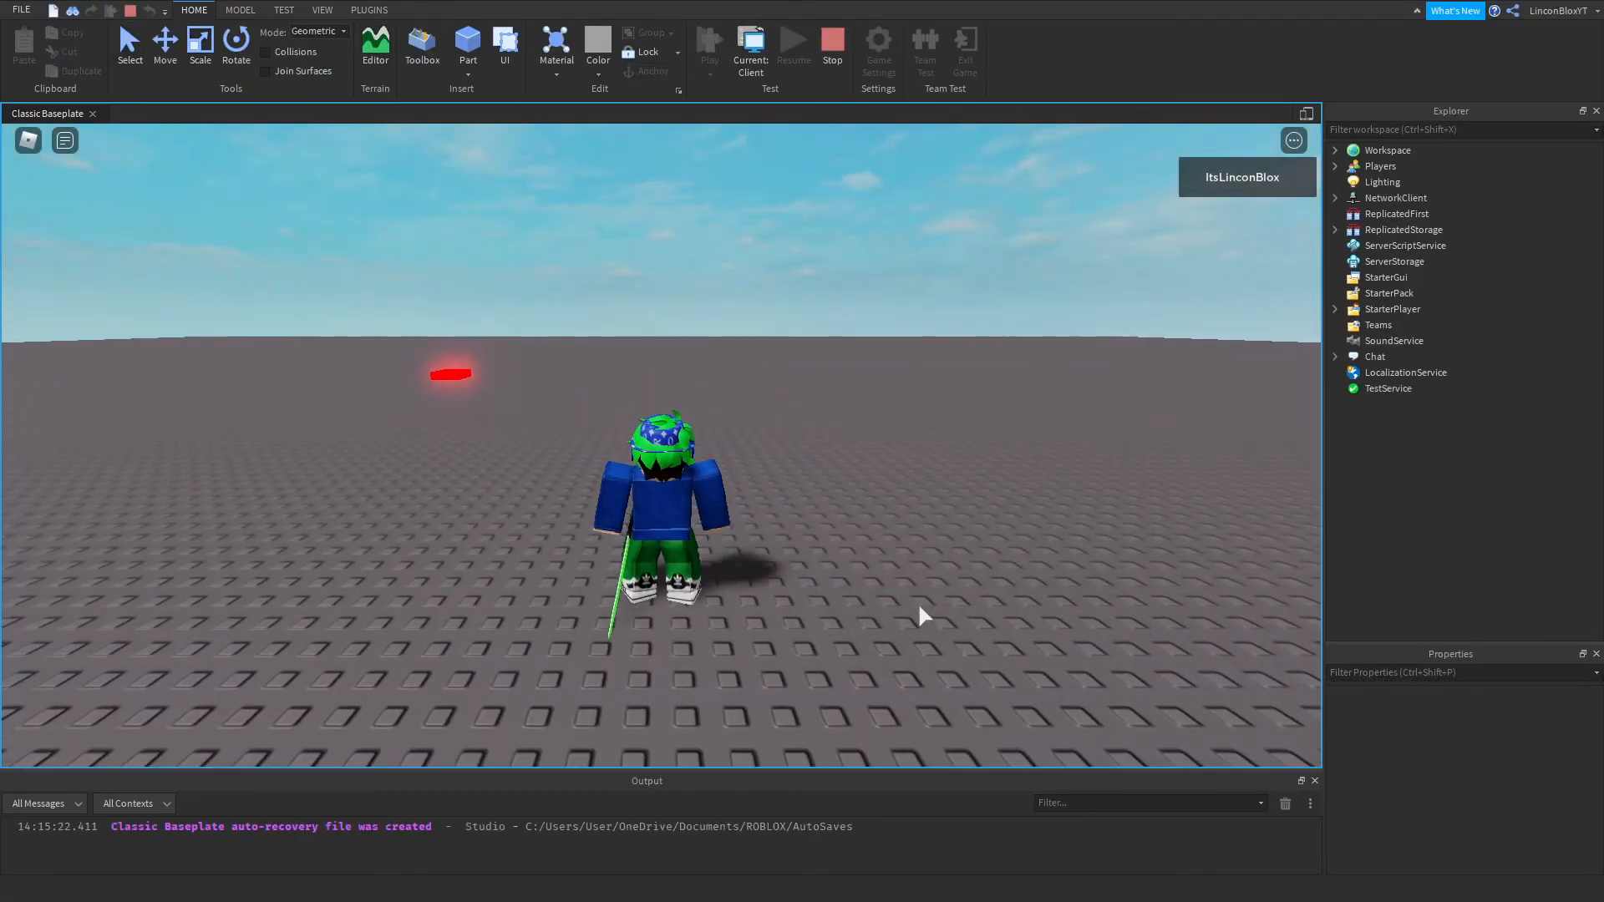